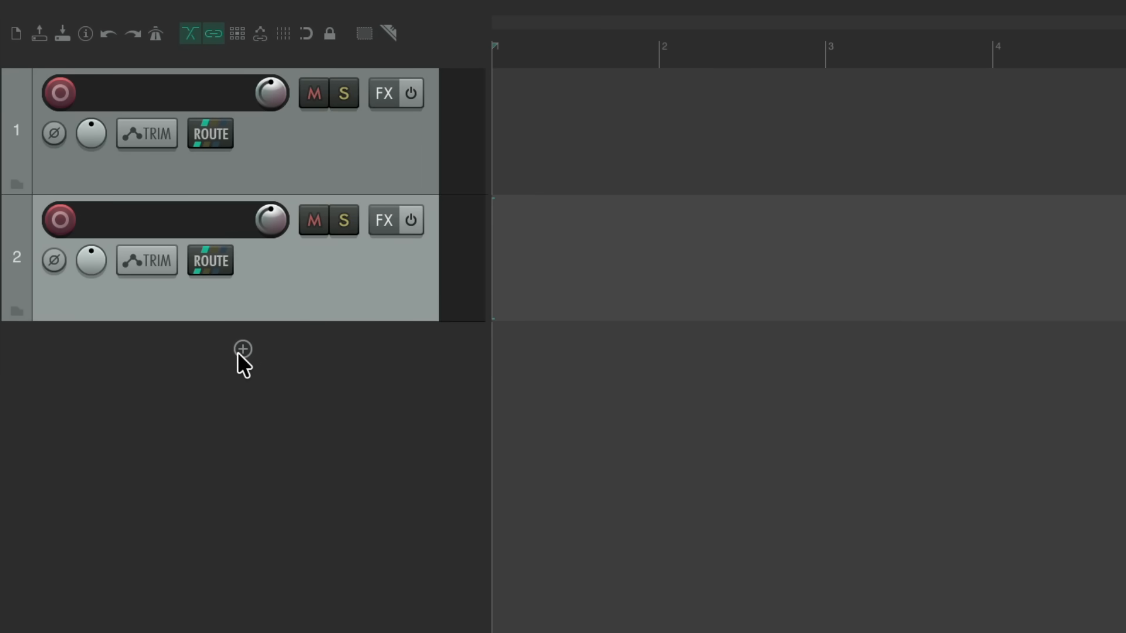
- Insert a third and a fourth empty track below the existing tracks
{"action": "left_click", "coordinate": [242, 350]}
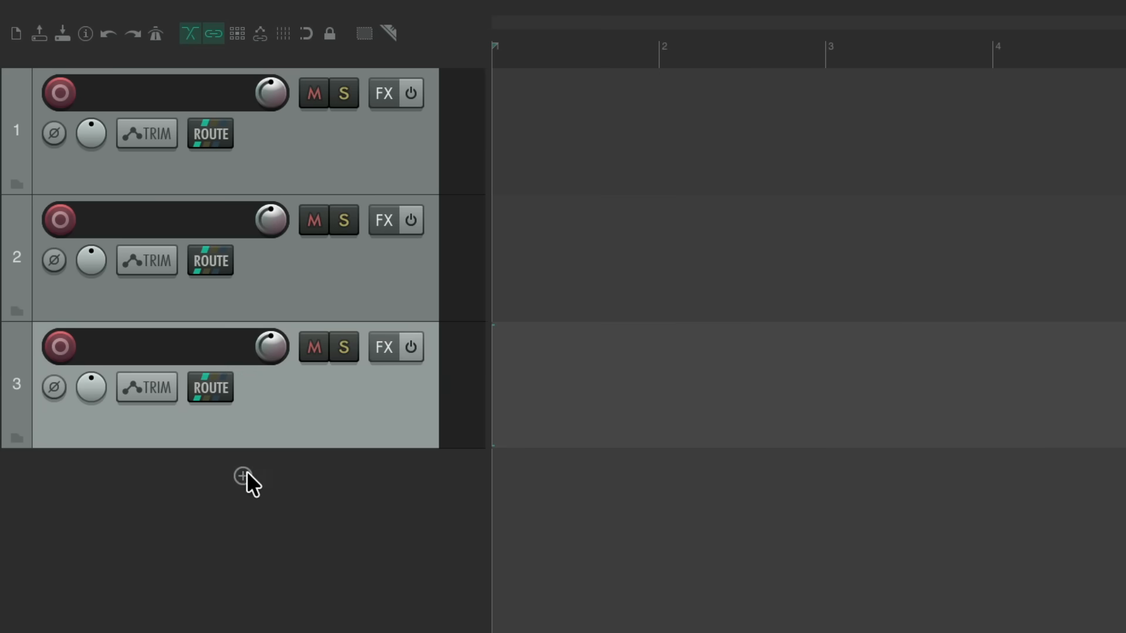
{"action": "left_click", "coordinate": [243, 482]}
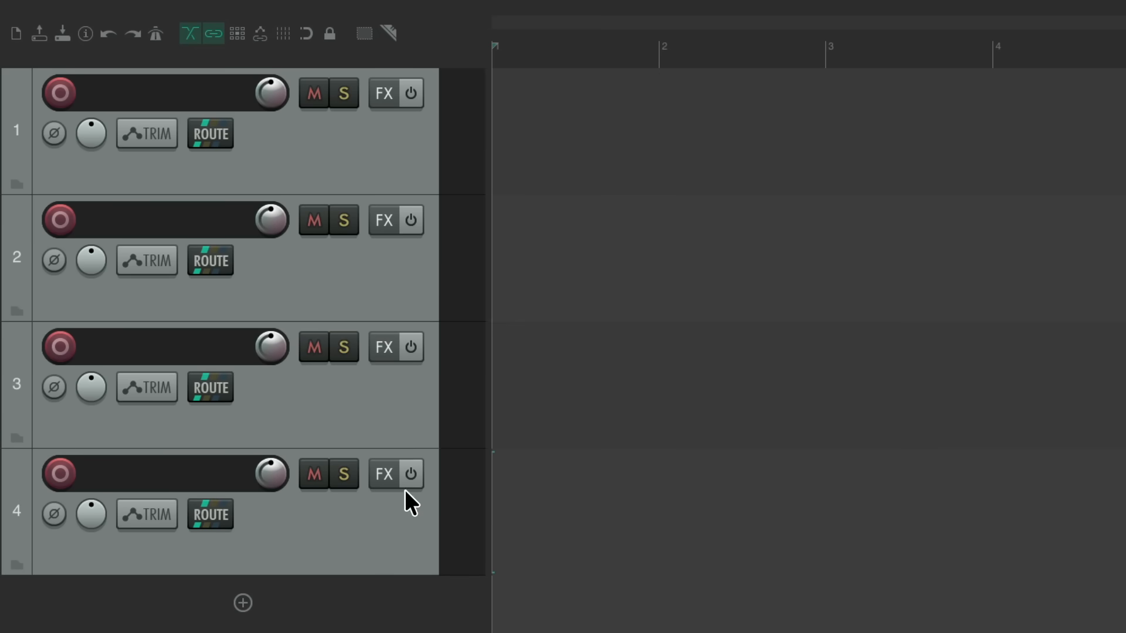
{"action": "mouse_move", "coordinate": [429, 190]}
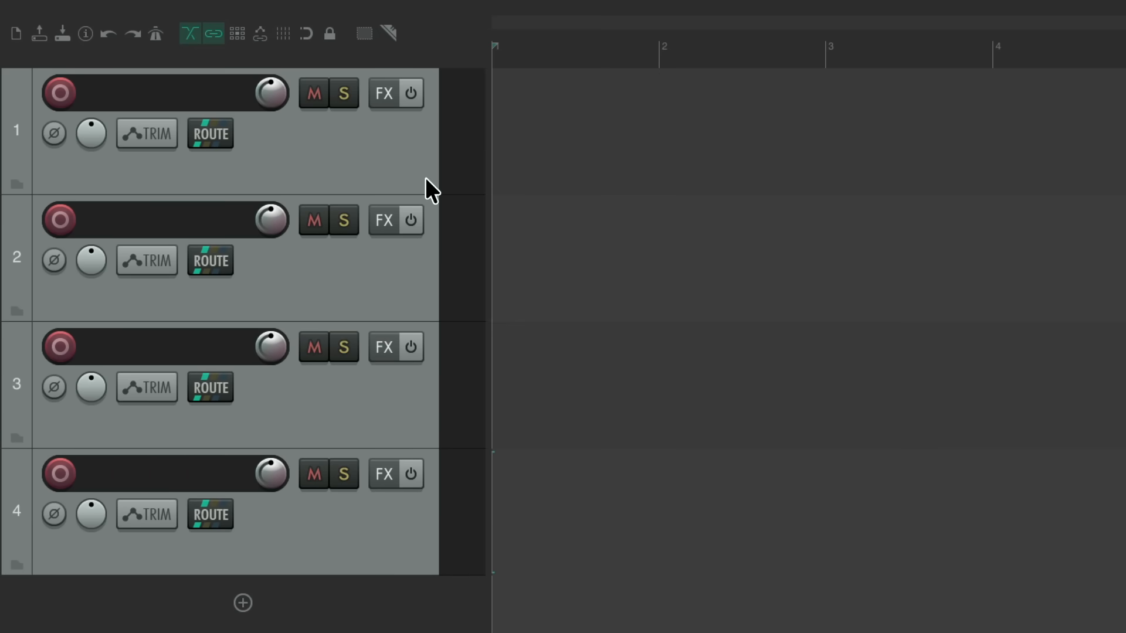
{"action": "mouse_move", "coordinate": [438, 464]}
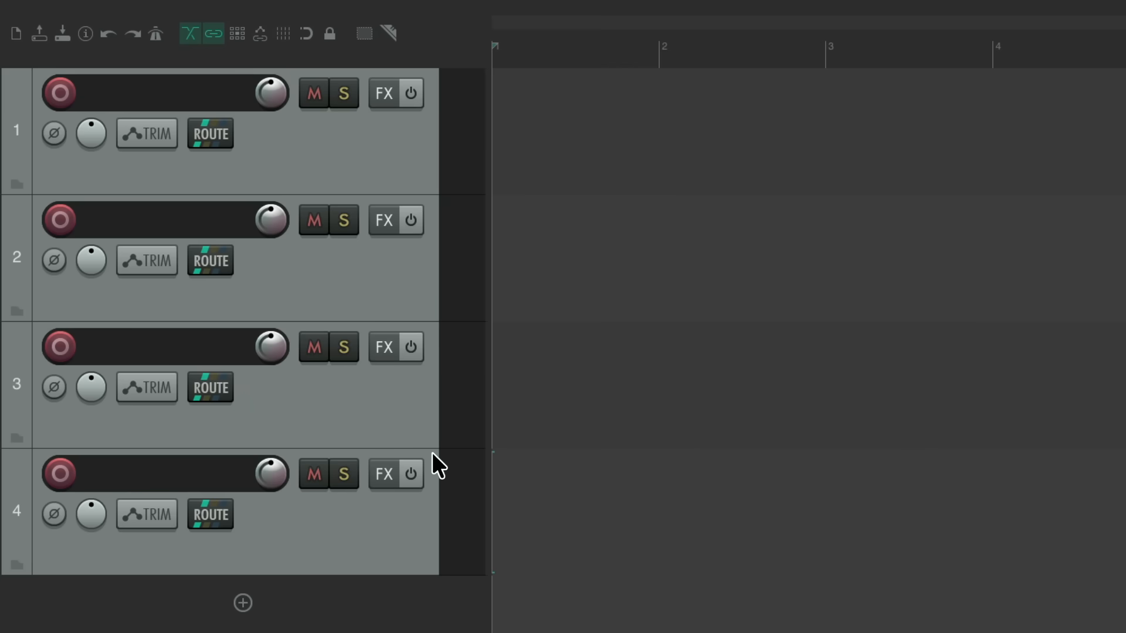
{"action": "mouse_move", "coordinate": [466, 370]}
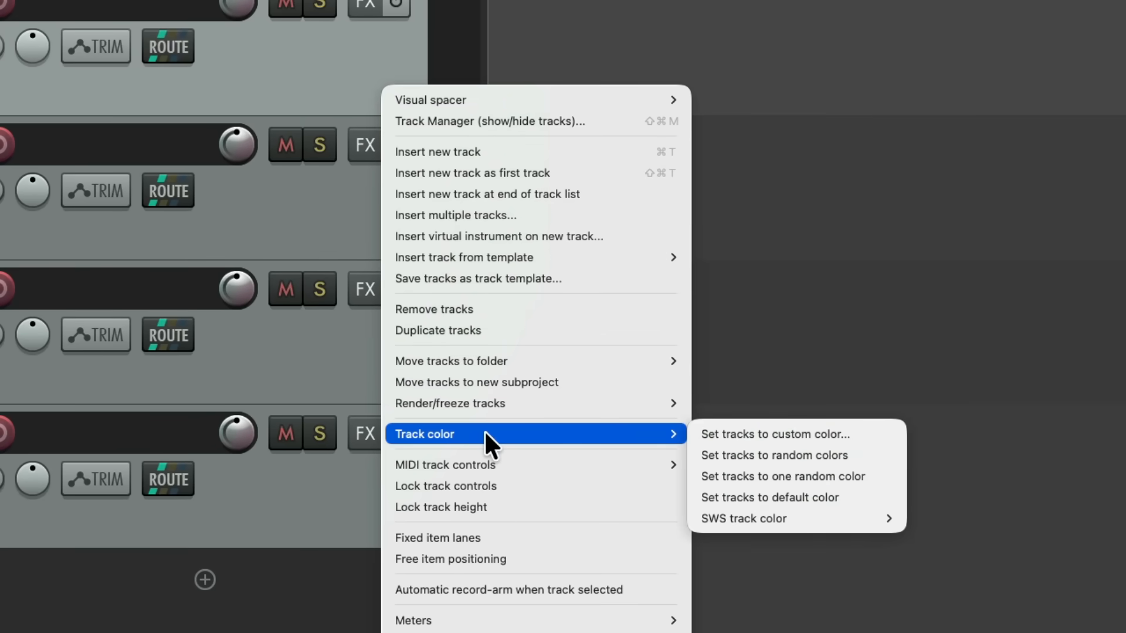
{"action": "mouse_move", "coordinate": [732, 434]}
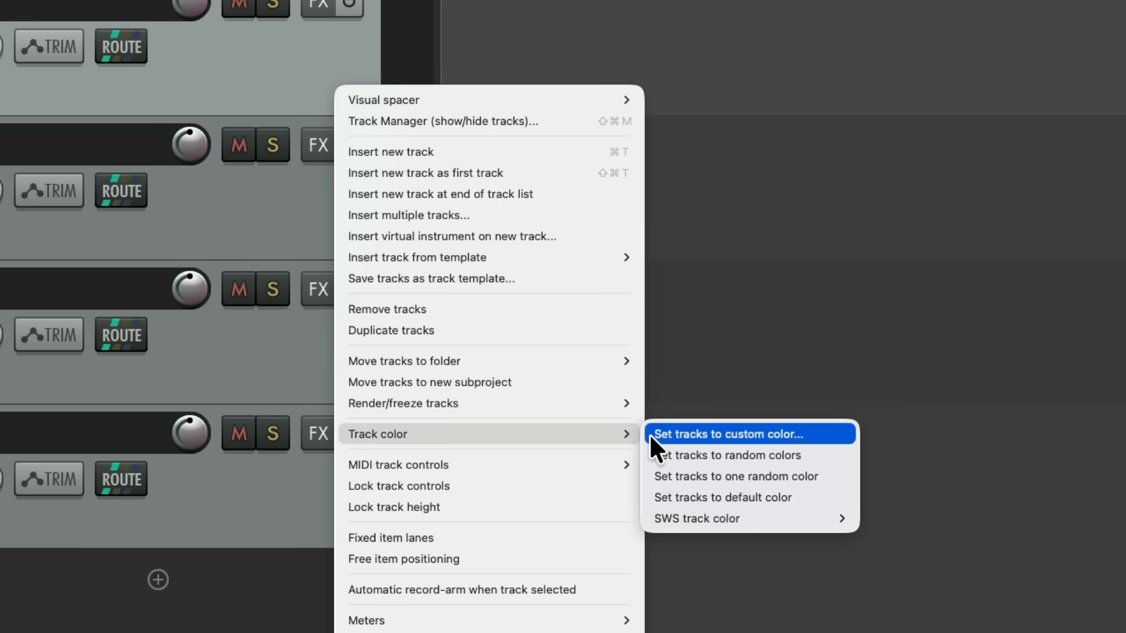
- Set track 1 to the custom olive colour from the colour wheel chooser
{"action": "left_click", "coordinate": [727, 434]}
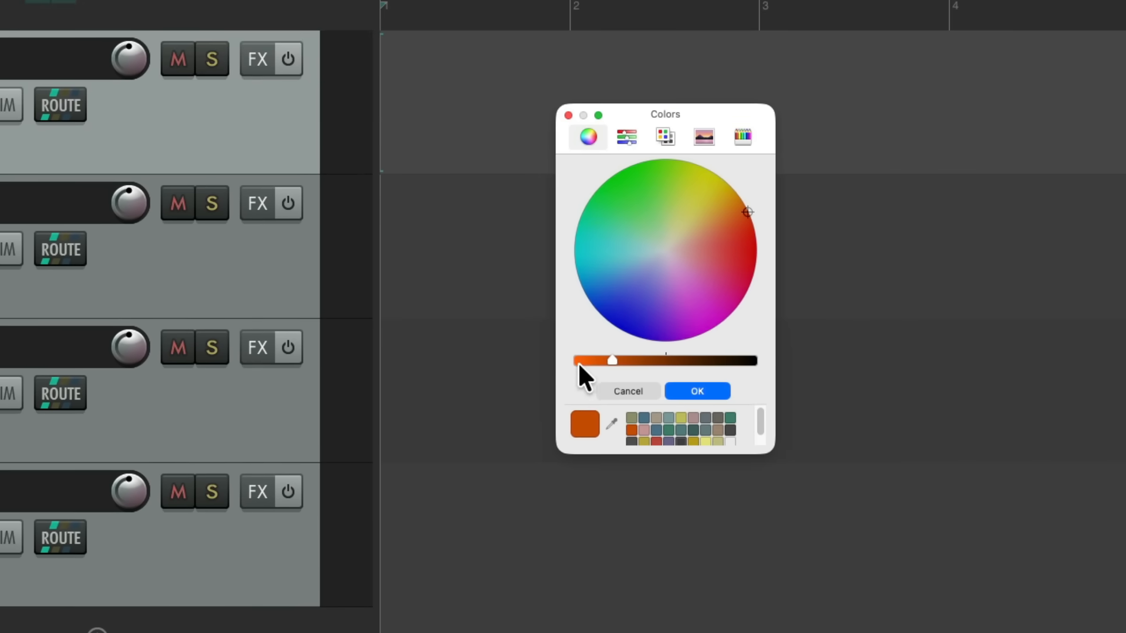
{"action": "mouse_move", "coordinate": [665, 302]}
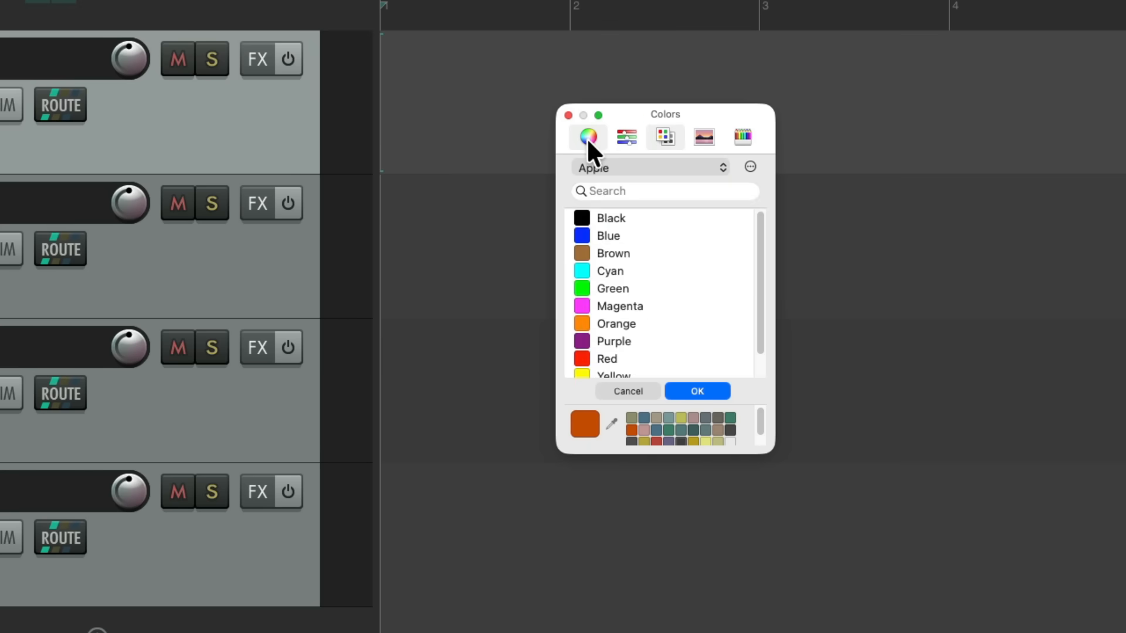
{"action": "left_click", "coordinate": [587, 137]}
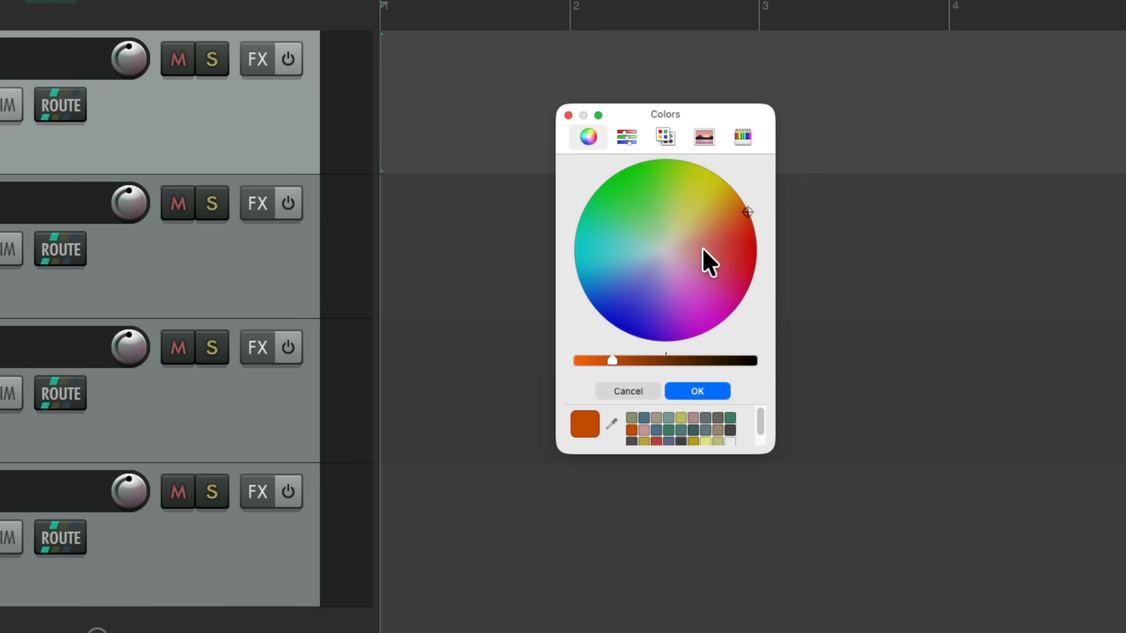
{"action": "left_click", "coordinate": [633, 419]}
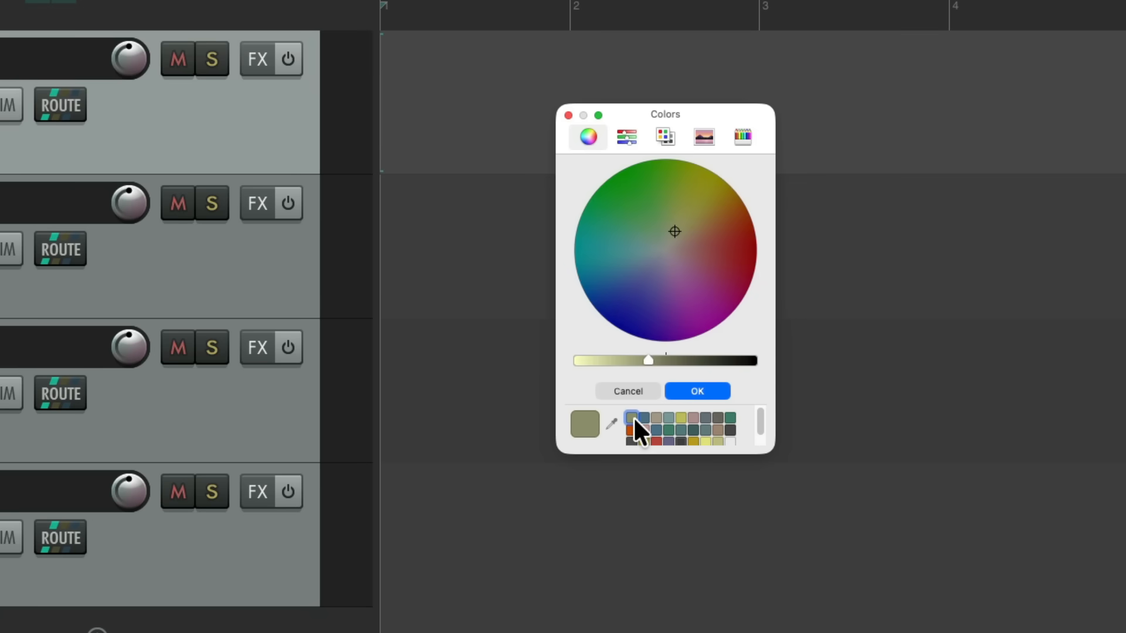
{"action": "left_click", "coordinate": [695, 390]}
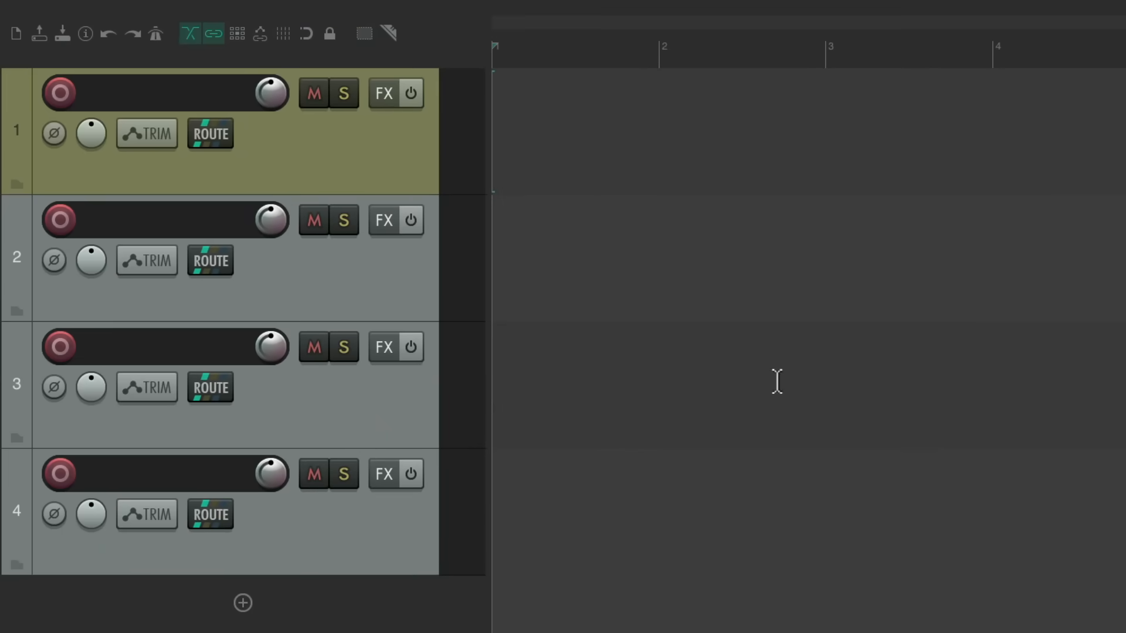
{"action": "mouse_move", "coordinate": [416, 190]}
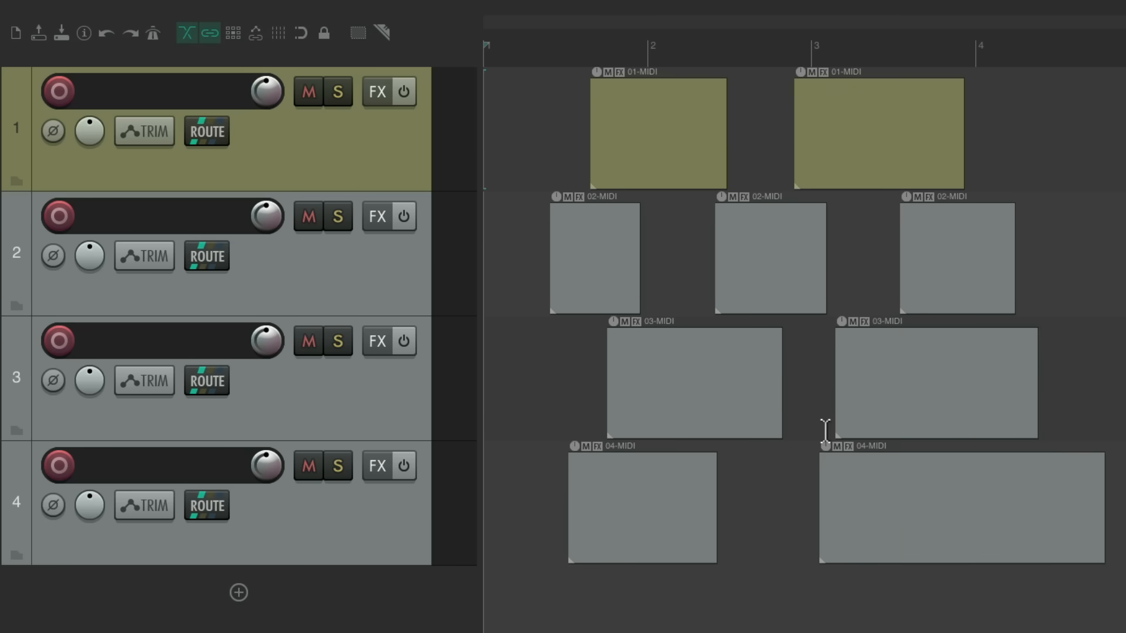
{"action": "mouse_move", "coordinate": [417, 144]}
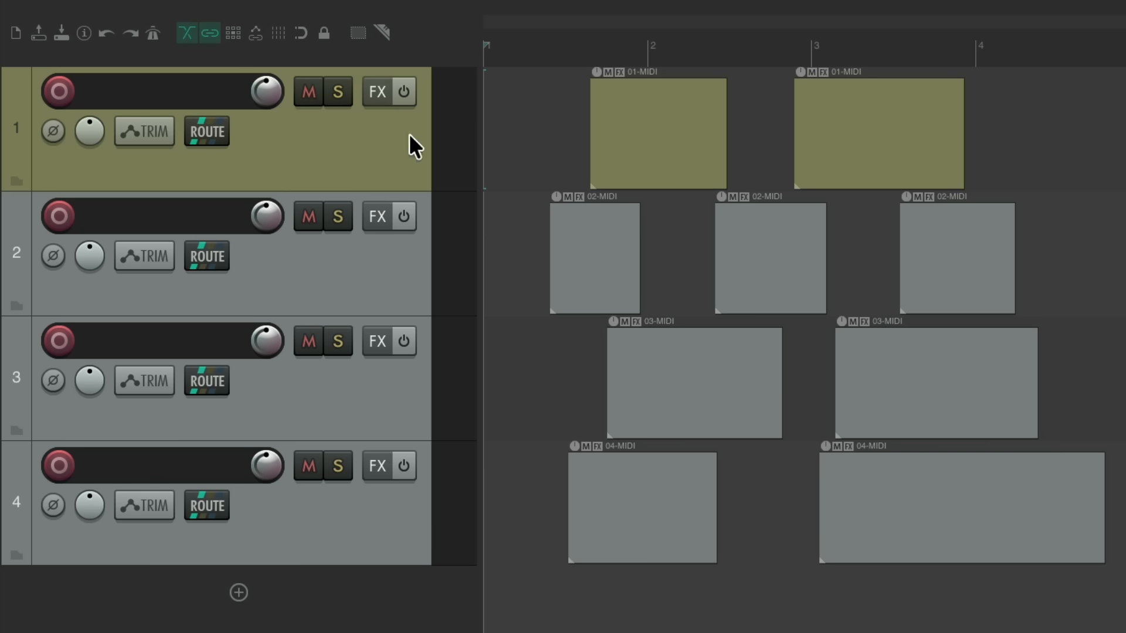
{"action": "mouse_move", "coordinate": [932, 128]}
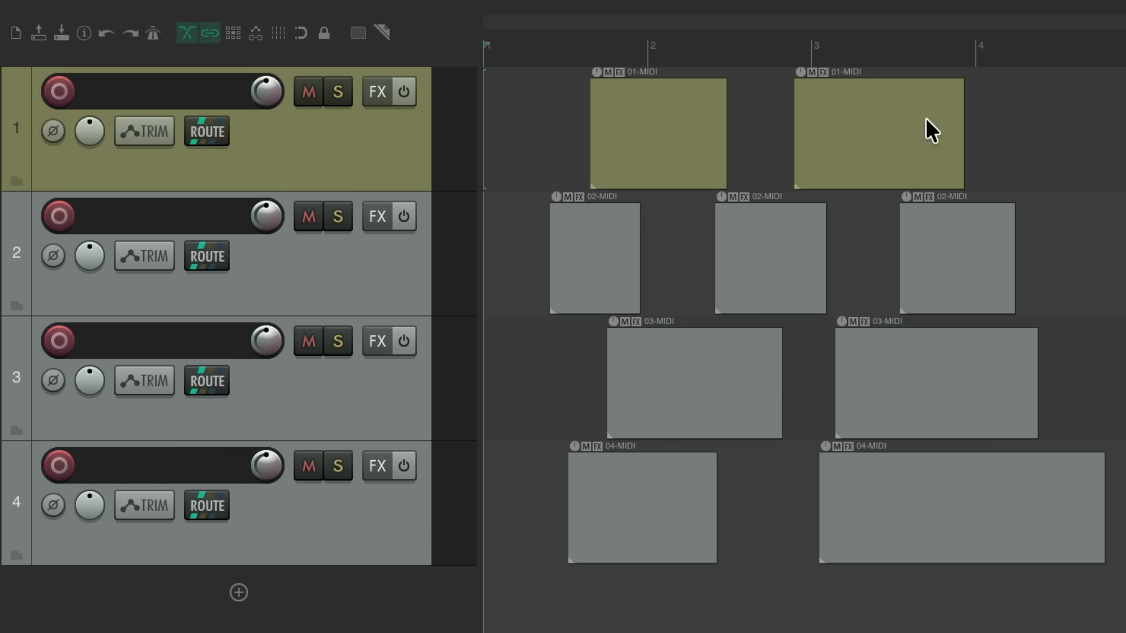
{"action": "mouse_move", "coordinate": [413, 155]}
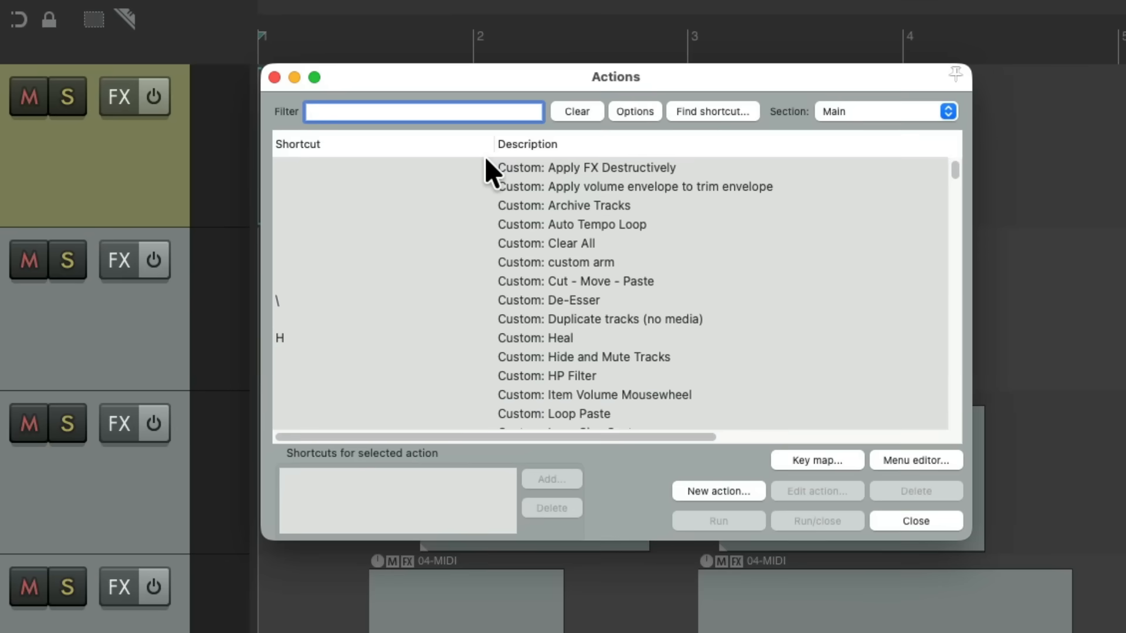
- Bind the C key to the 'Track: Set to custom color' action via the Actions filter 'custom tra'
{"action": "type", "text": "custom track color"}
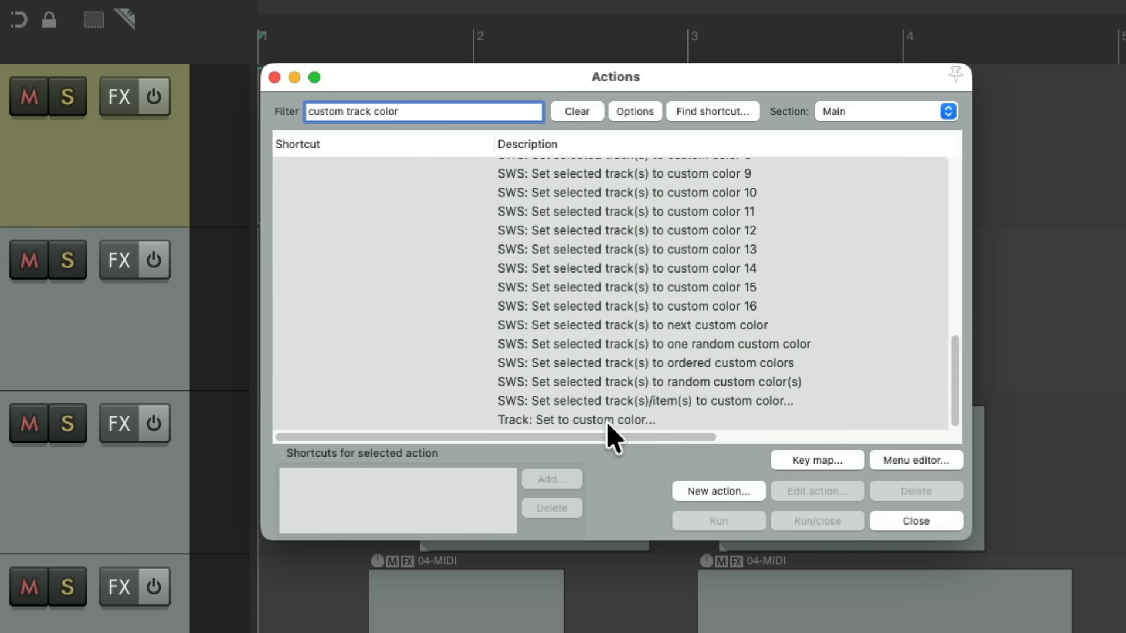
{"action": "left_click", "coordinate": [574, 420]}
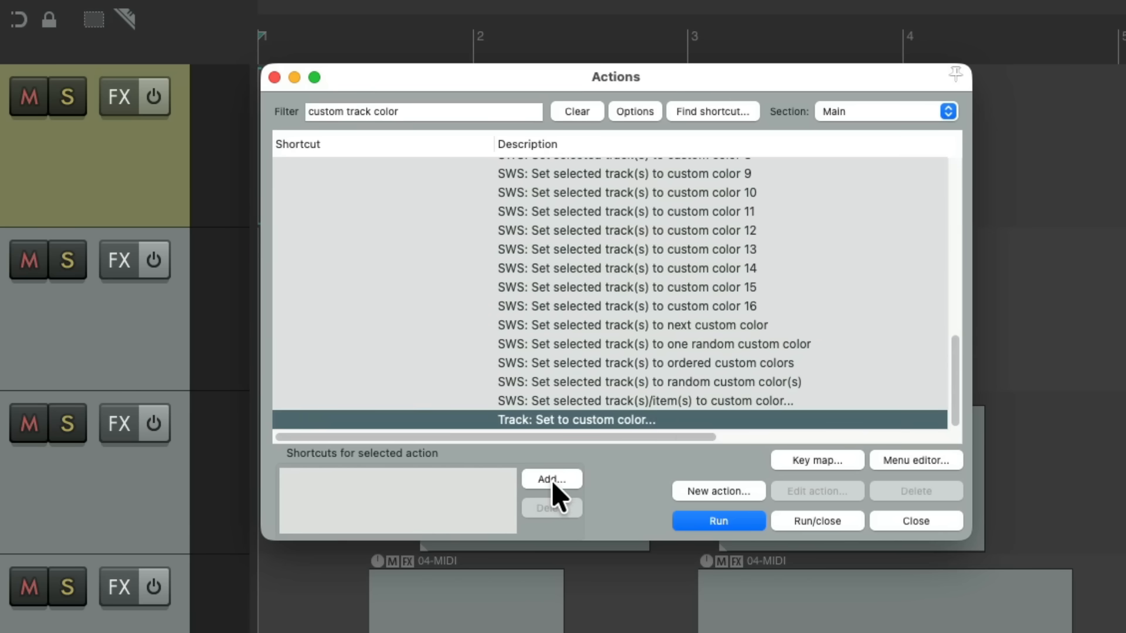
{"action": "left_click", "coordinate": [551, 479]}
{"action": "type", "text": "C"}
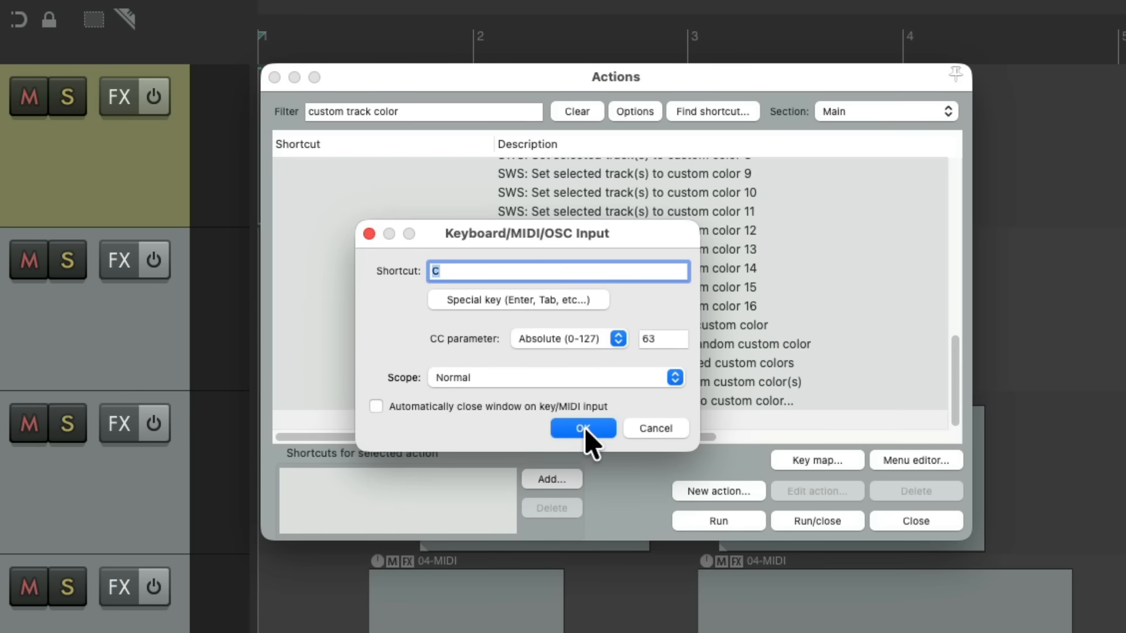
{"action": "left_click", "coordinate": [583, 428]}
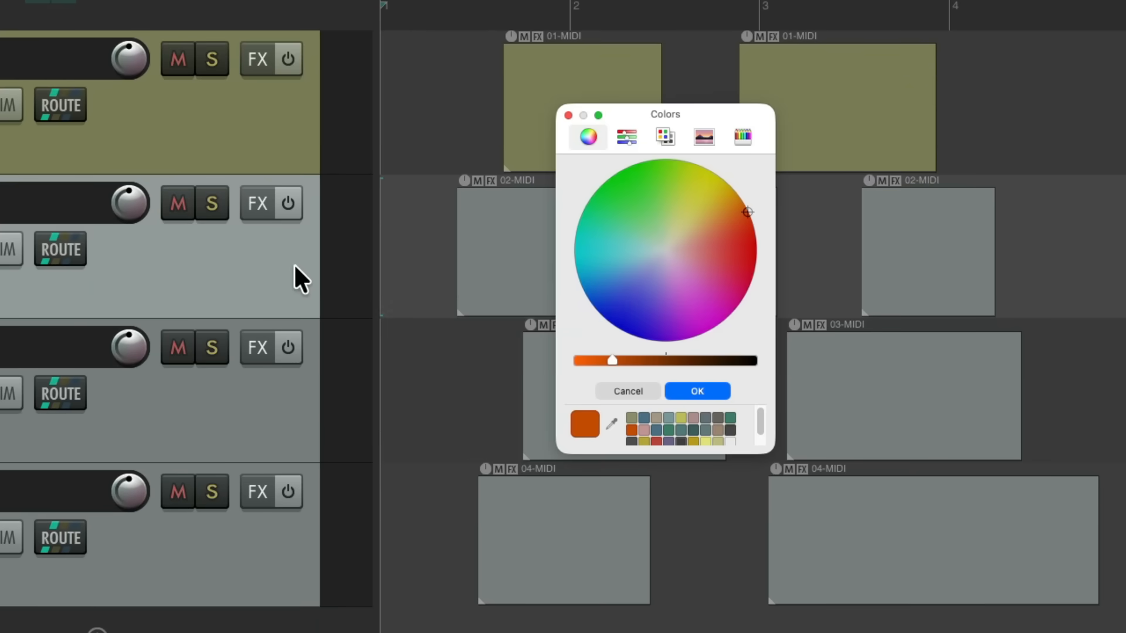
{"action": "mouse_move", "coordinate": [668, 284]}
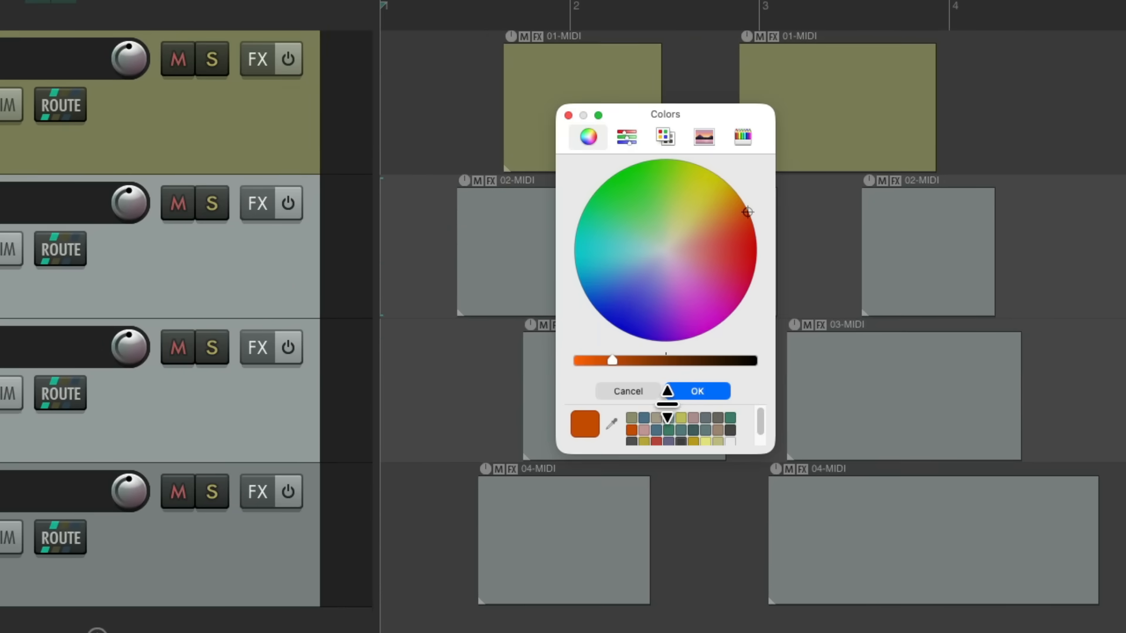
- Apply the blue swatch to tracks 2 and 3 and their MIDI items
{"action": "left_click", "coordinate": [629, 265]}
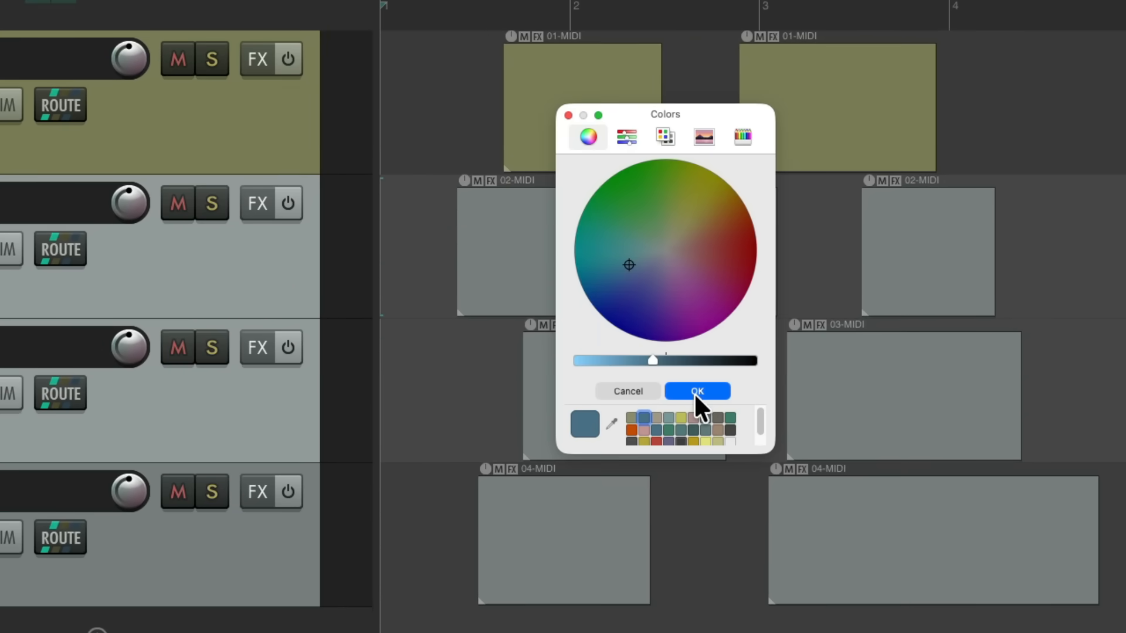
{"action": "left_click", "coordinate": [695, 391]}
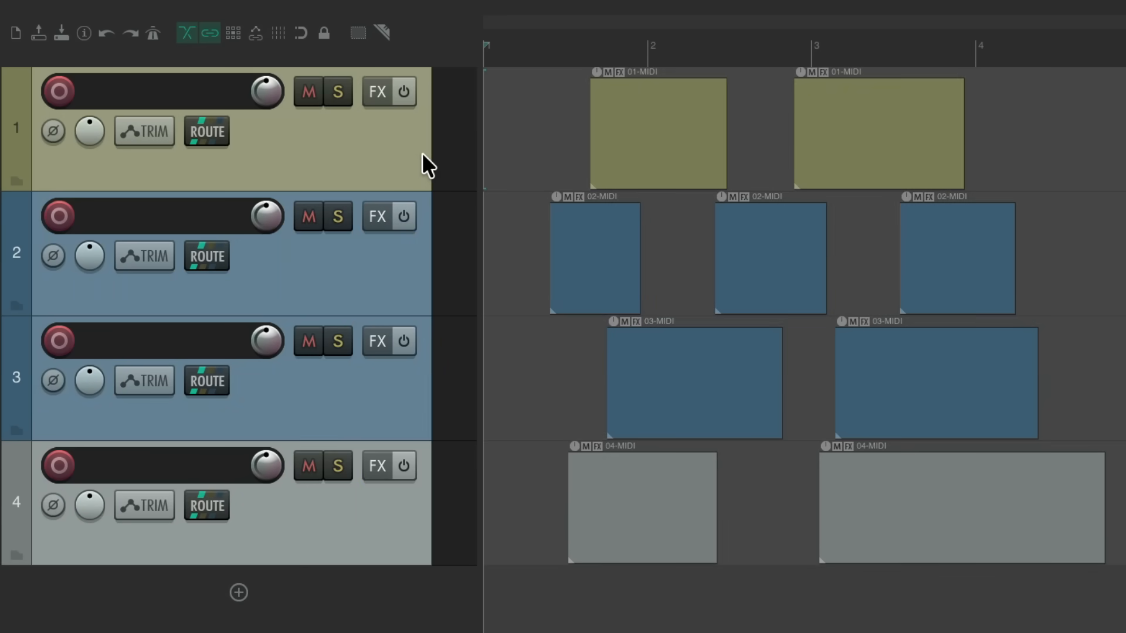
- Reset the tracks to the default colour, then set all four to random colours
{"action": "right_click", "coordinate": [424, 161]}
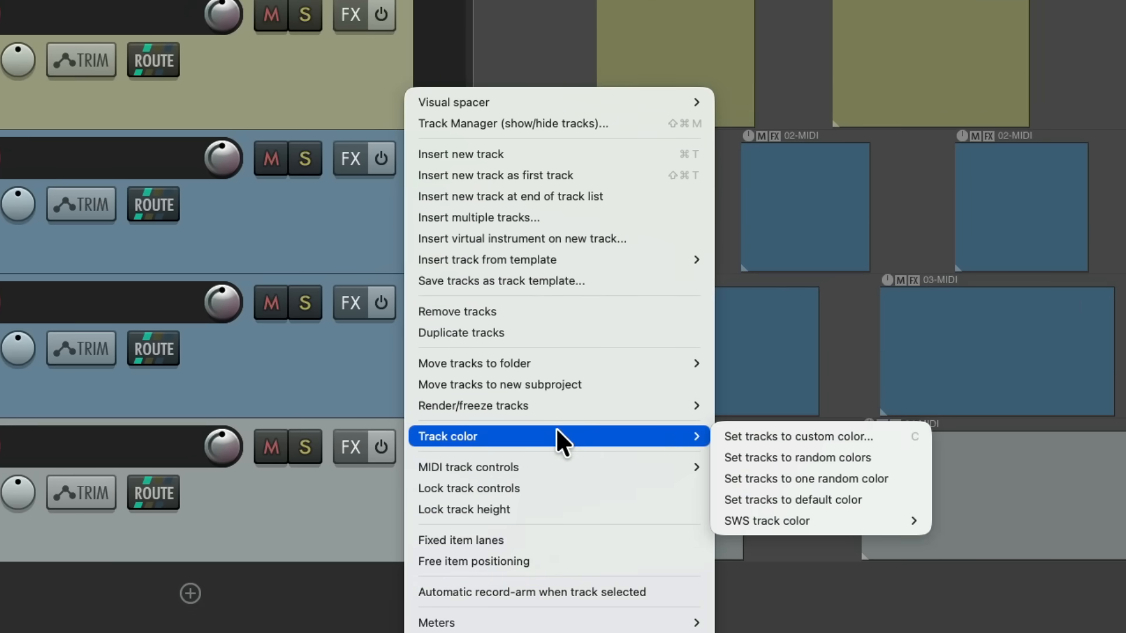
{"action": "mouse_move", "coordinate": [725, 436]}
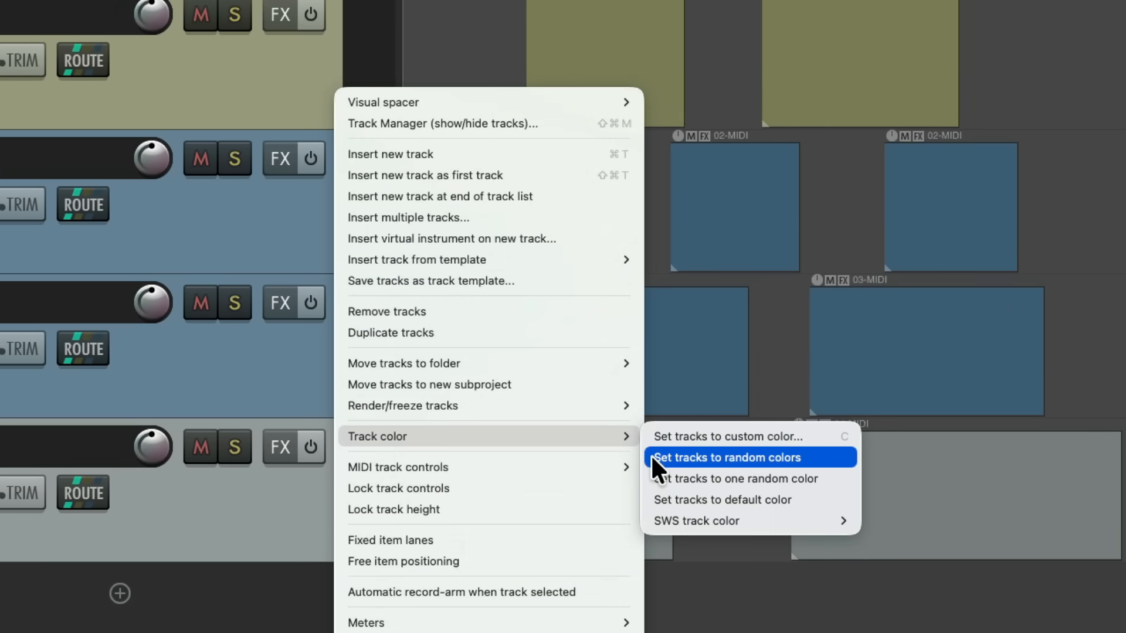
{"action": "mouse_move", "coordinate": [655, 500]}
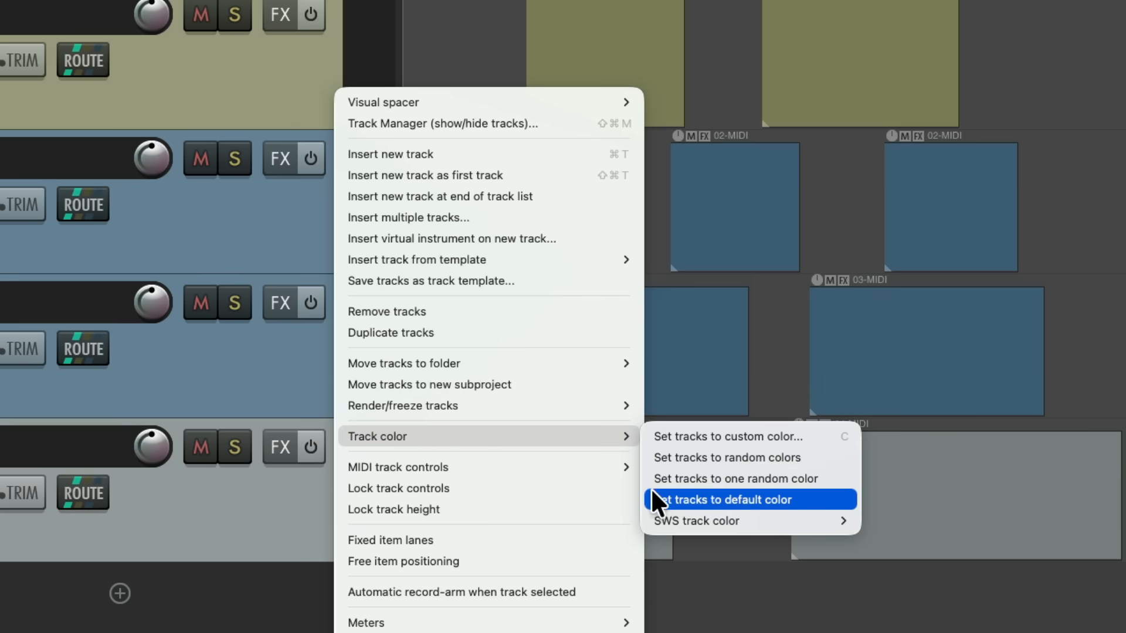
{"action": "mouse_move", "coordinate": [657, 506]}
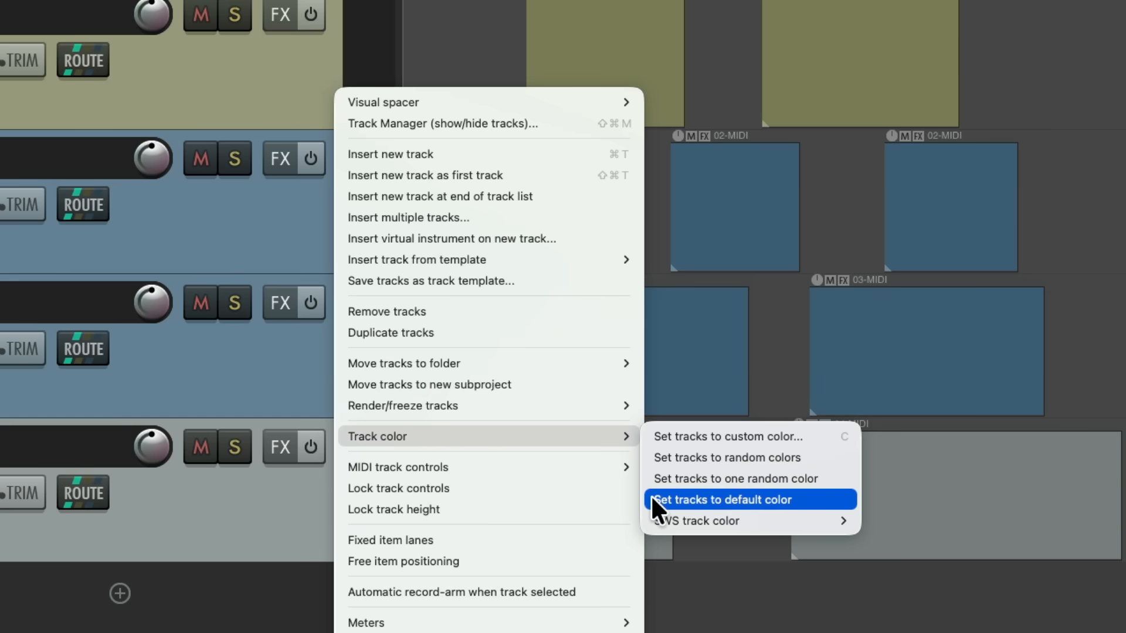
{"action": "left_click", "coordinate": [722, 499]}
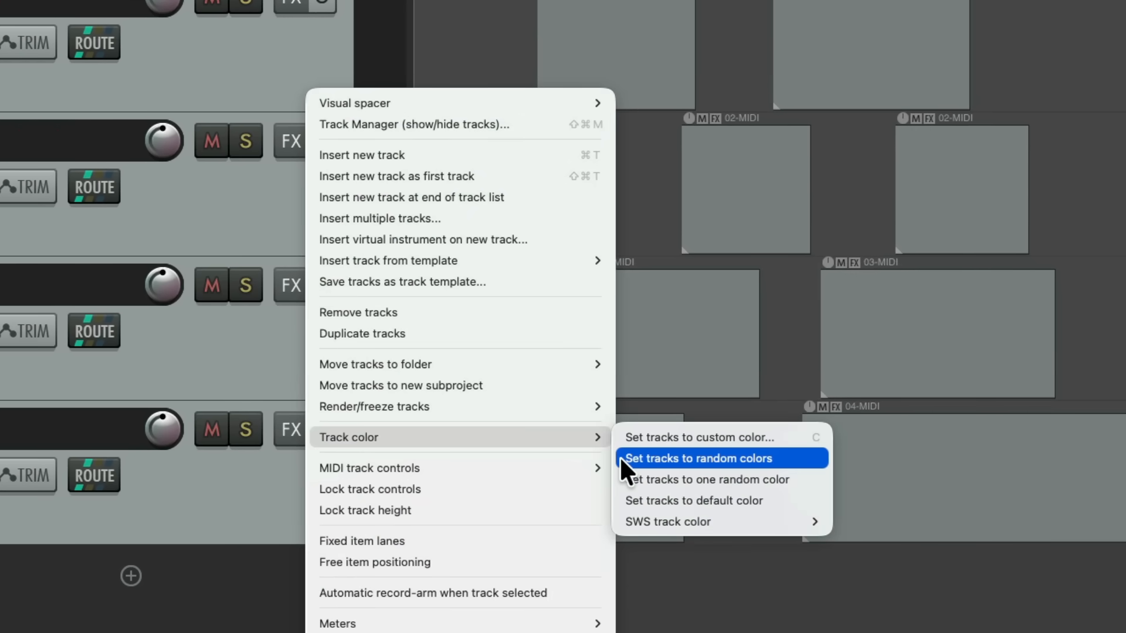
{"action": "left_click", "coordinate": [697, 458]}
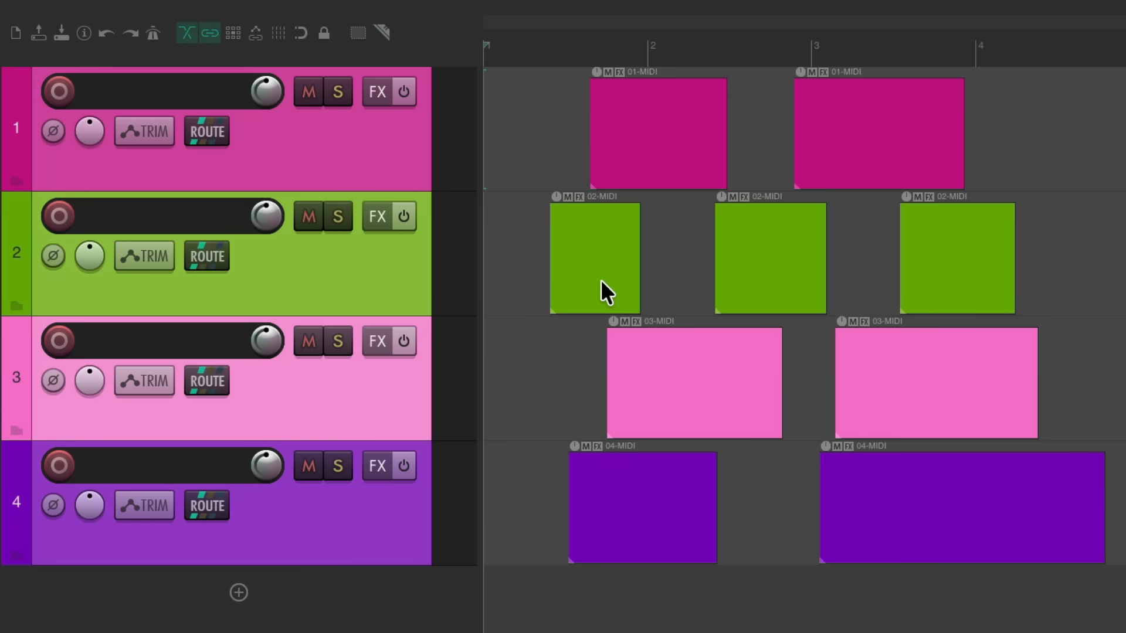
{"action": "mouse_move", "coordinate": [615, 244]}
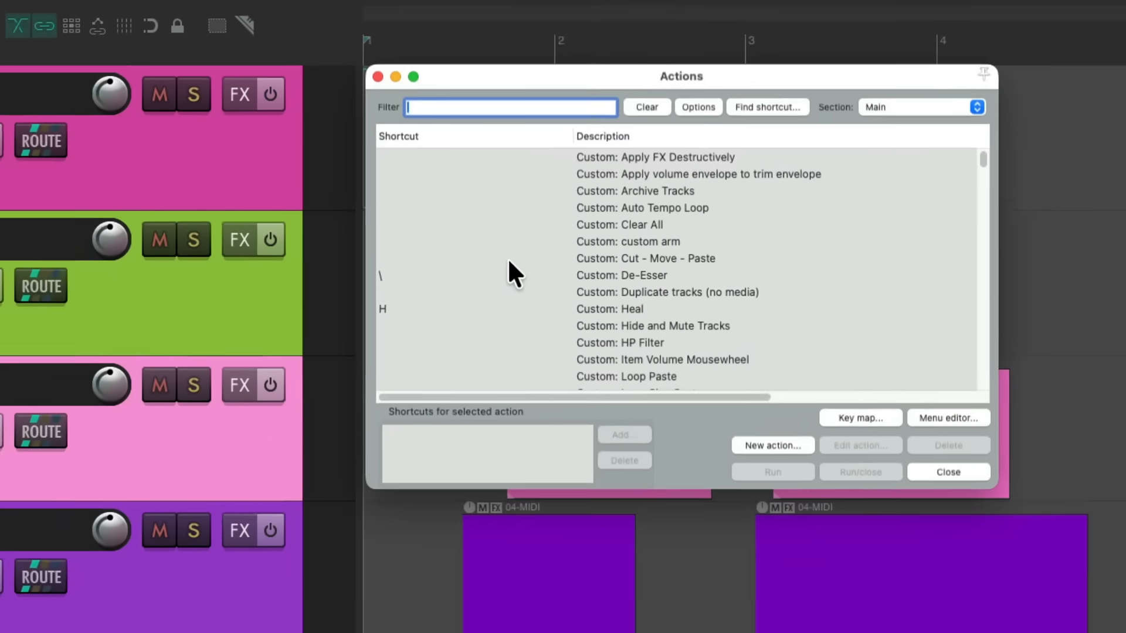
- Show the Default 7.0 Theme Adjuster's Global settings scrolled to Custom Color Palettes
{"action": "type", "text": "theme adjuster"}
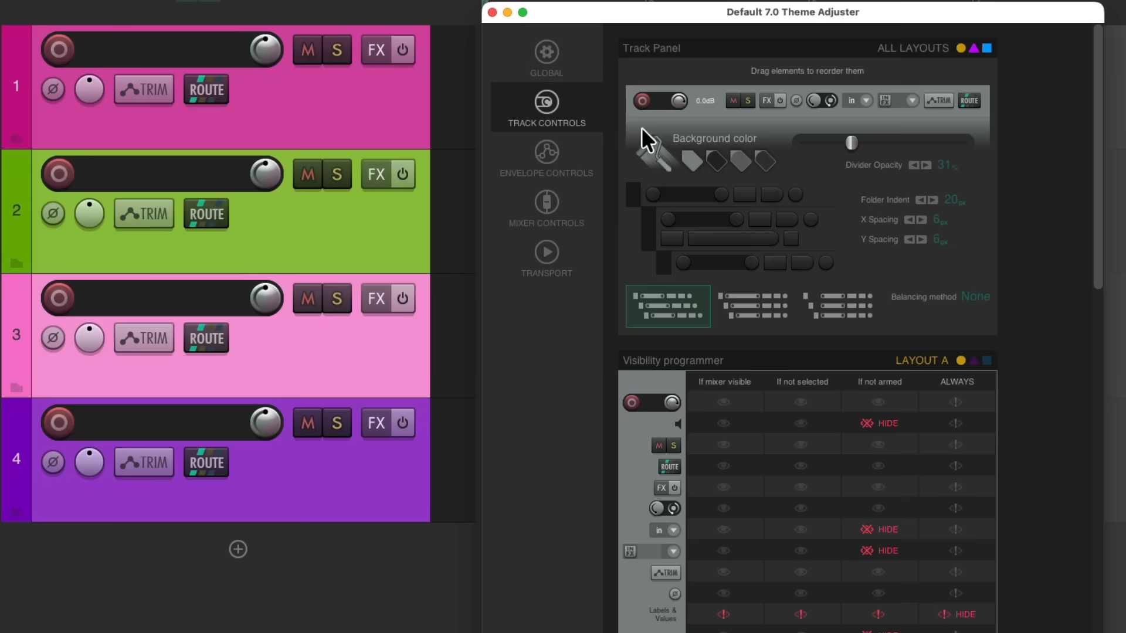
{"action": "left_click", "coordinate": [546, 56]}
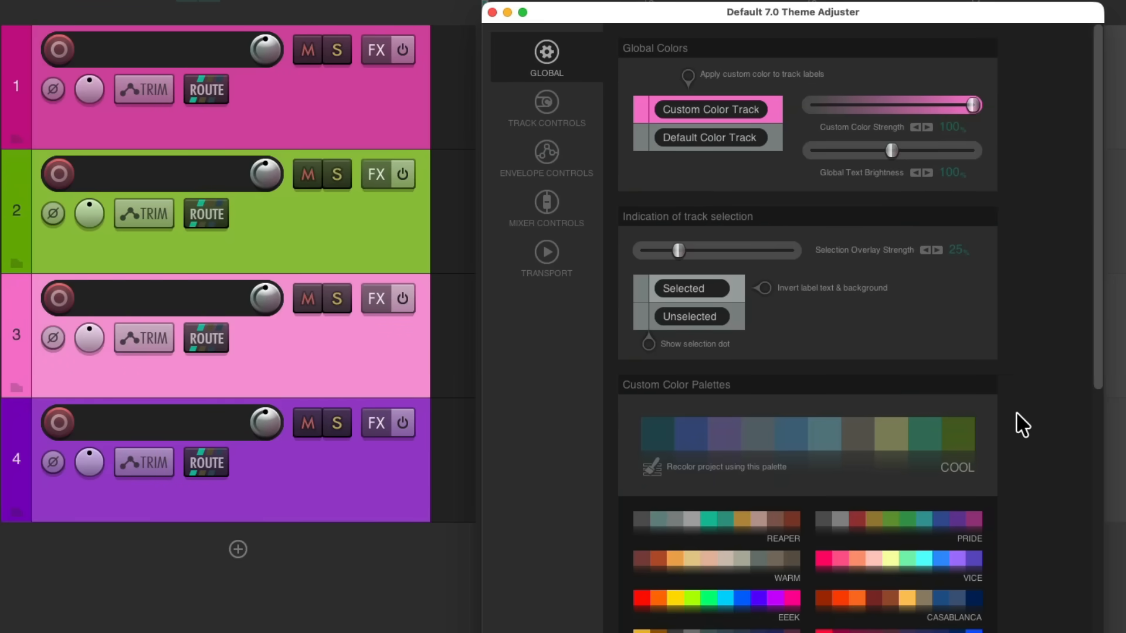
{"action": "scroll", "scroll_direction": "down", "scroll_amount": 3}
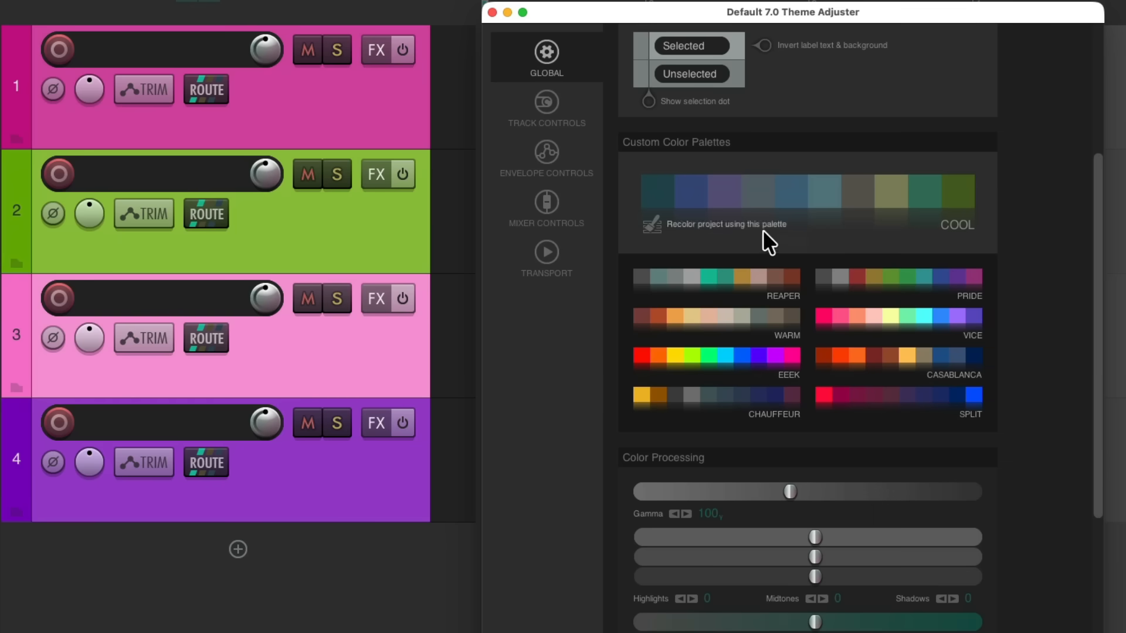
{"action": "mouse_move", "coordinate": [710, 244]}
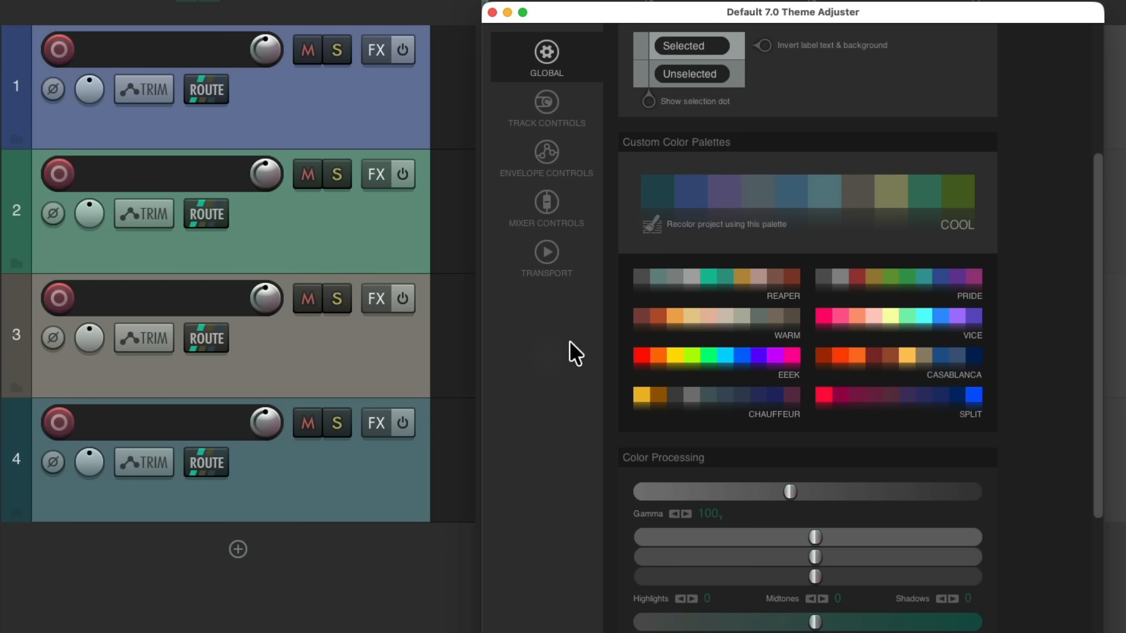
- Recolour the project with the COOL, REAPER and CASABLANCA palettes, finishing on COOL tones
{"action": "left_click", "coordinate": [652, 224]}
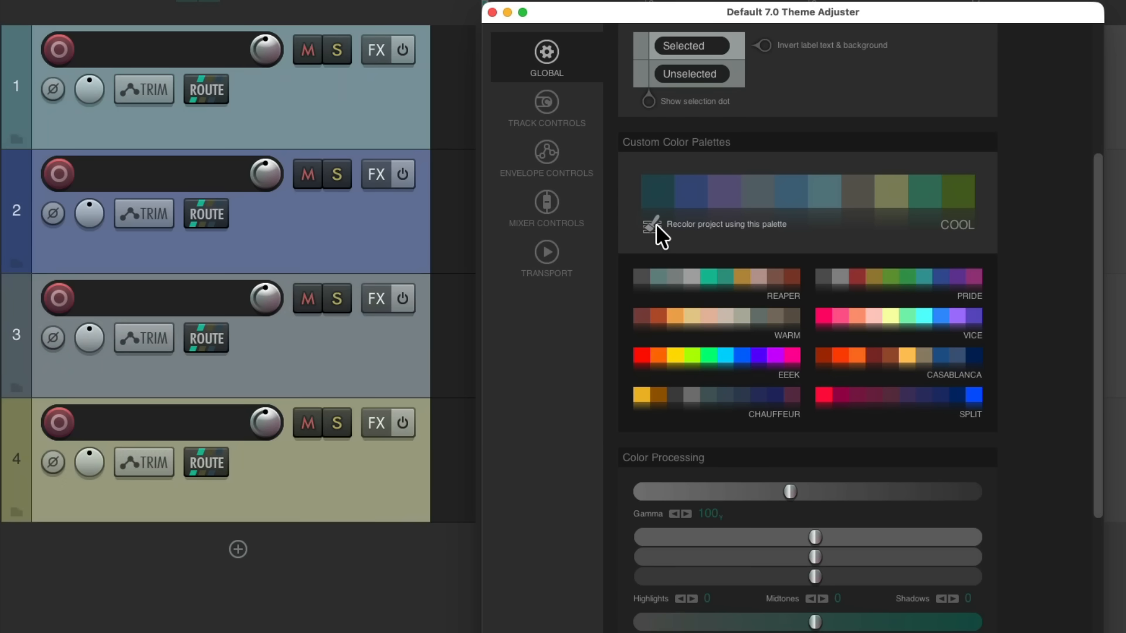
{"action": "left_click", "coordinate": [652, 224]}
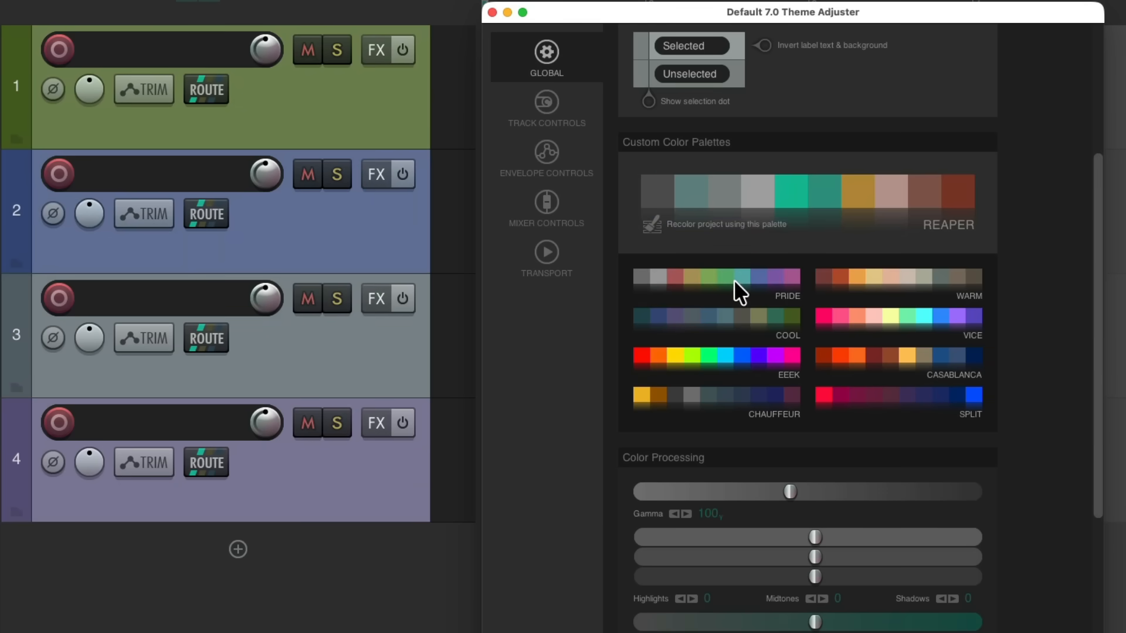
{"action": "left_click", "coordinate": [650, 226]}
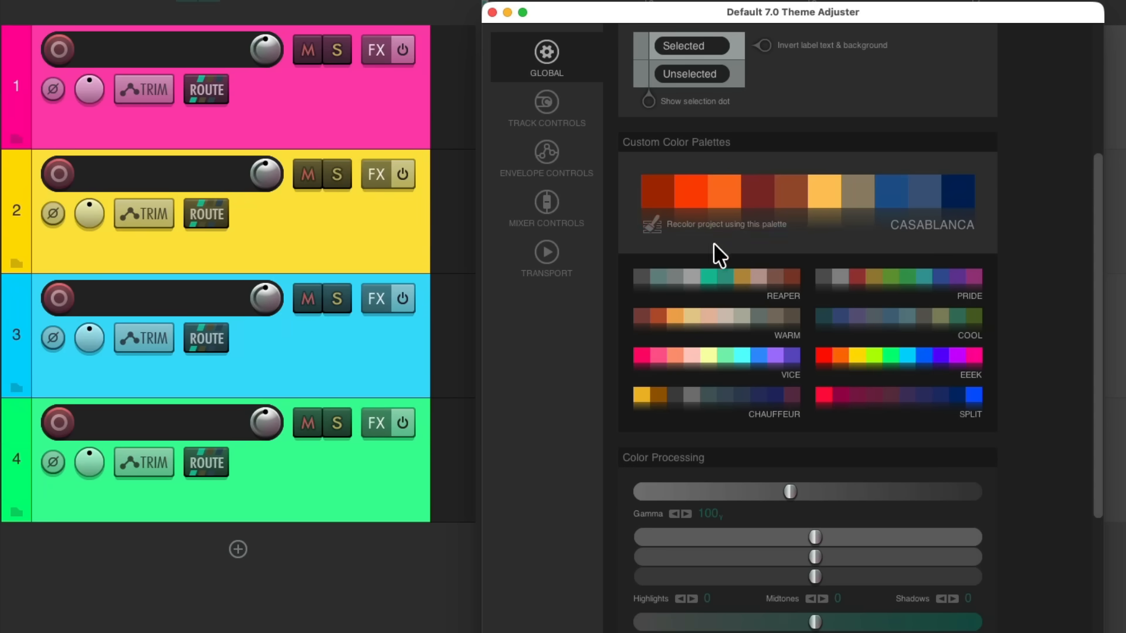
{"action": "left_click", "coordinate": [898, 284]}
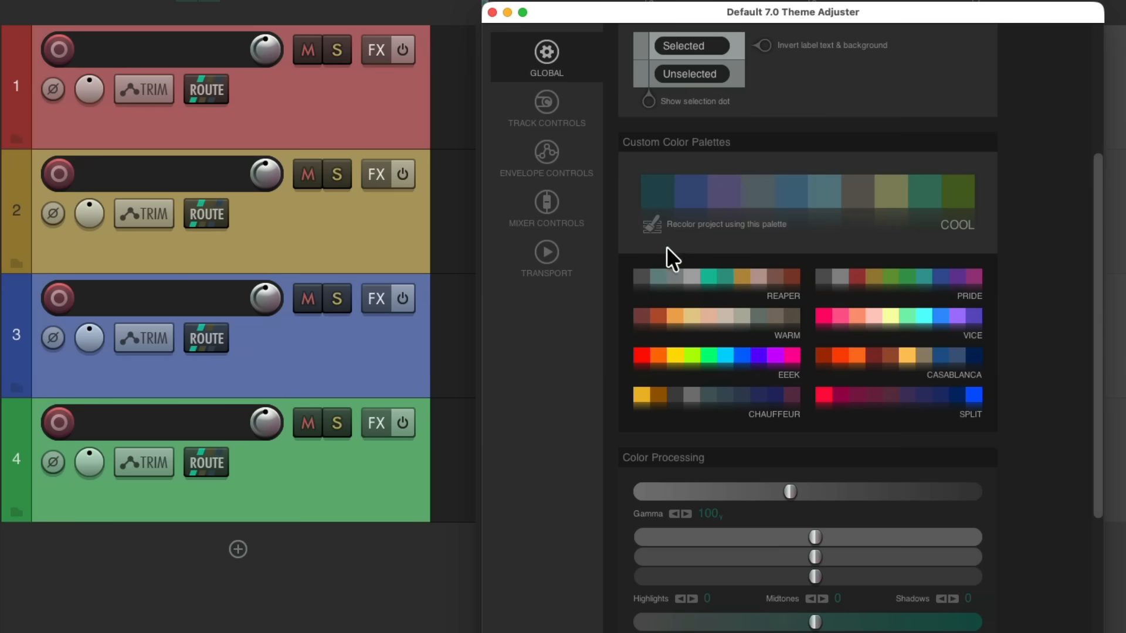
{"action": "left_click", "coordinate": [650, 225]}
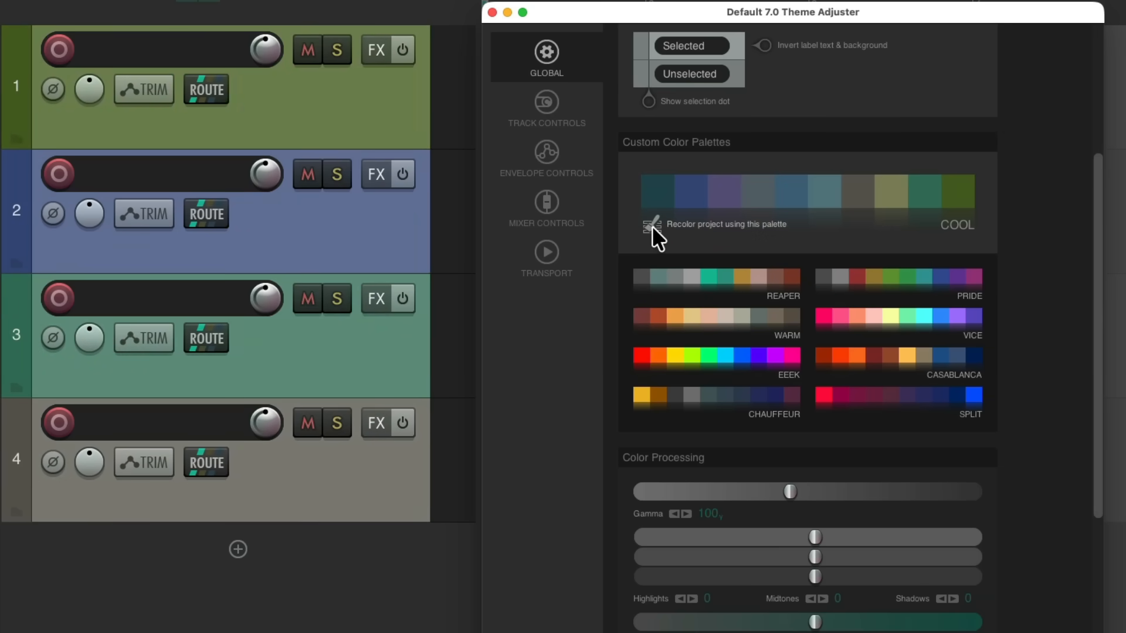
{"action": "left_click", "coordinate": [652, 228]}
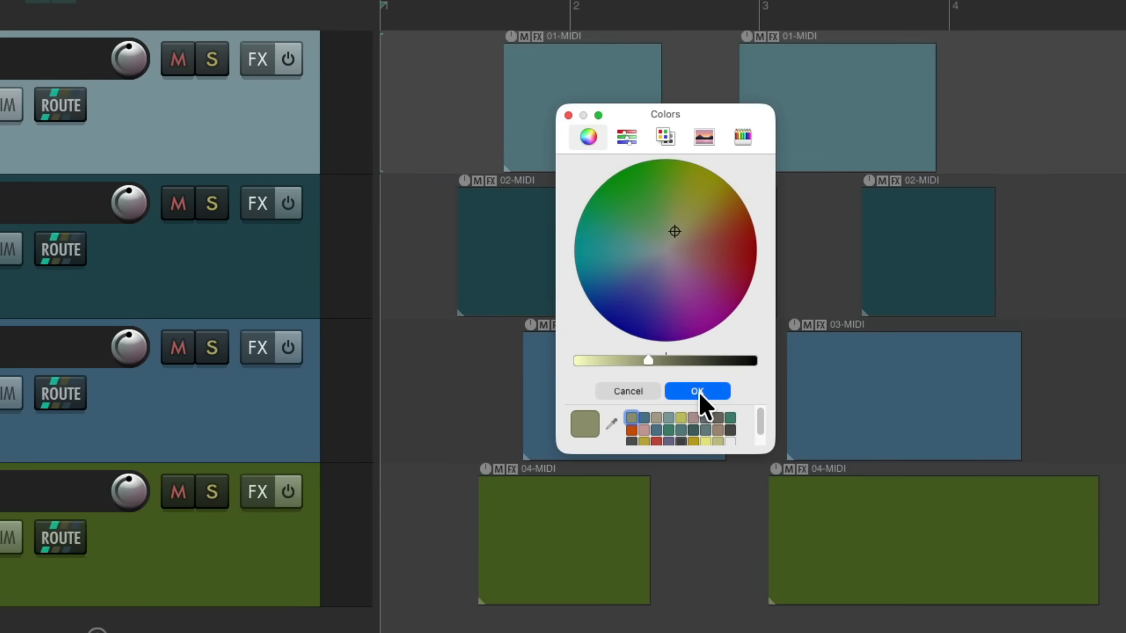
- Confirm khaki for track 1 and select its middle 01-MIDI item
{"action": "left_click", "coordinate": [696, 391]}
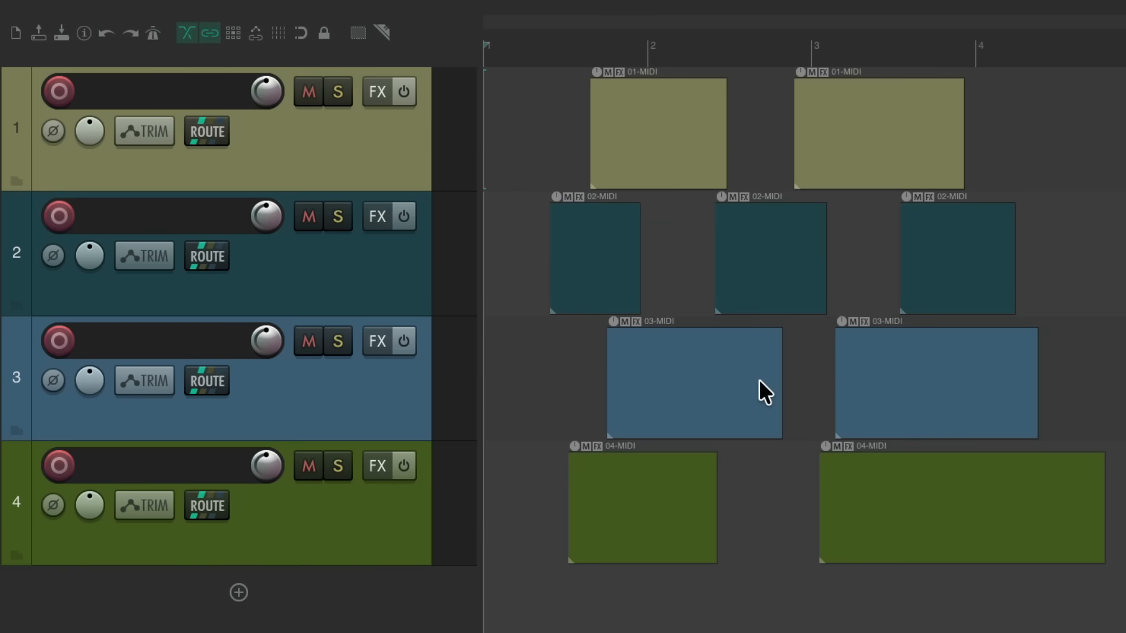
{"action": "mouse_move", "coordinate": [405, 176]}
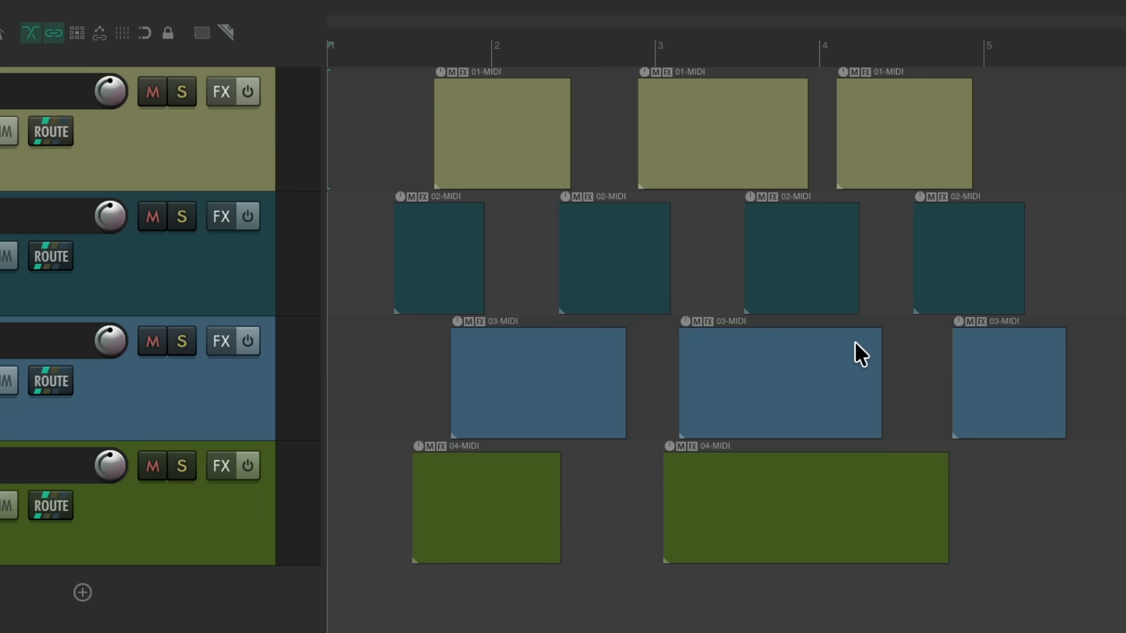
{"action": "left_click", "coordinate": [722, 134]}
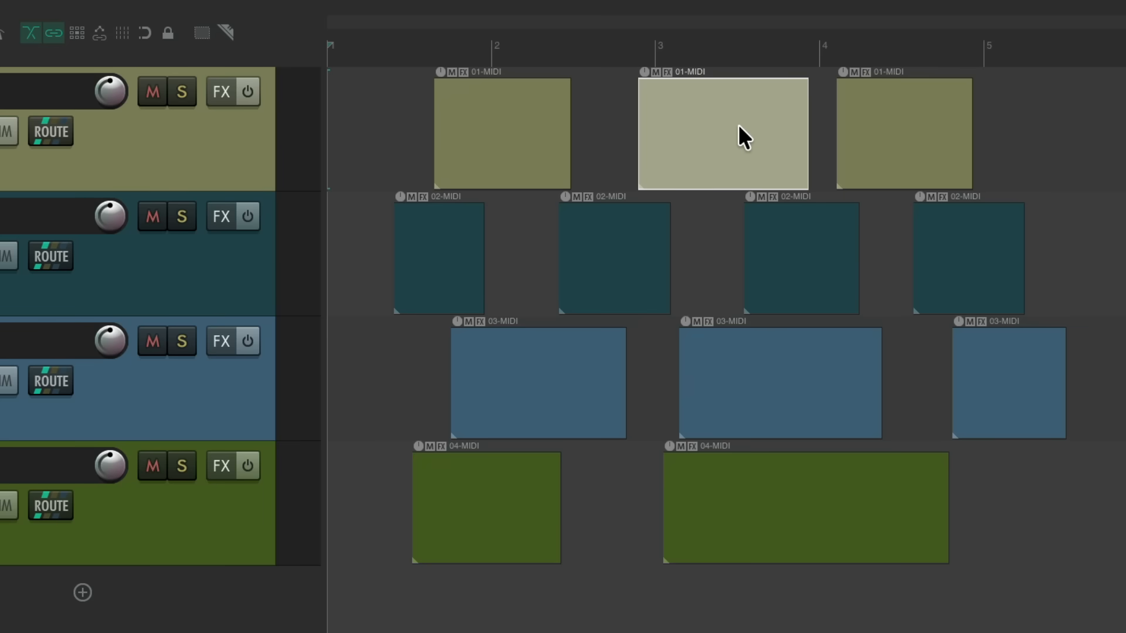
{"action": "mouse_move", "coordinate": [661, 102]}
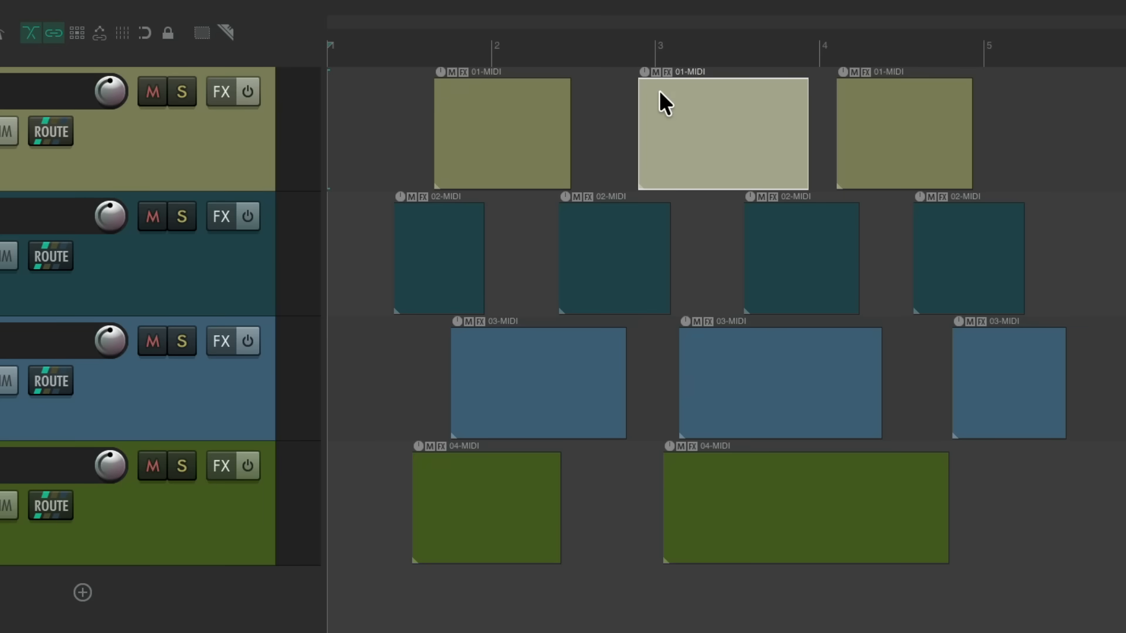
- Set the selected item to a bright red custom colour via Item and take colors
{"action": "right_click", "coordinate": [722, 133]}
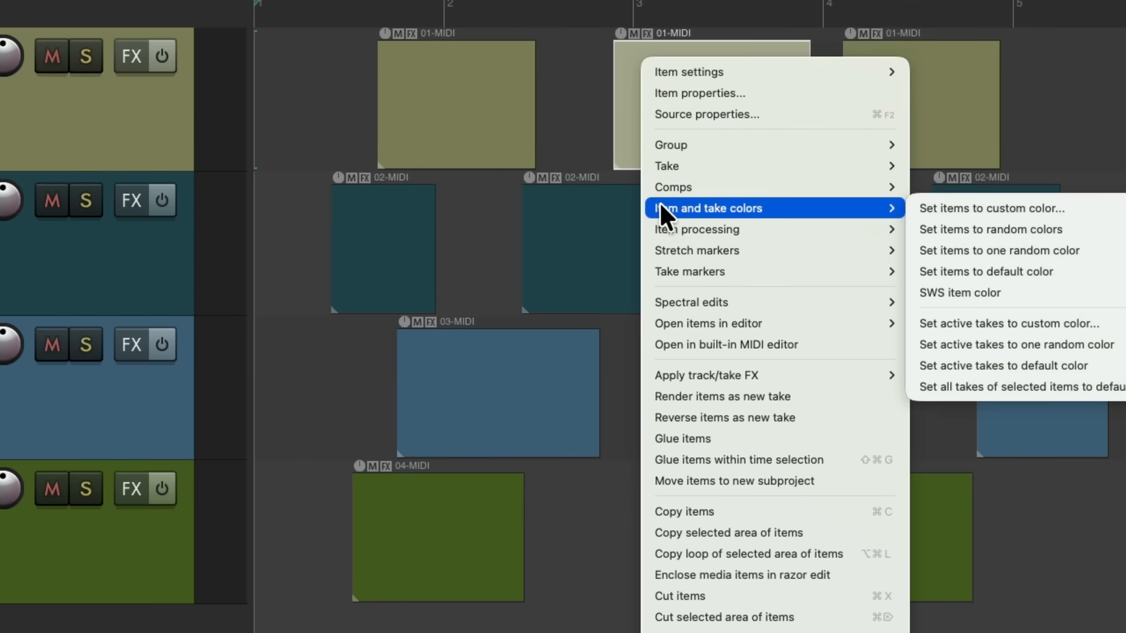
{"action": "mouse_move", "coordinate": [775, 224]}
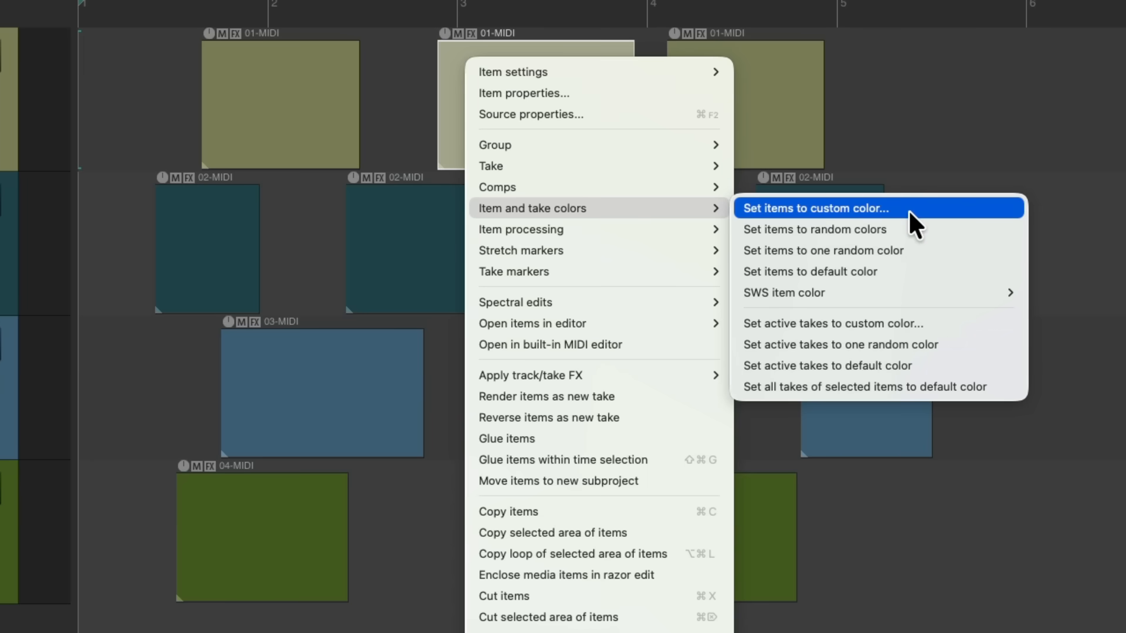
{"action": "mouse_move", "coordinate": [902, 351]}
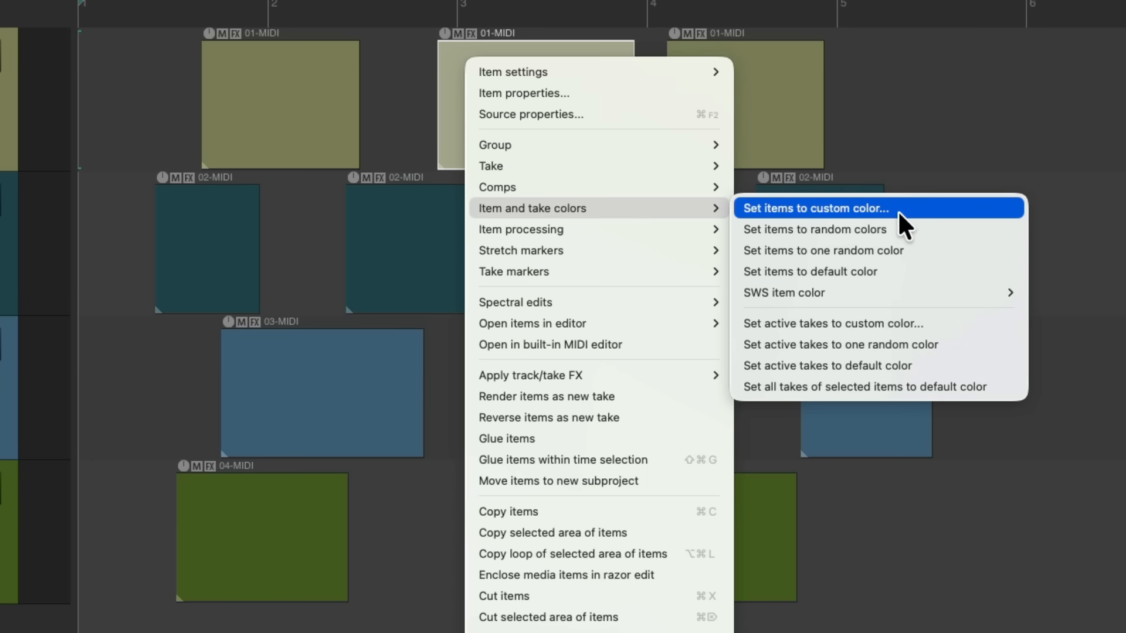
{"action": "left_click", "coordinate": [814, 208]}
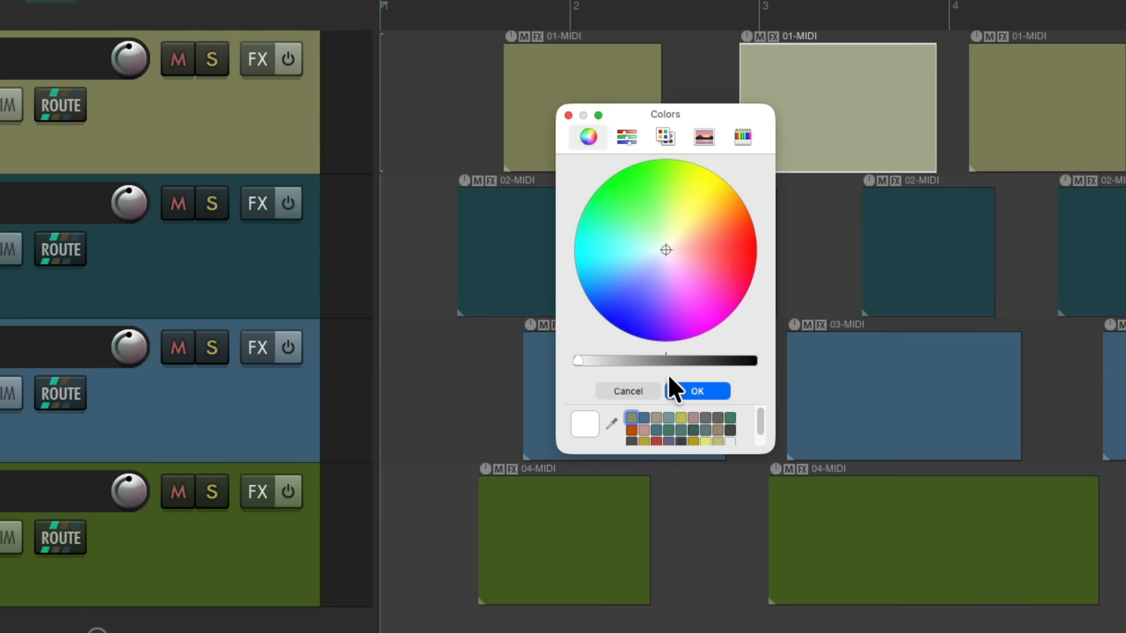
{"action": "left_click_drag", "start_coordinate": [664, 361], "coordinate": [578, 361]}
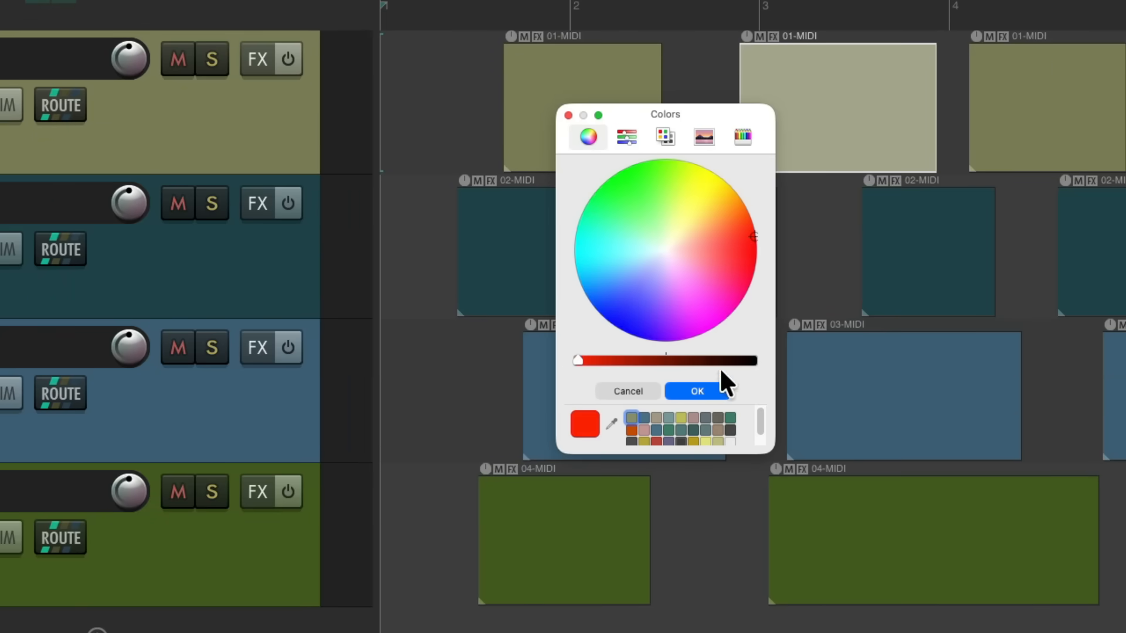
{"action": "left_click", "coordinate": [694, 390]}
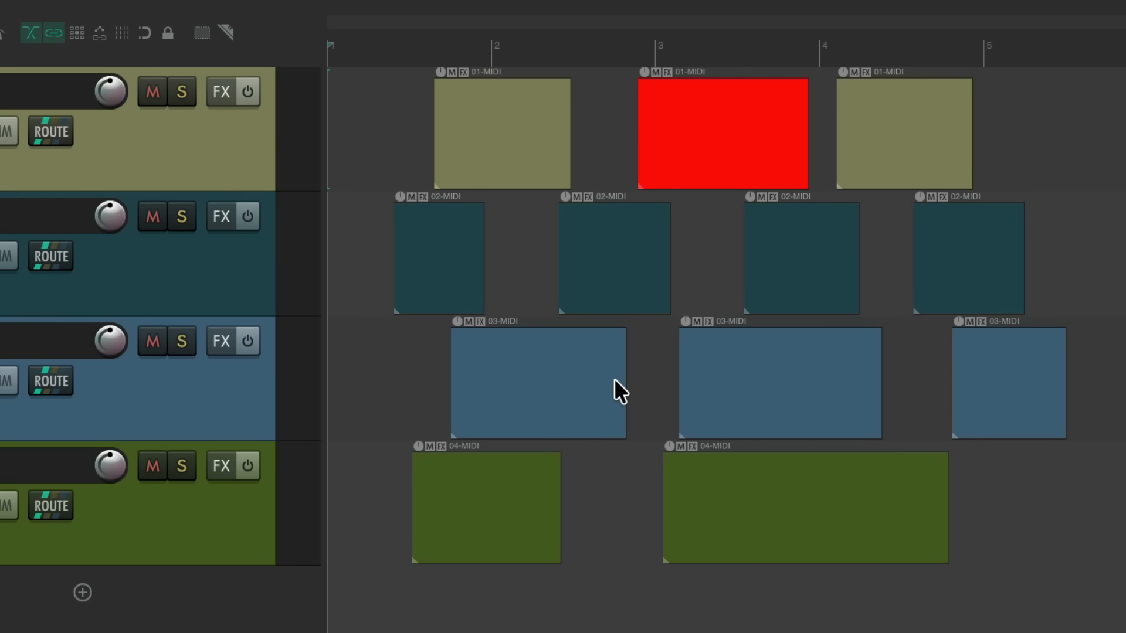
{"action": "mouse_move", "coordinate": [707, 108]}
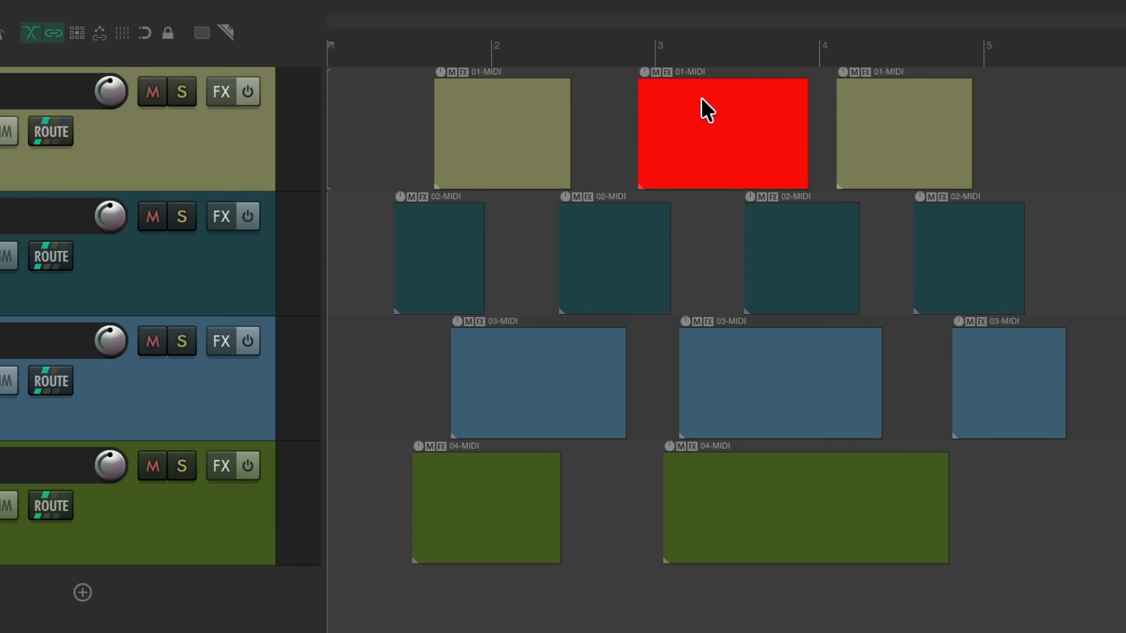
{"action": "mouse_move", "coordinate": [691, 125]}
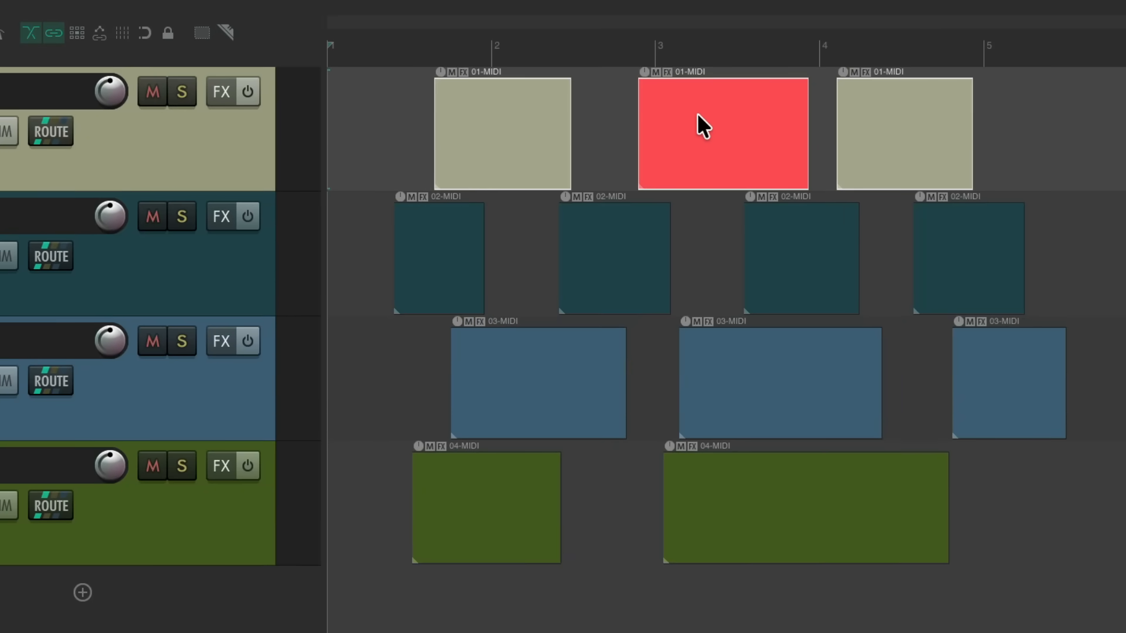
- Set the red item back to its default colour so it matches the khaki track
{"action": "right_click", "coordinate": [703, 126]}
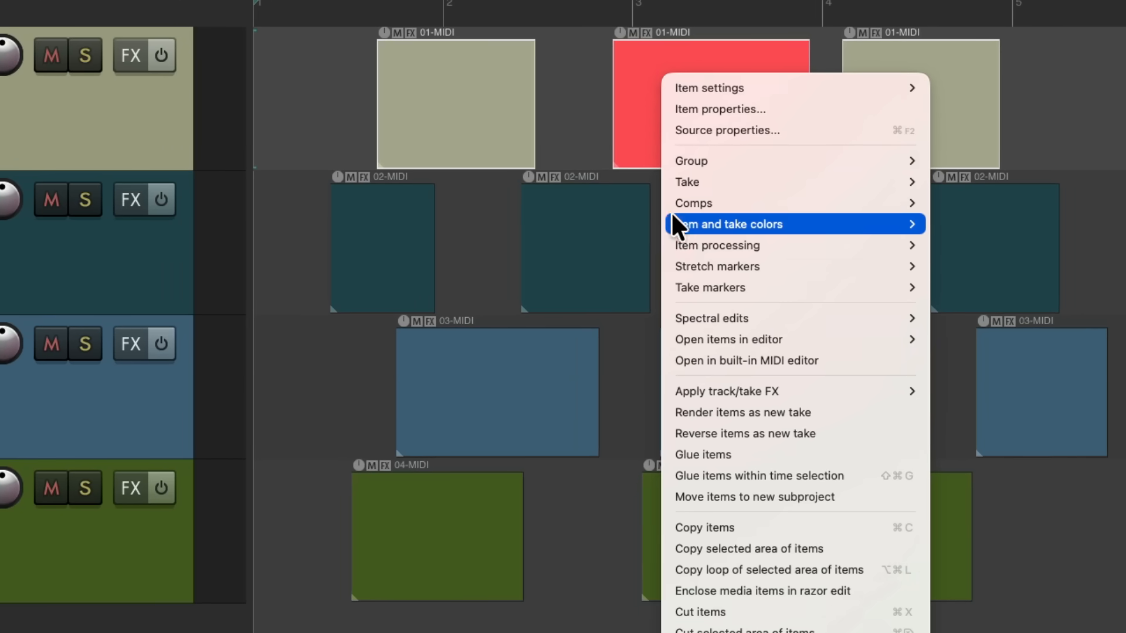
{"action": "mouse_move", "coordinate": [730, 224]}
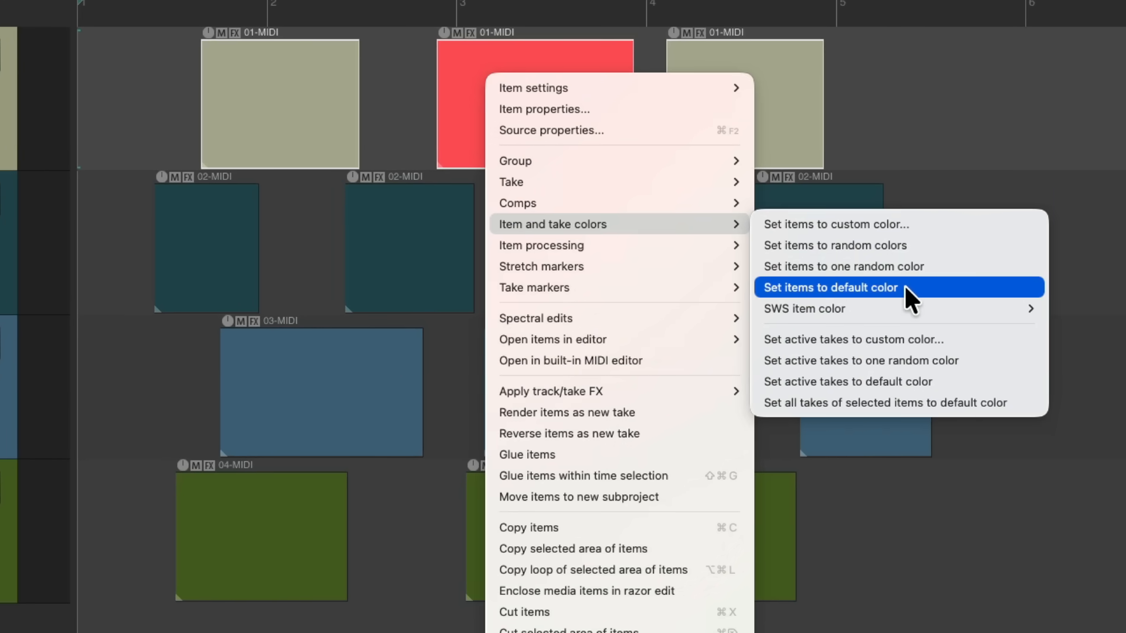
{"action": "left_click", "coordinate": [829, 288]}
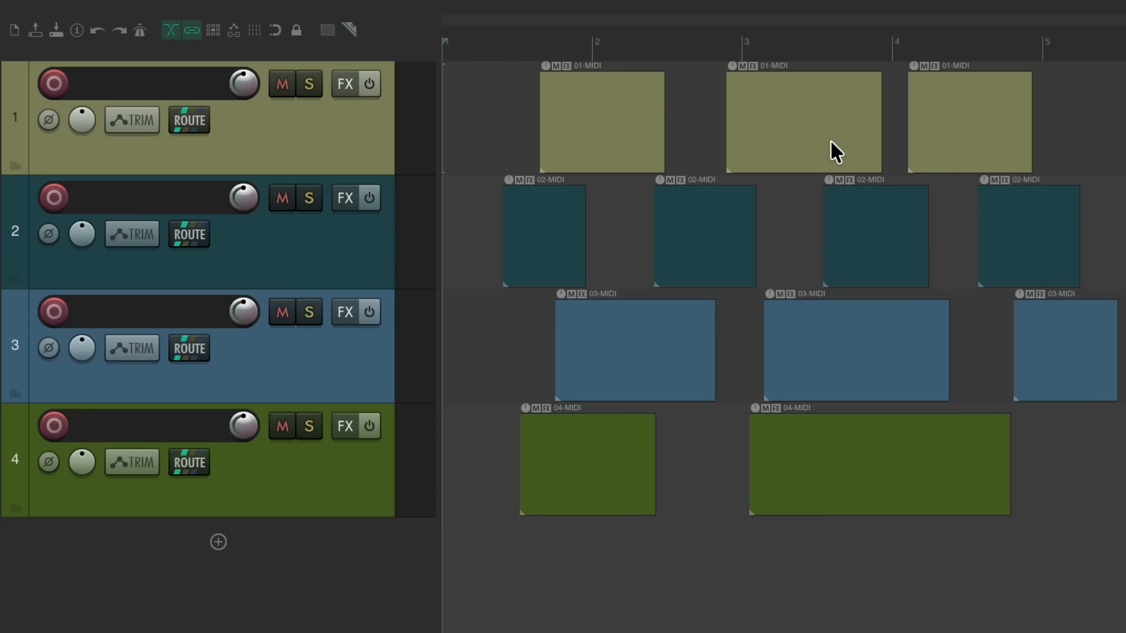
{"action": "mouse_move", "coordinate": [384, 135]}
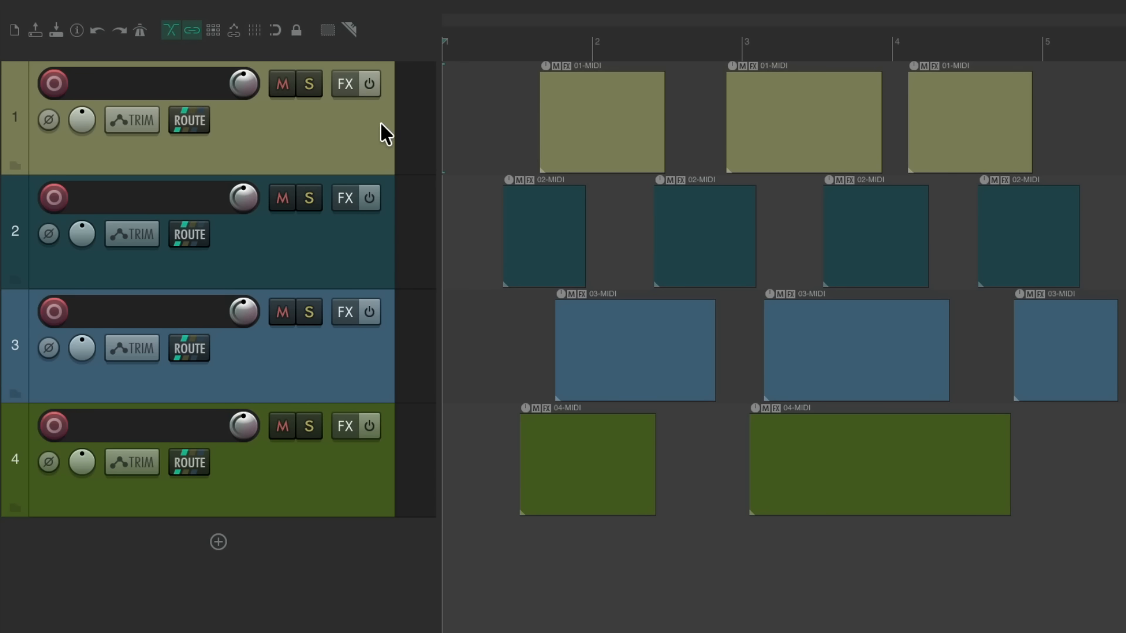
{"action": "mouse_move", "coordinate": [810, 111]}
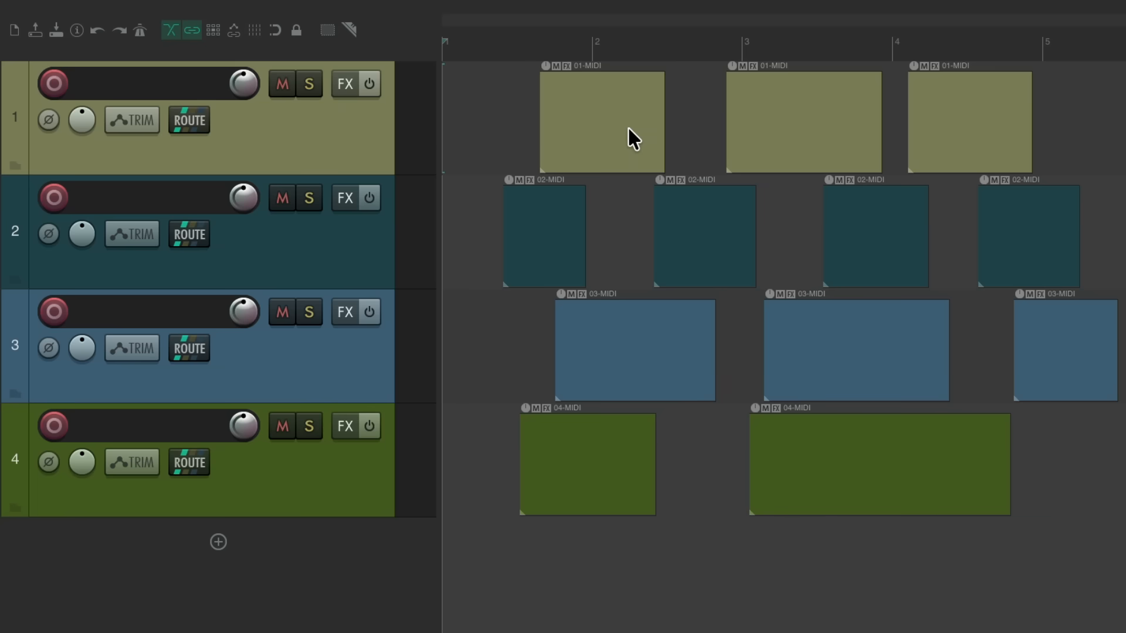
{"action": "mouse_move", "coordinate": [617, 119]}
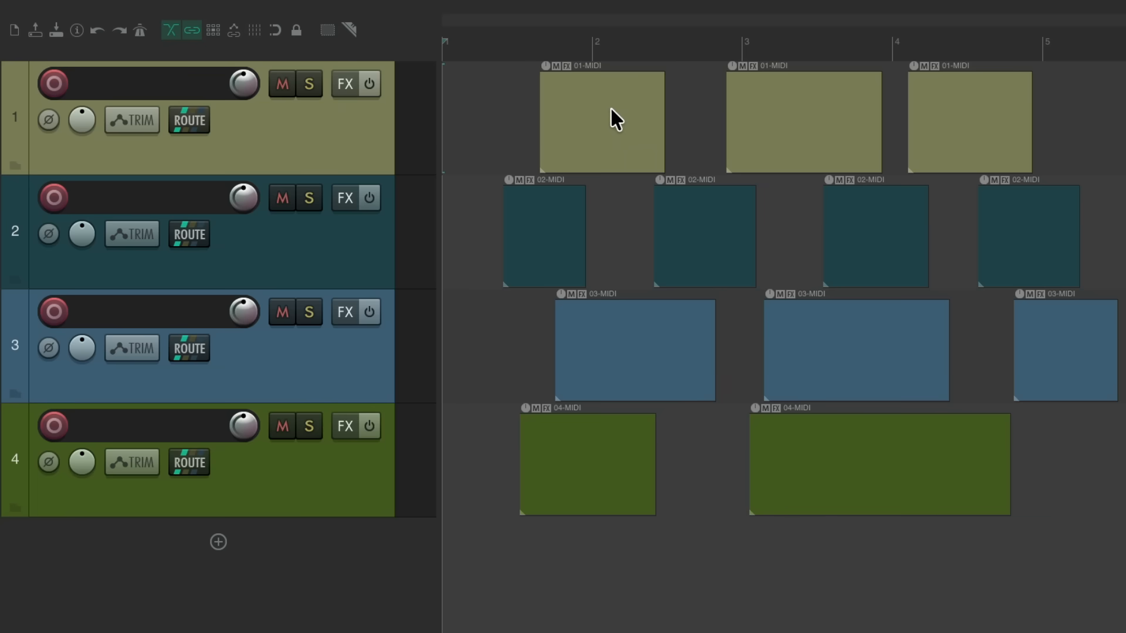
- Select track 1's first MIDI item and make take 3 its active take
{"action": "left_click", "coordinate": [601, 120]}
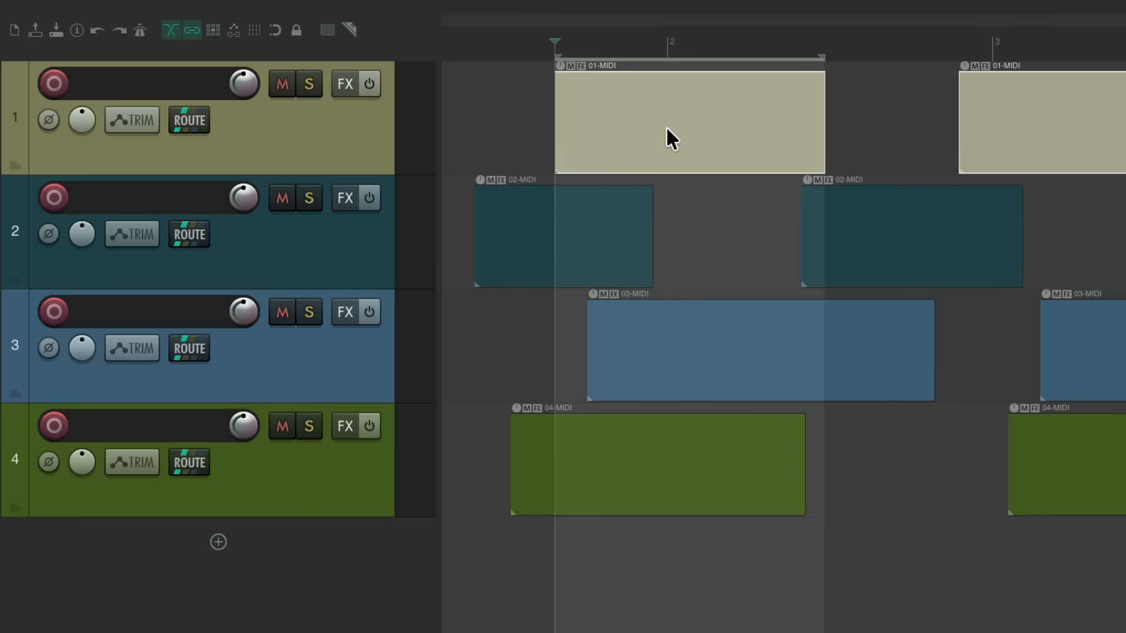
{"action": "mouse_move", "coordinate": [75, 101]}
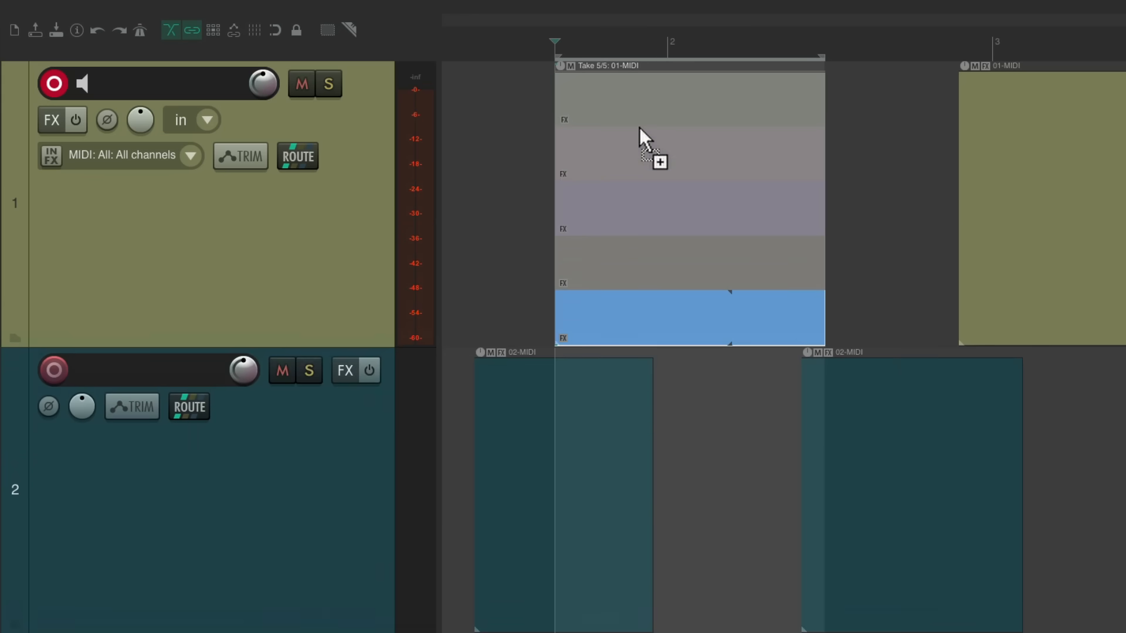
{"action": "mouse_move", "coordinate": [679, 144]}
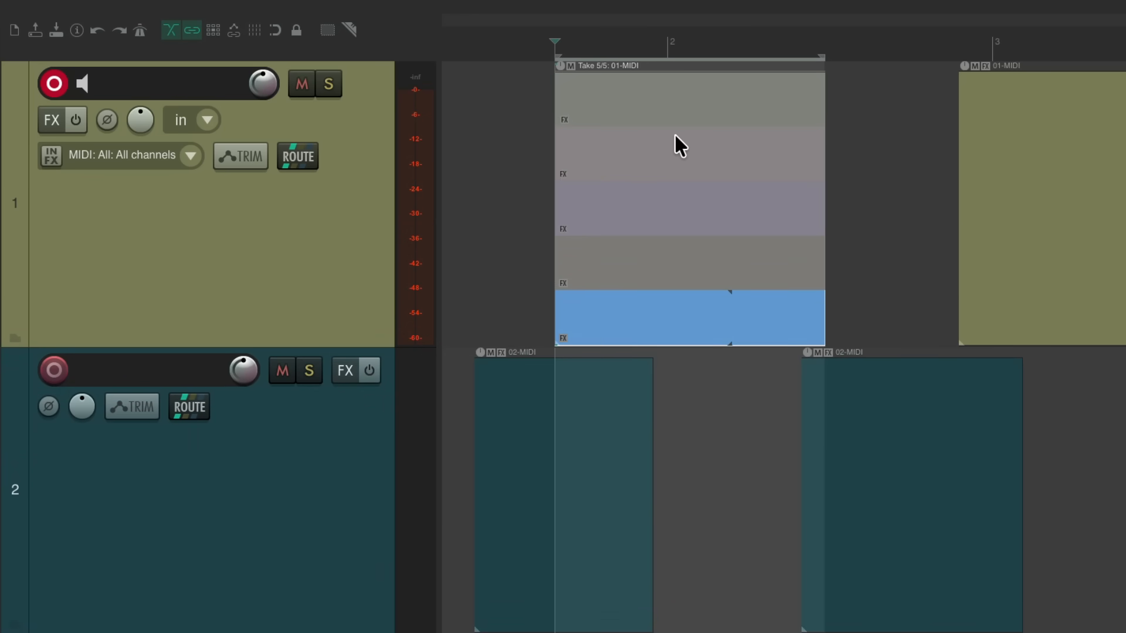
{"action": "left_click", "coordinate": [671, 101]}
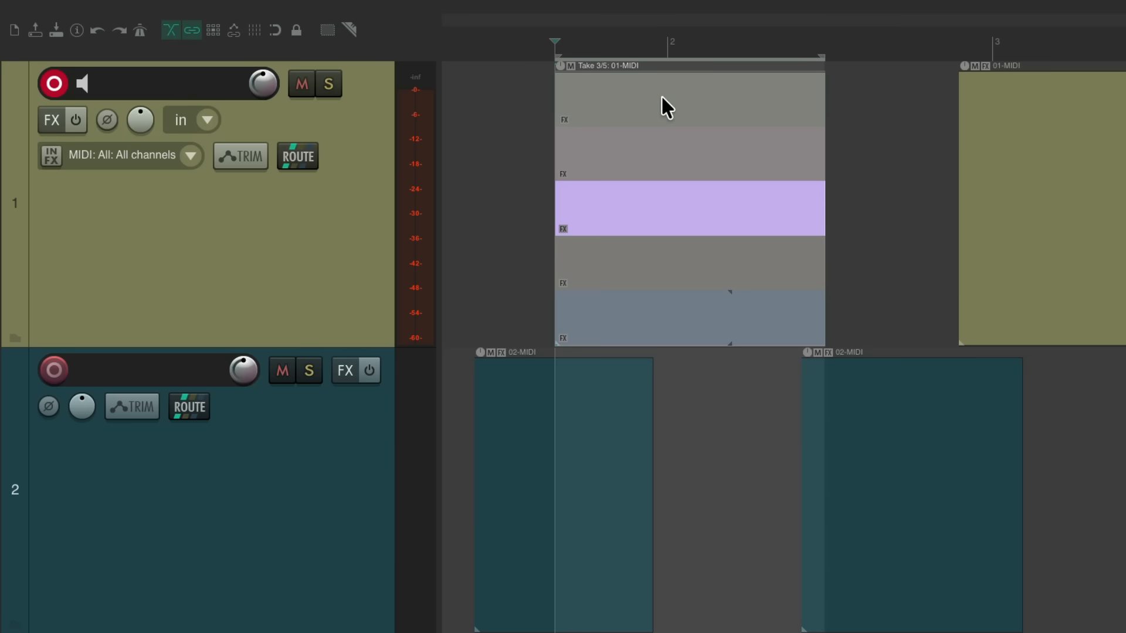
{"action": "mouse_move", "coordinate": [672, 233]}
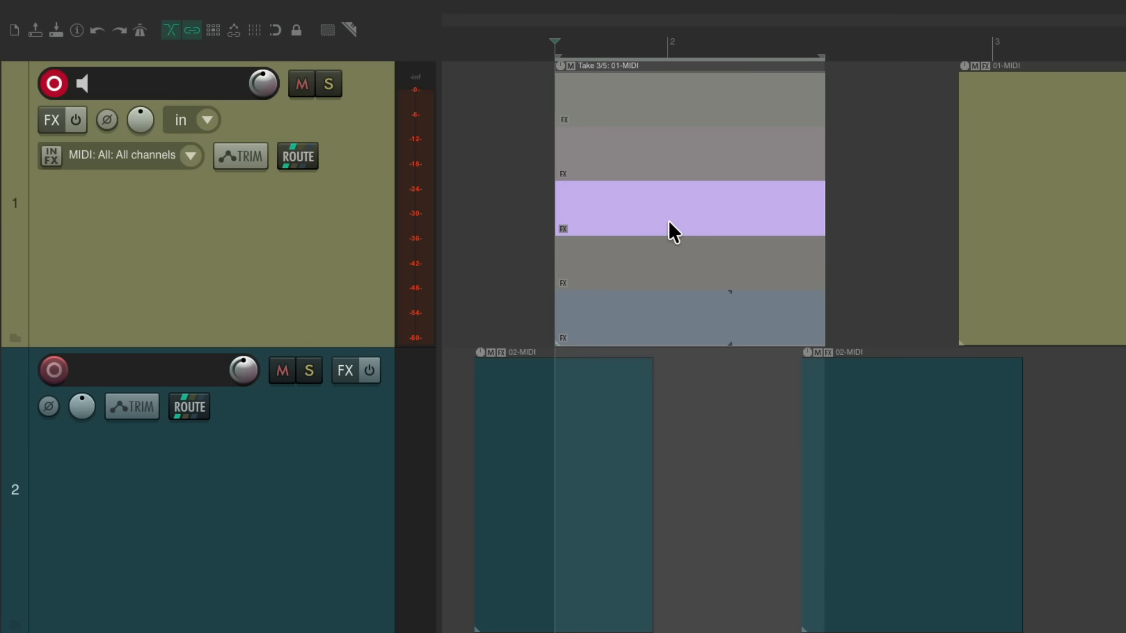
{"action": "mouse_move", "coordinate": [656, 217]}
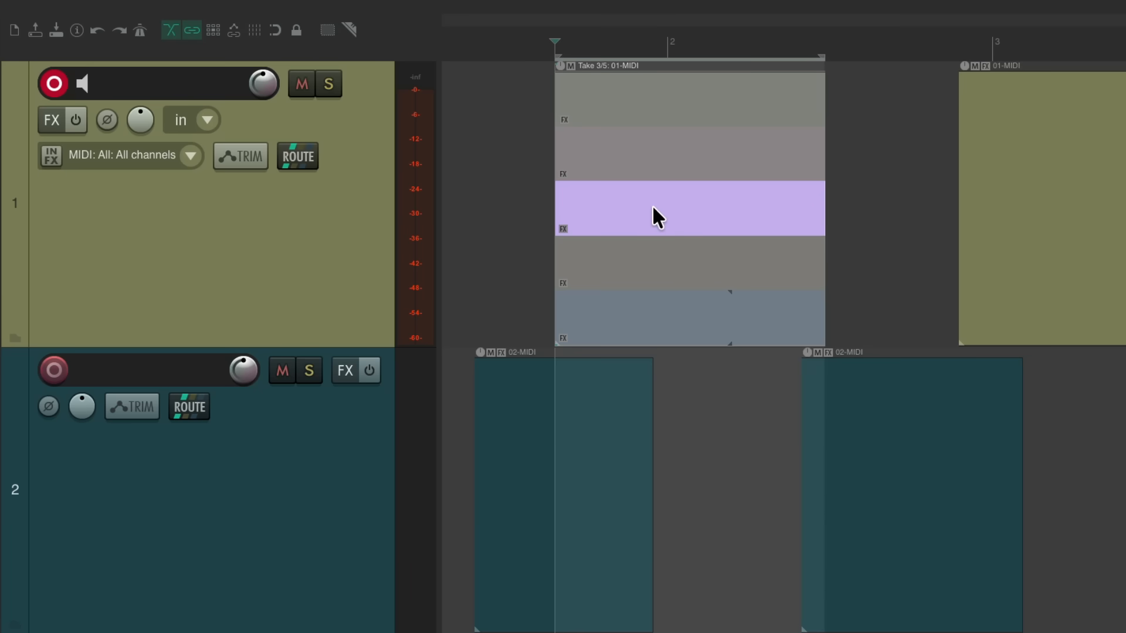
- Give the active take 3 a custom red colour via Item and take colors
{"action": "right_click", "coordinate": [660, 215]}
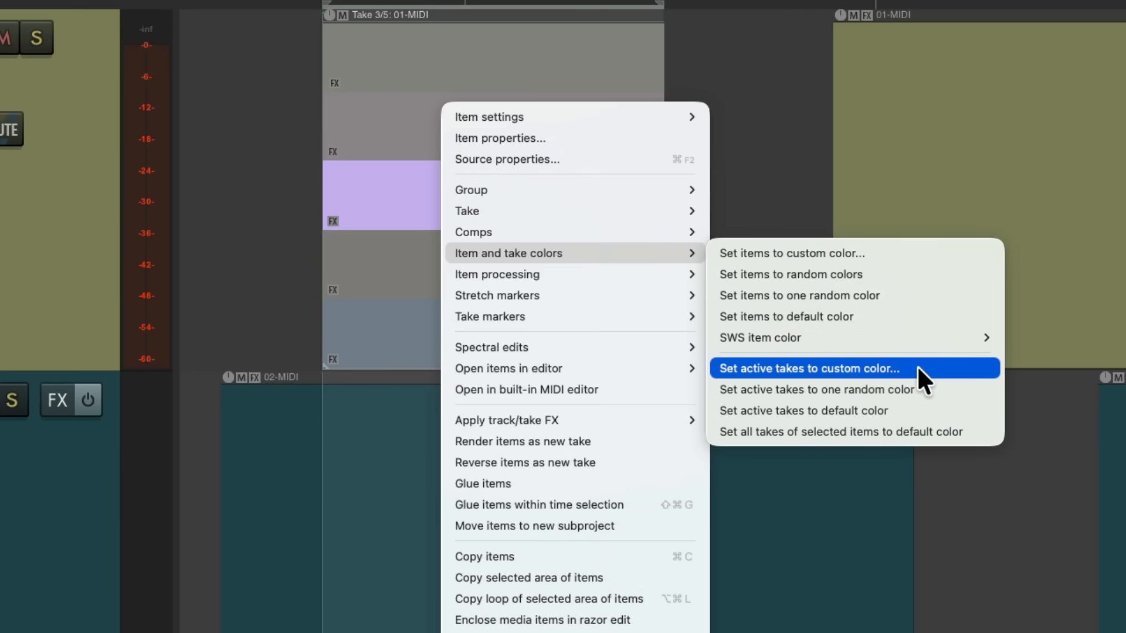
{"action": "left_click", "coordinate": [809, 369]}
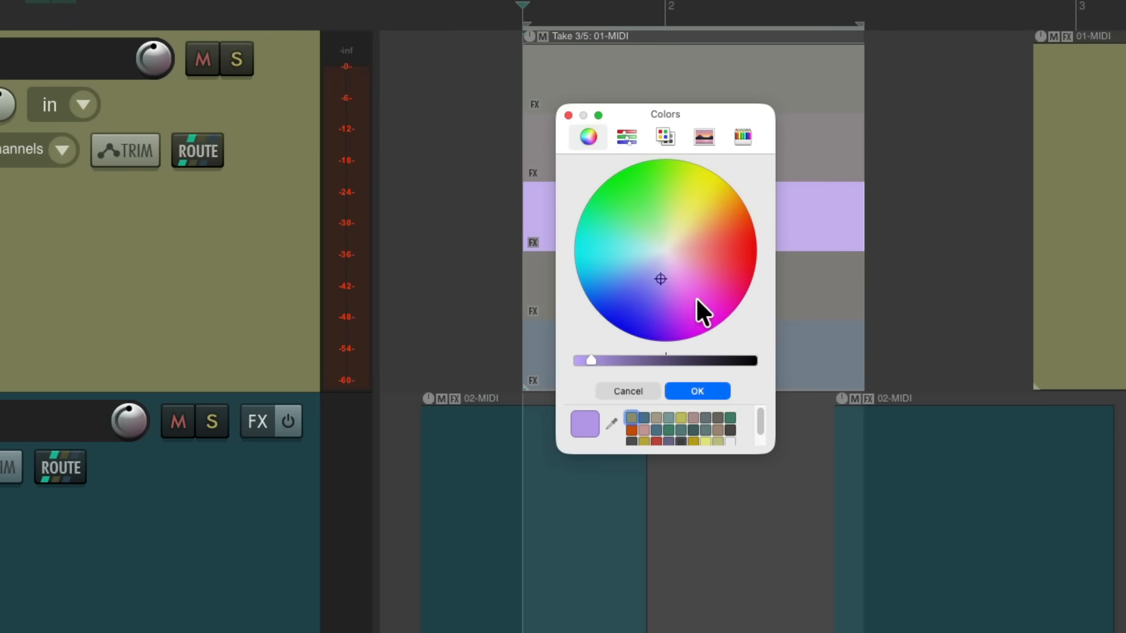
{"action": "mouse_move", "coordinate": [700, 294]}
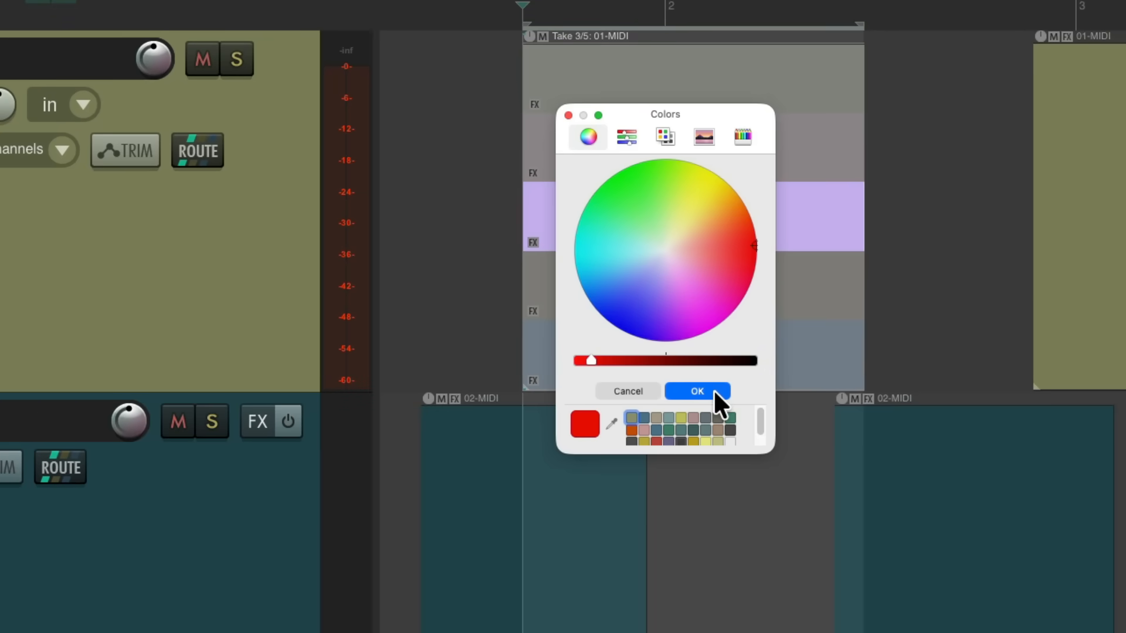
{"action": "left_click", "coordinate": [695, 391]}
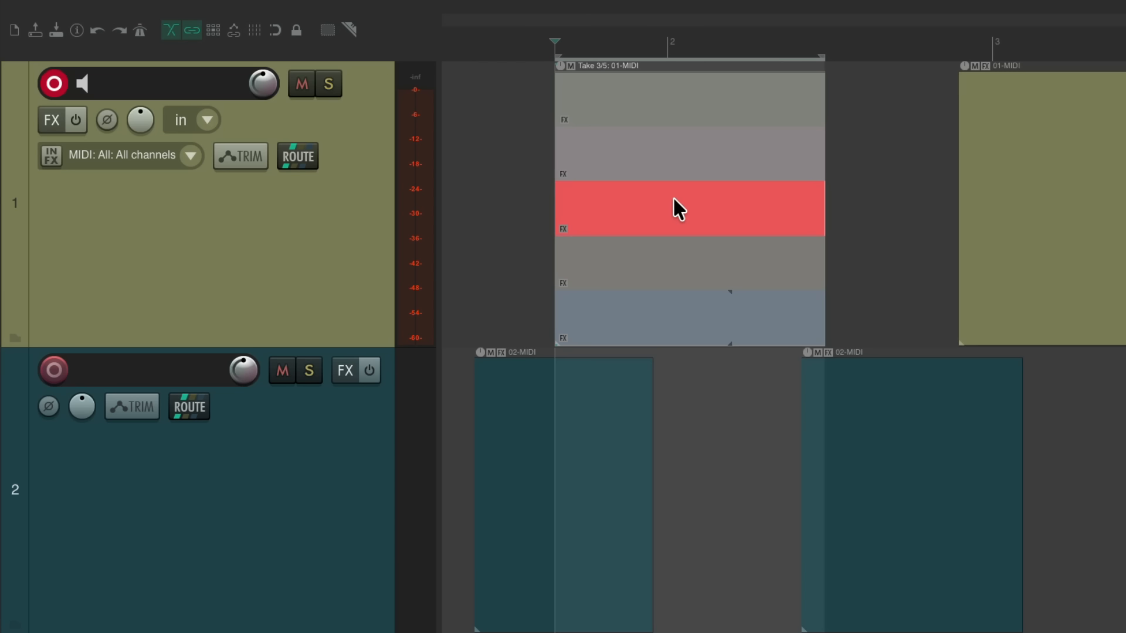
{"action": "mouse_move", "coordinate": [641, 205]}
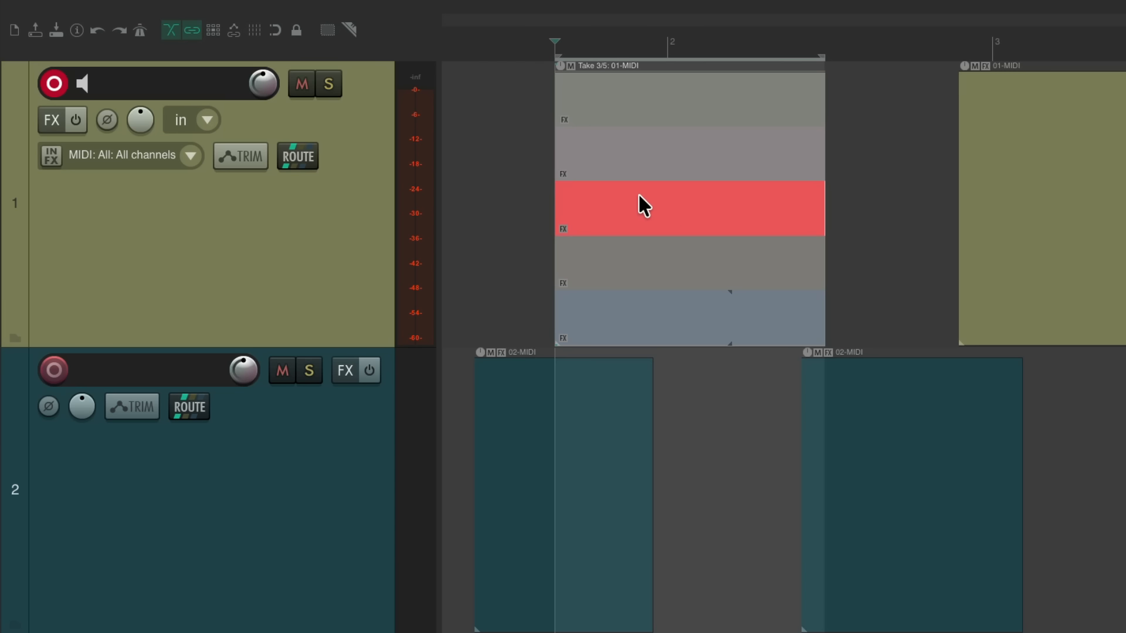
{"action": "mouse_move", "coordinate": [620, 199]}
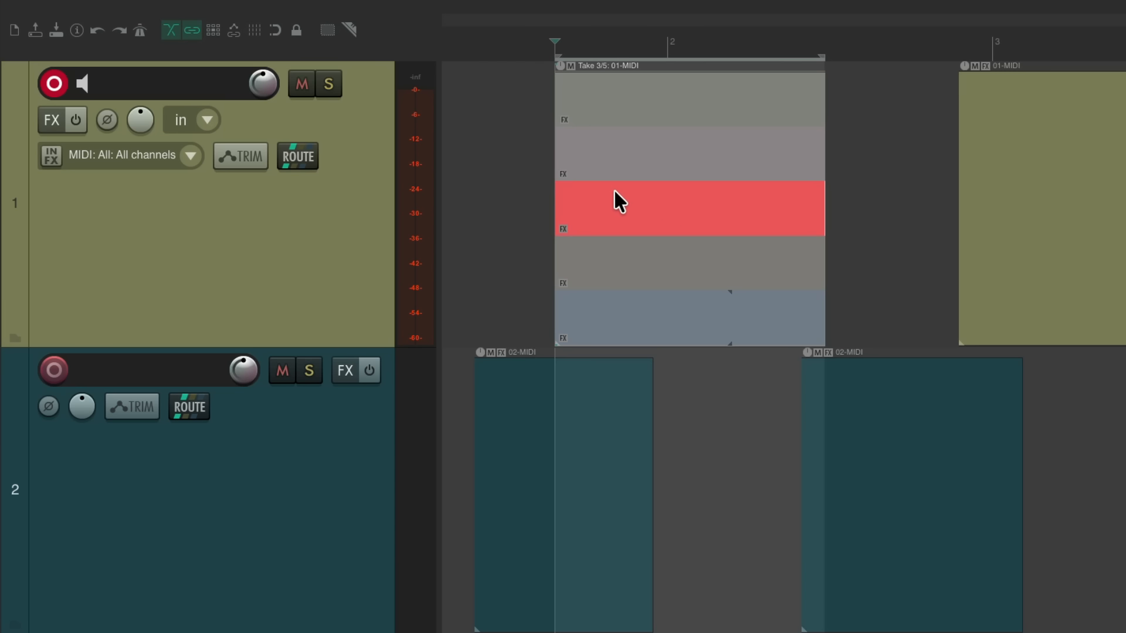
- Crop the item to its red active take, leaving a single take
{"action": "right_click", "coordinate": [618, 202]}
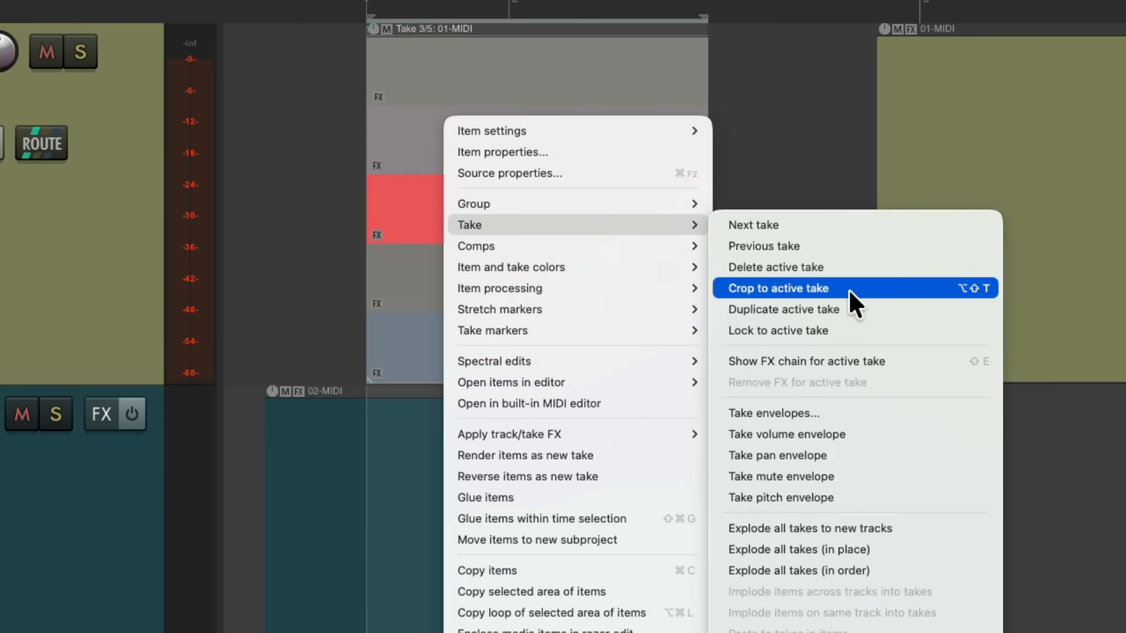
{"action": "left_click", "coordinate": [777, 288]}
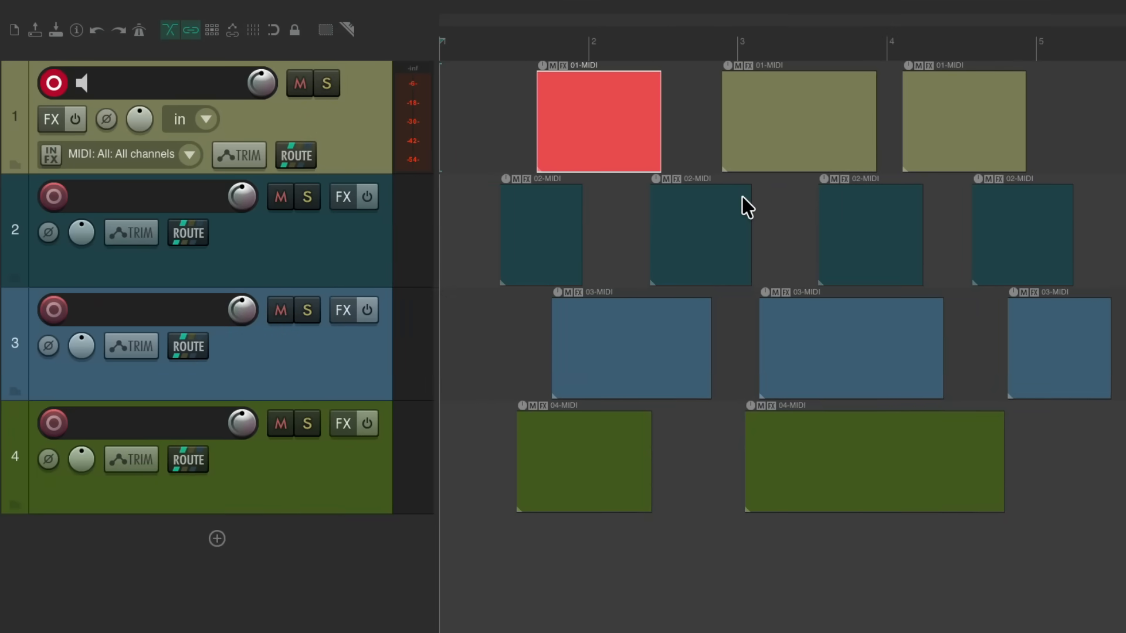
{"action": "mouse_move", "coordinate": [607, 137]}
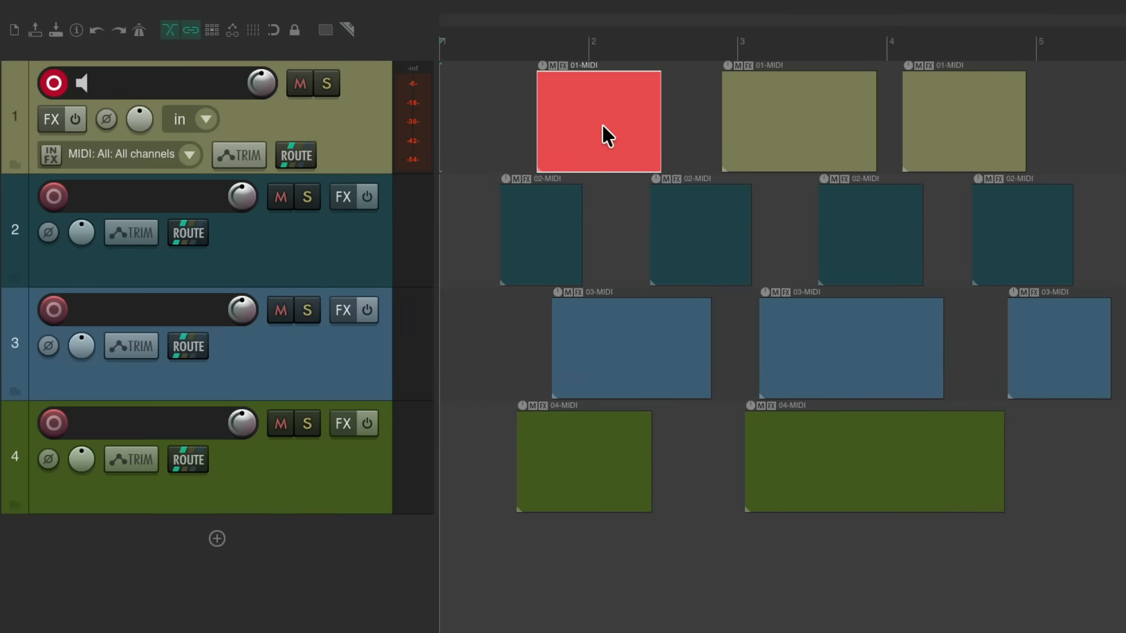
{"action": "mouse_move", "coordinate": [641, 146]}
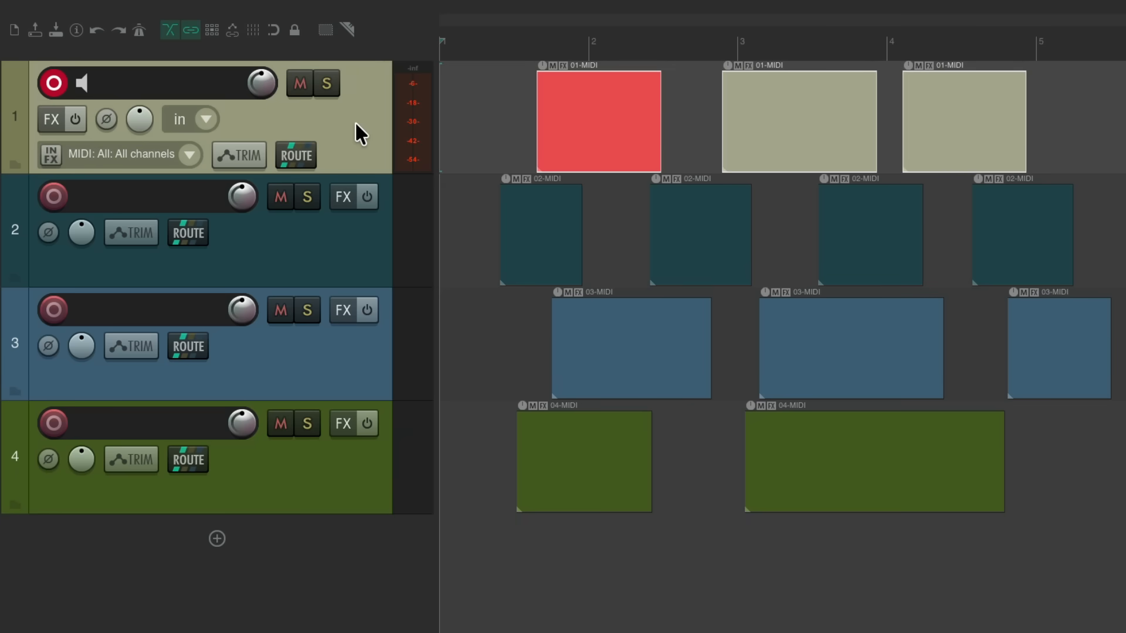
- Reset the red active take to the default khaki track colour
{"action": "right_click", "coordinate": [599, 122]}
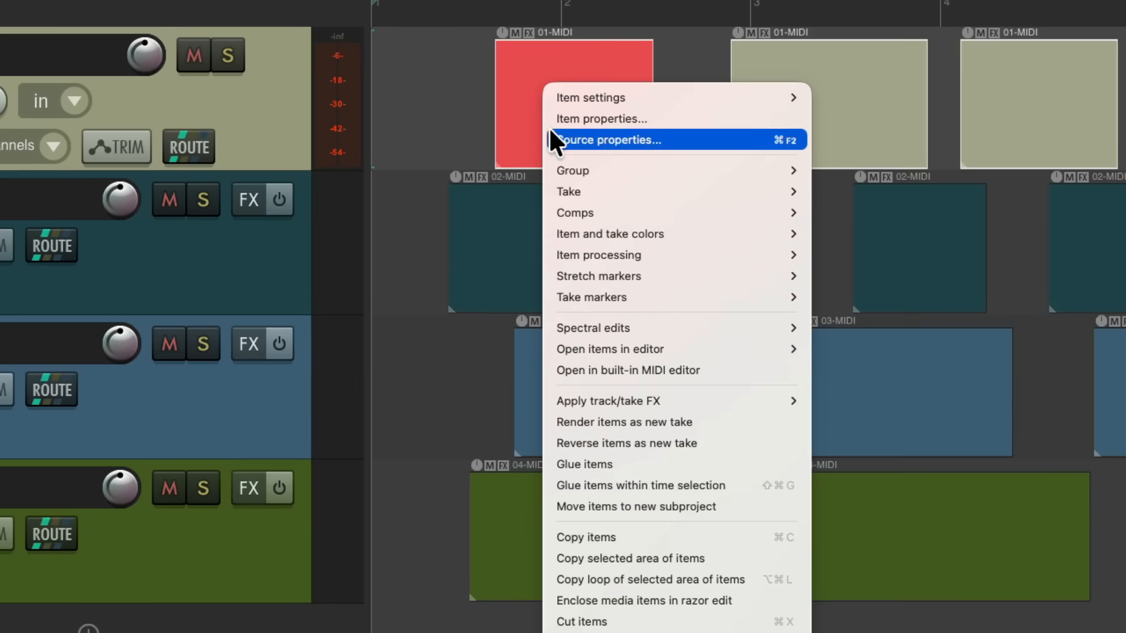
{"action": "mouse_move", "coordinate": [609, 233]}
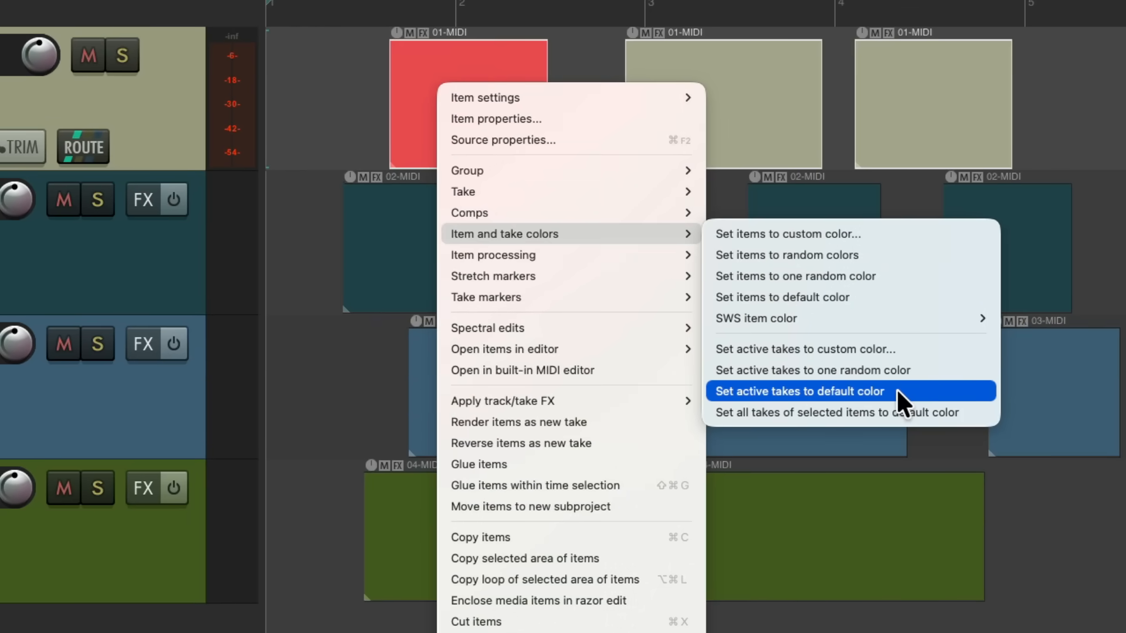
{"action": "left_click", "coordinate": [796, 391]}
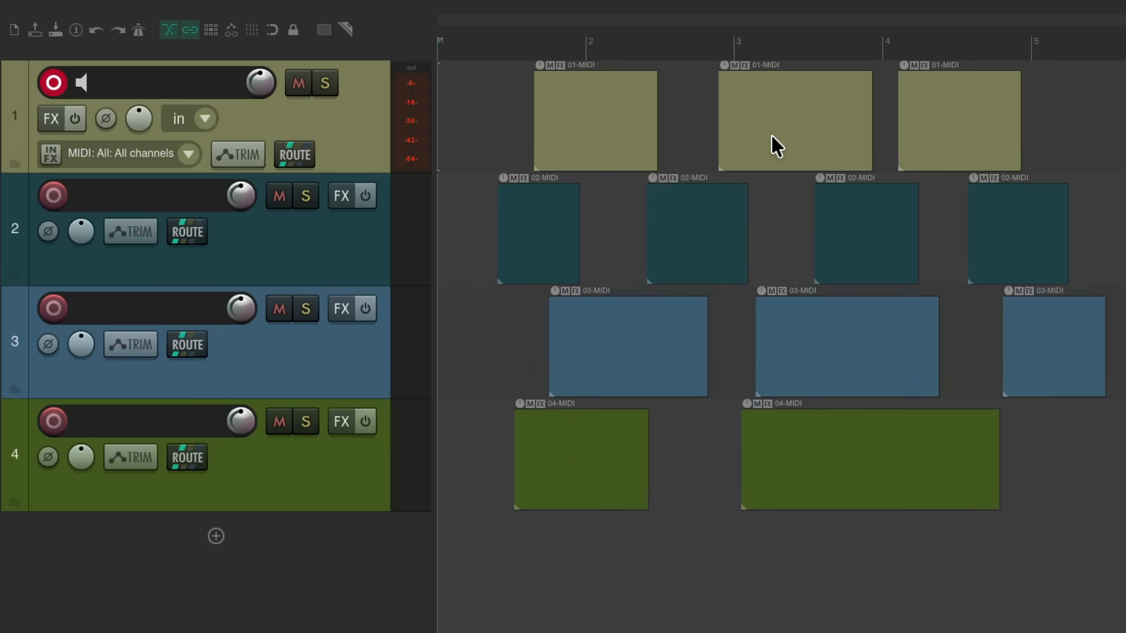
{"action": "mouse_move", "coordinate": [609, 127]}
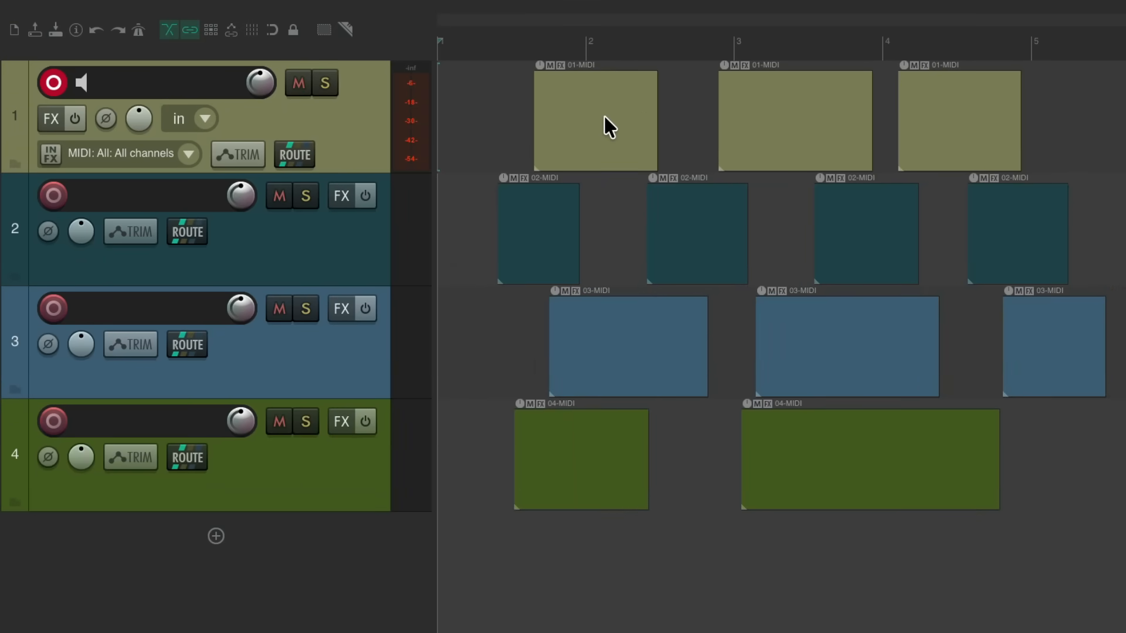
- Set overlapping recording behaviour to Add lanes (new lanes play exclusively)
{"action": "left_click", "coordinate": [387, 13]}
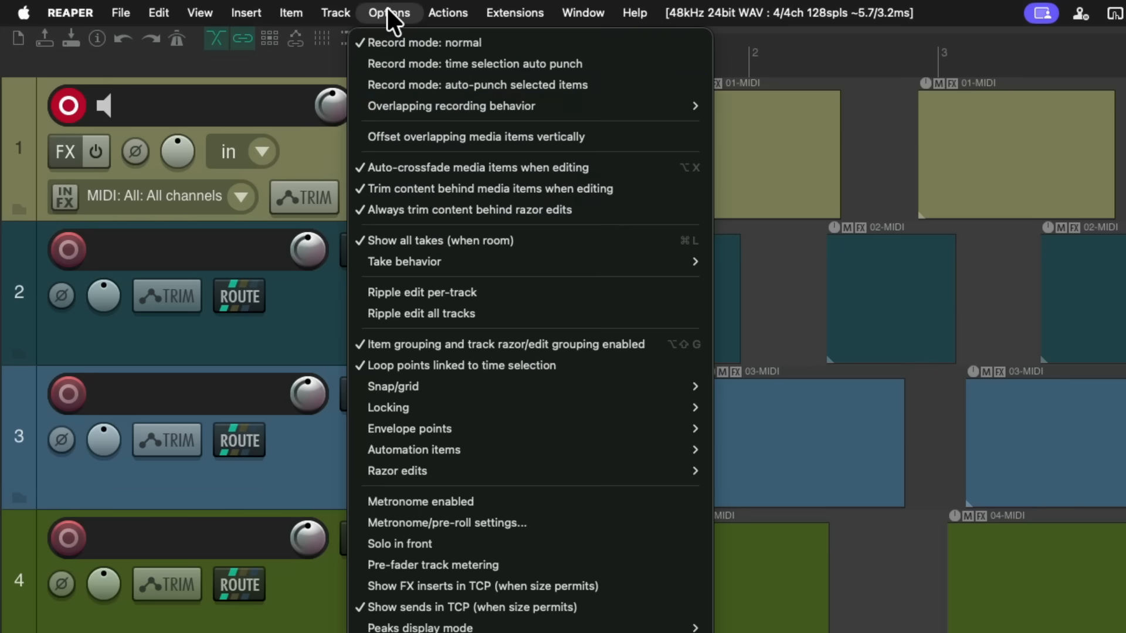
{"action": "mouse_move", "coordinate": [451, 105]}
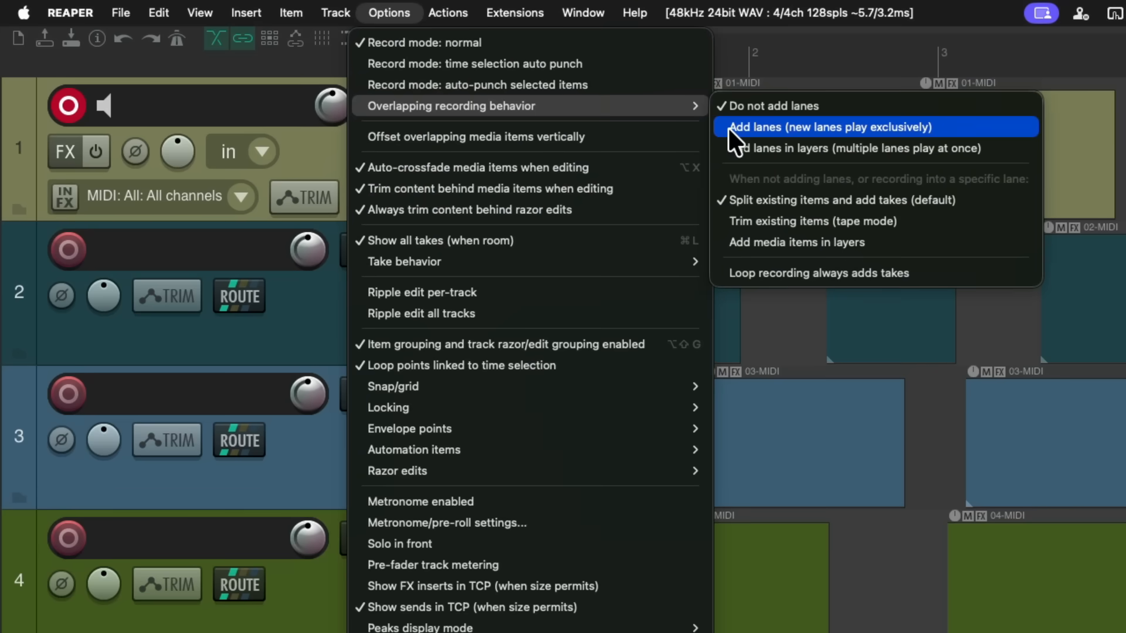
{"action": "mouse_move", "coordinate": [733, 143]}
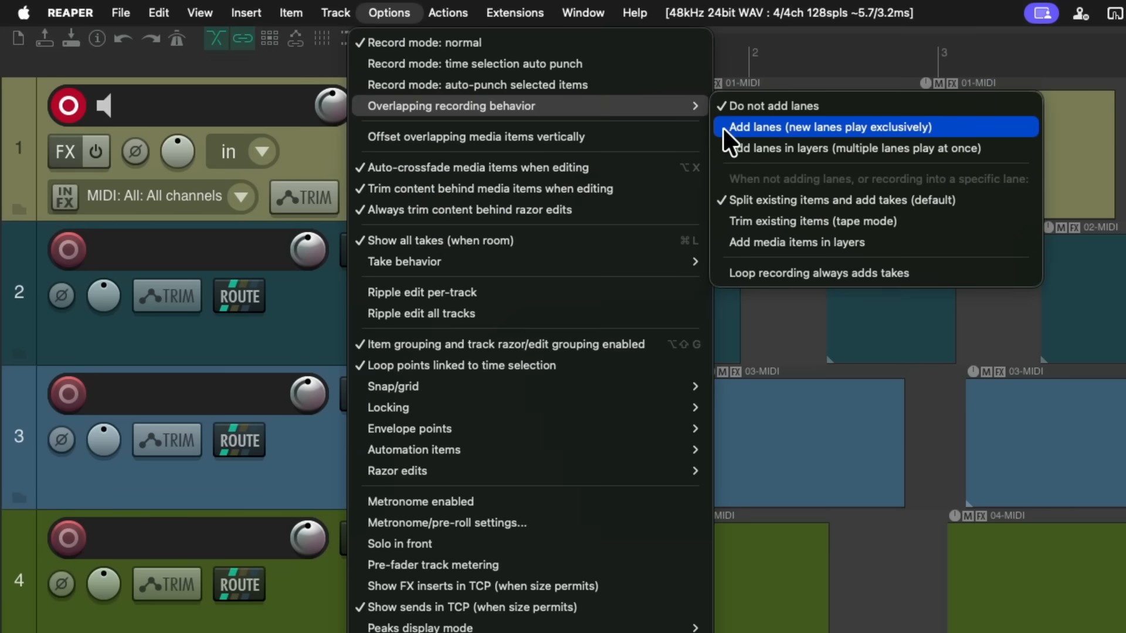
{"action": "left_click", "coordinate": [829, 128]}
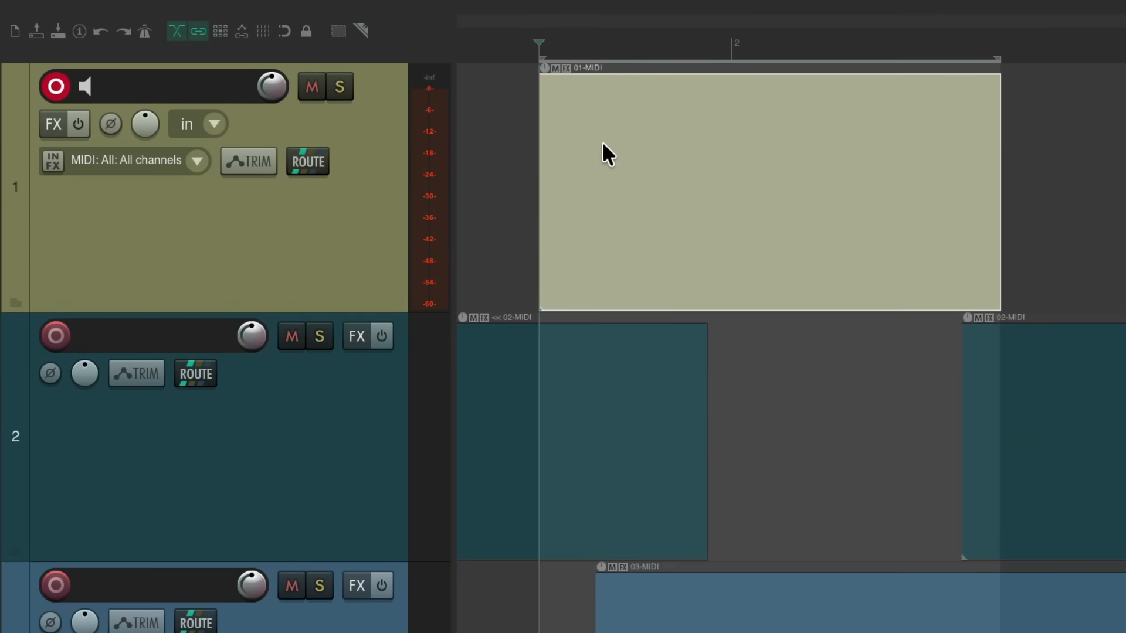
{"action": "mouse_move", "coordinate": [698, 159]}
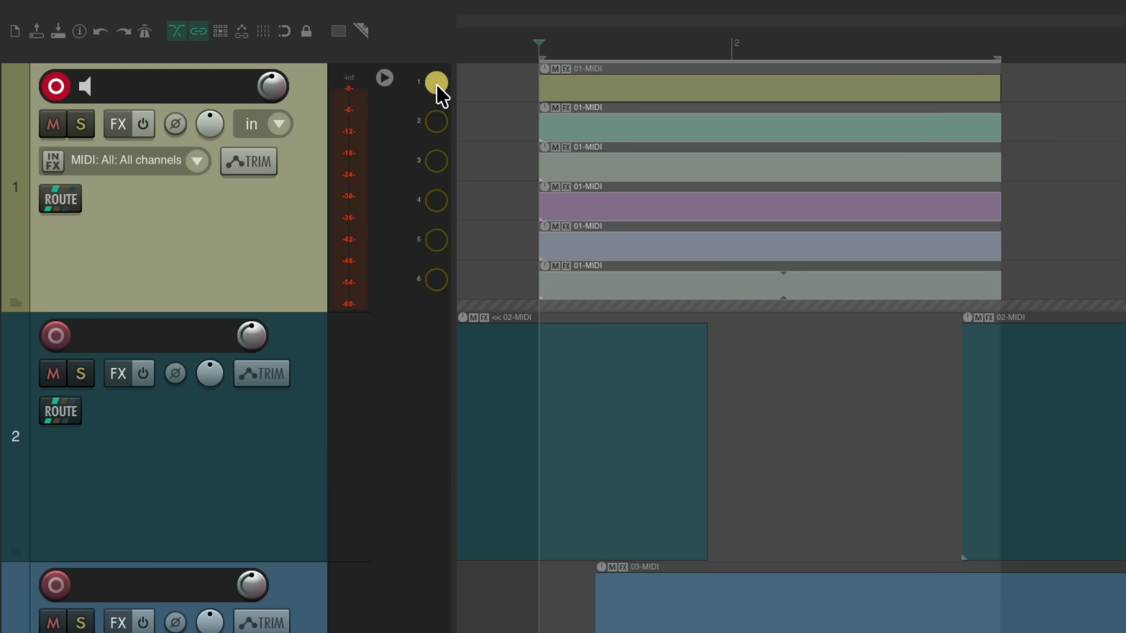
- Switch the playing lane to 3, then 5, and back to lane 3
{"action": "left_click", "coordinate": [435, 160]}
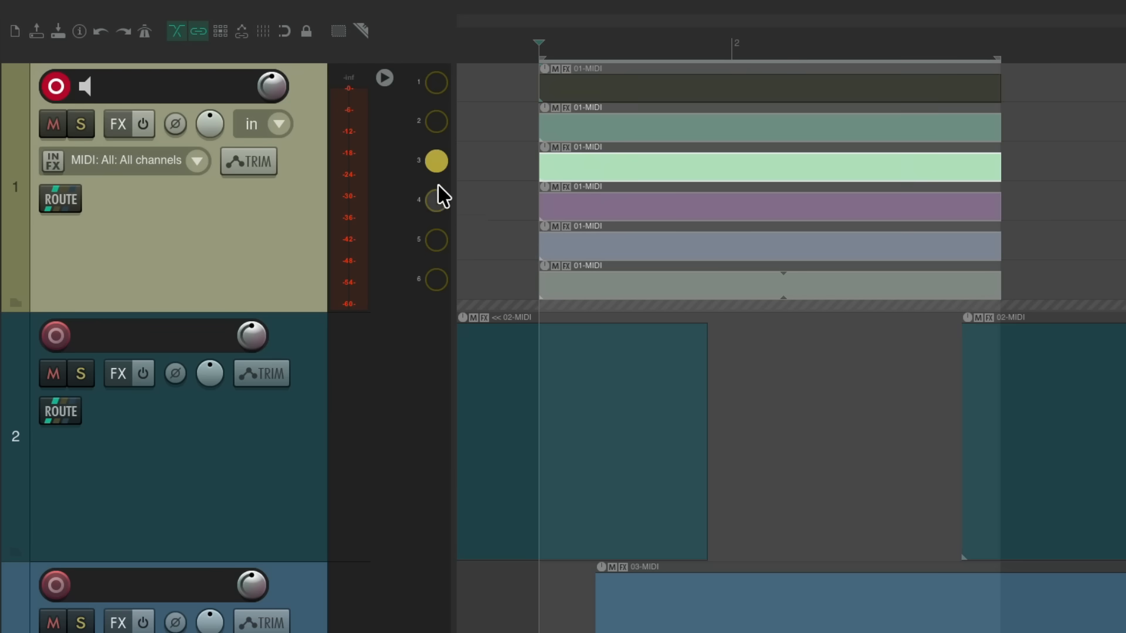
{"action": "left_click", "coordinate": [436, 239]}
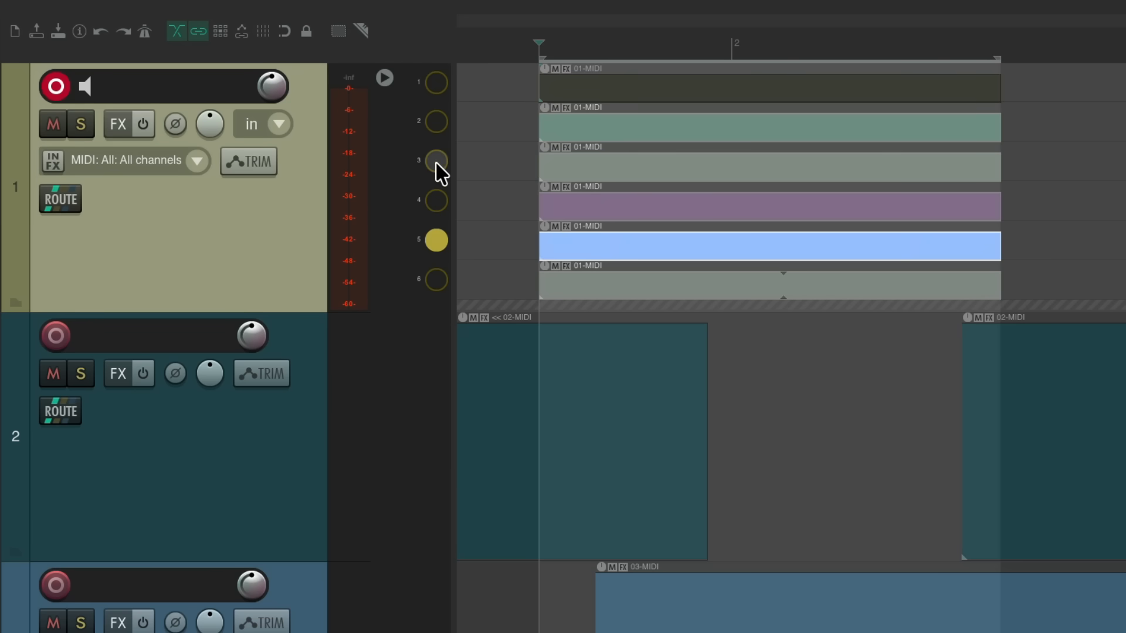
{"action": "left_click", "coordinate": [436, 161]}
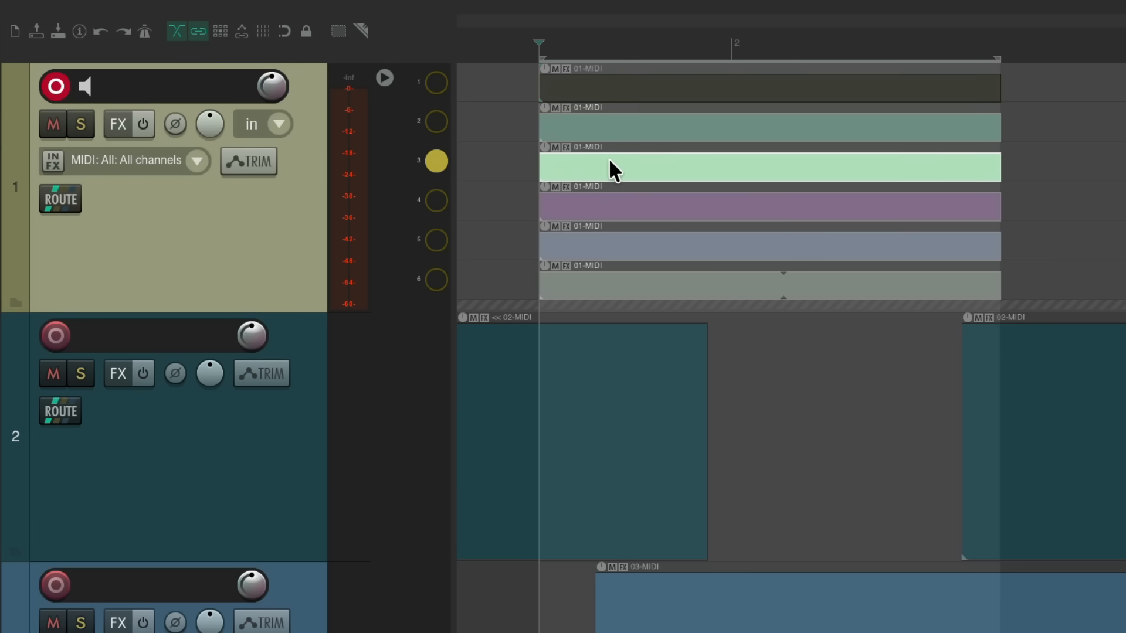
{"action": "right_click", "coordinate": [618, 169]}
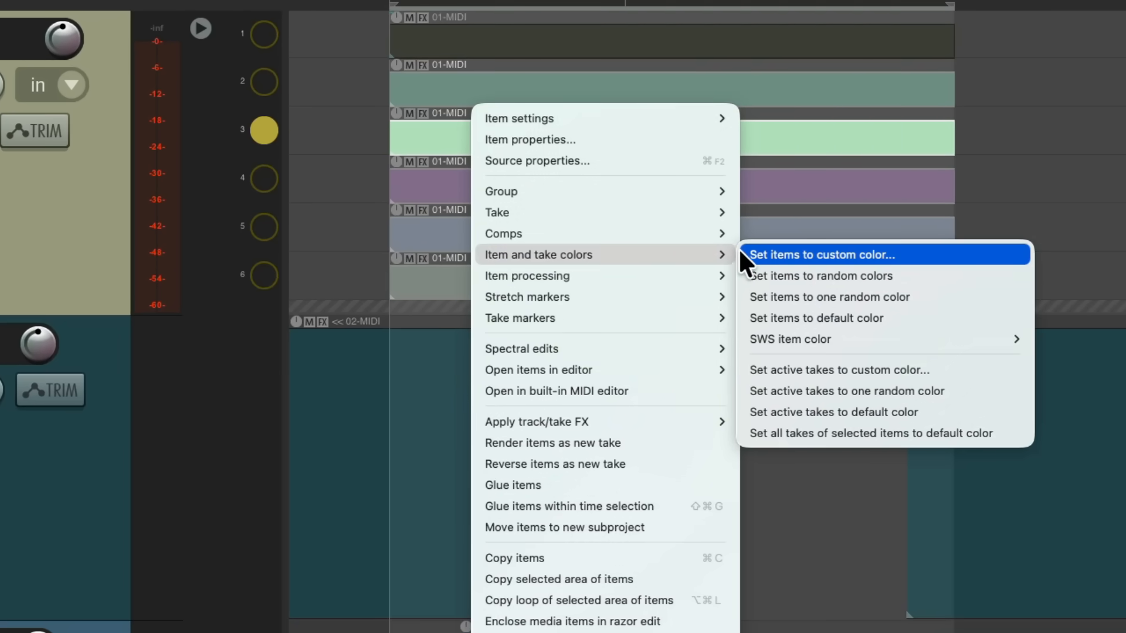
- Set lane 3's item to a custom red colour
{"action": "left_click", "coordinate": [820, 253]}
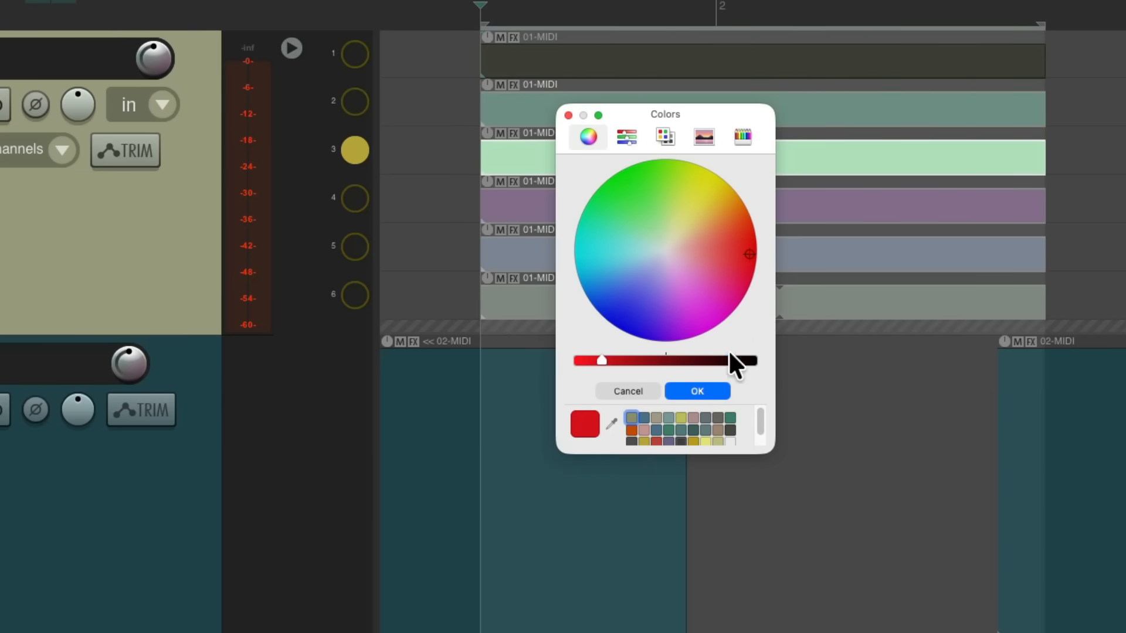
{"action": "left_click", "coordinate": [694, 391]}
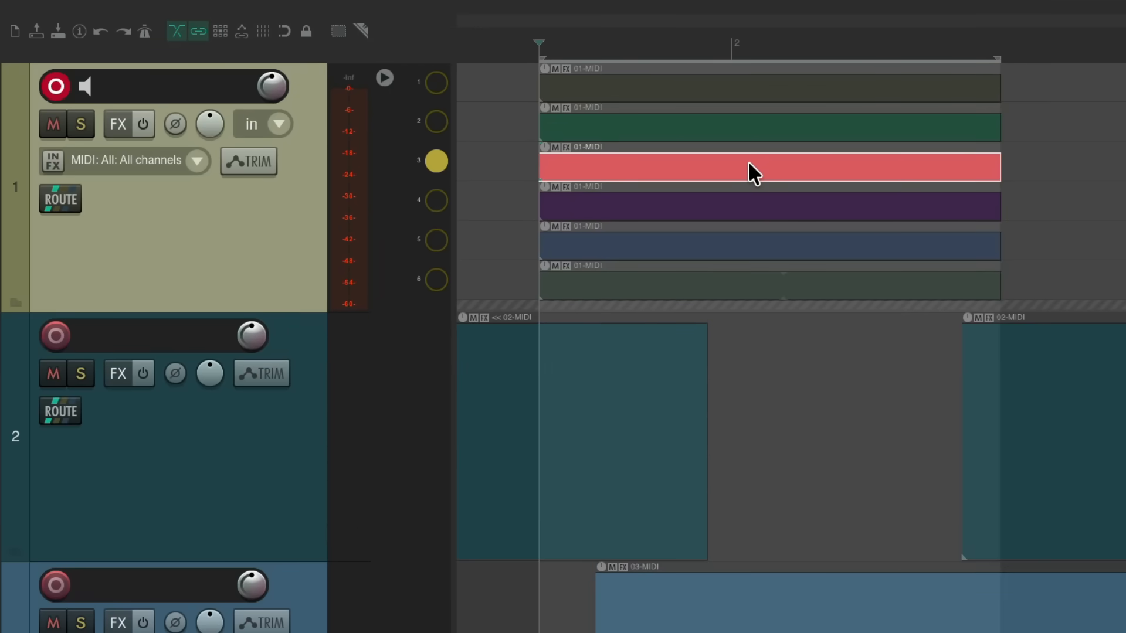
{"action": "mouse_move", "coordinate": [758, 176]}
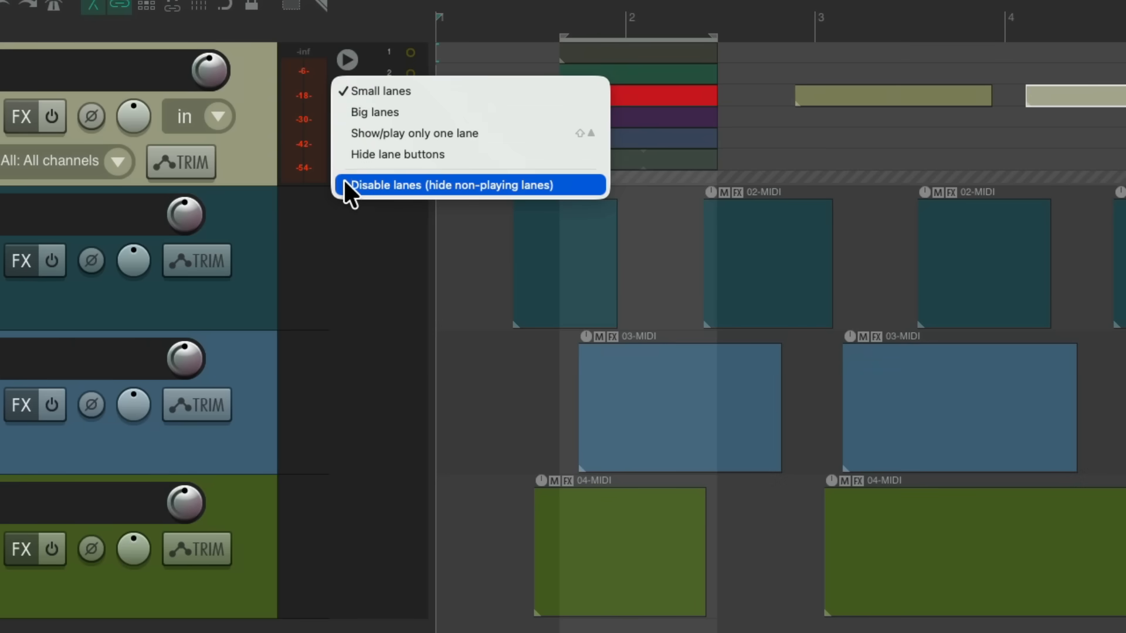
- Disable track 1's lanes and reset the red item to its default khaki colour
{"action": "left_click", "coordinate": [450, 185]}
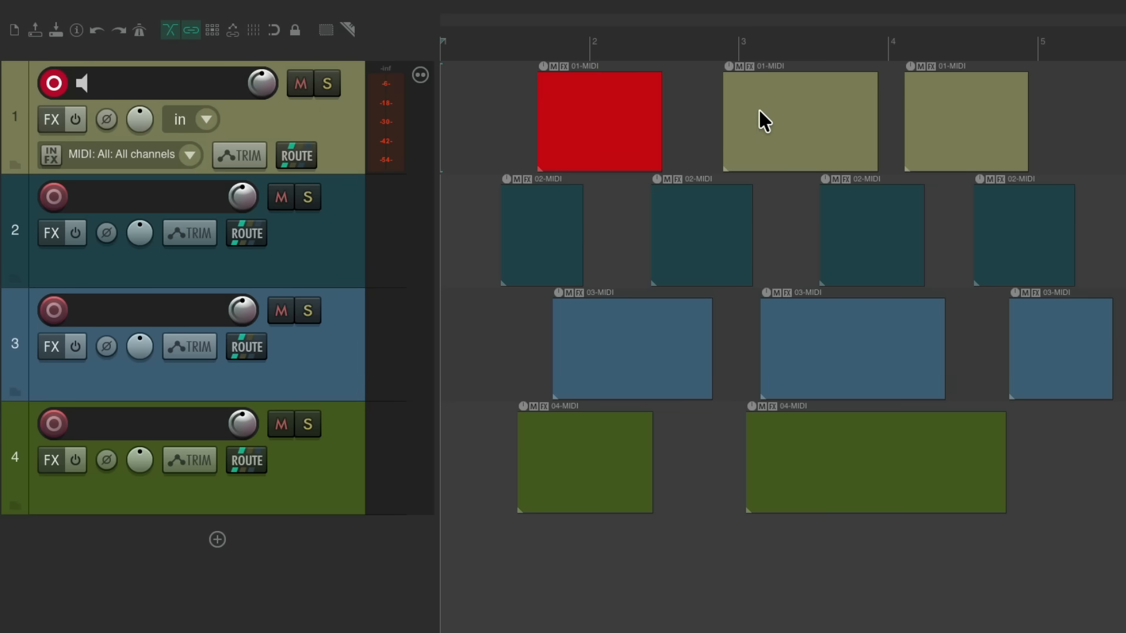
{"action": "mouse_move", "coordinate": [352, 118]}
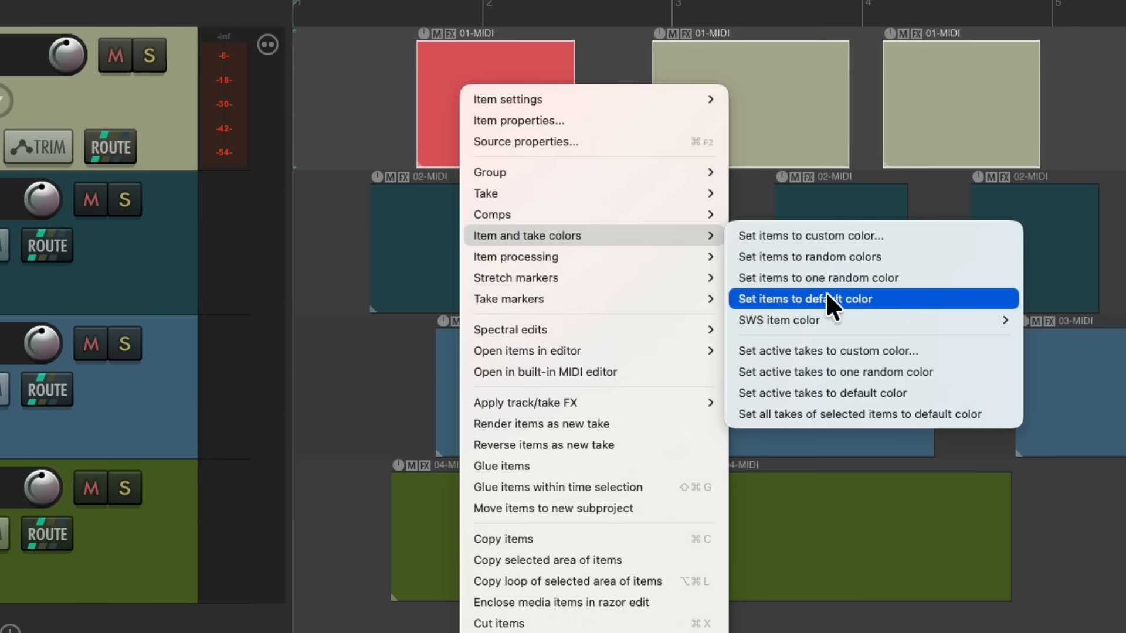
{"action": "left_click", "coordinate": [804, 298]}
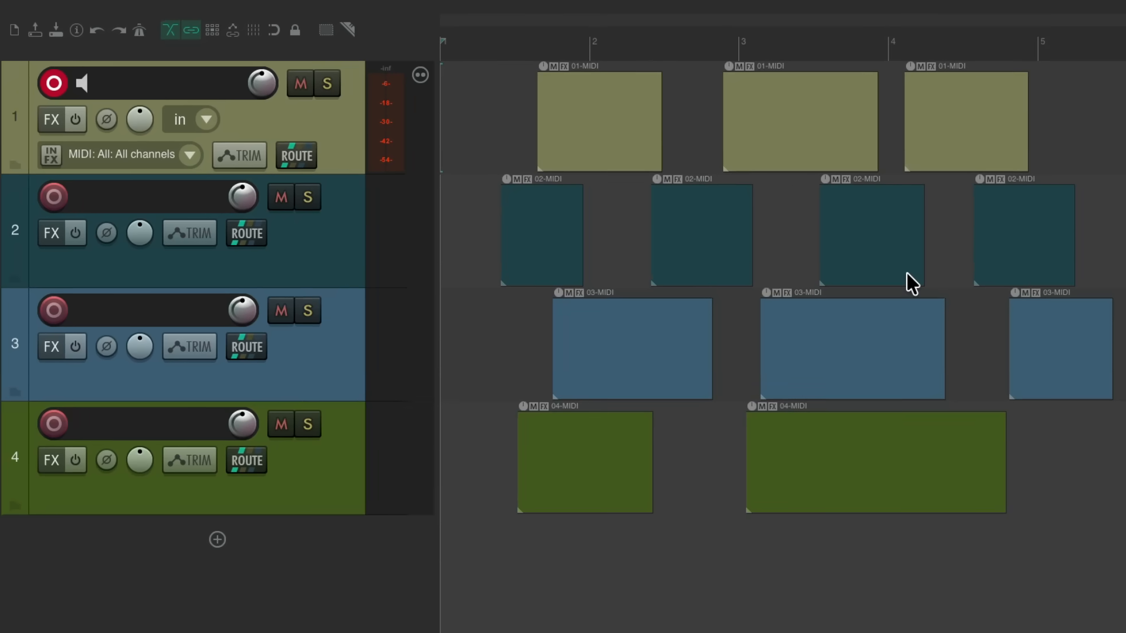
{"action": "mouse_move", "coordinate": [334, 137]}
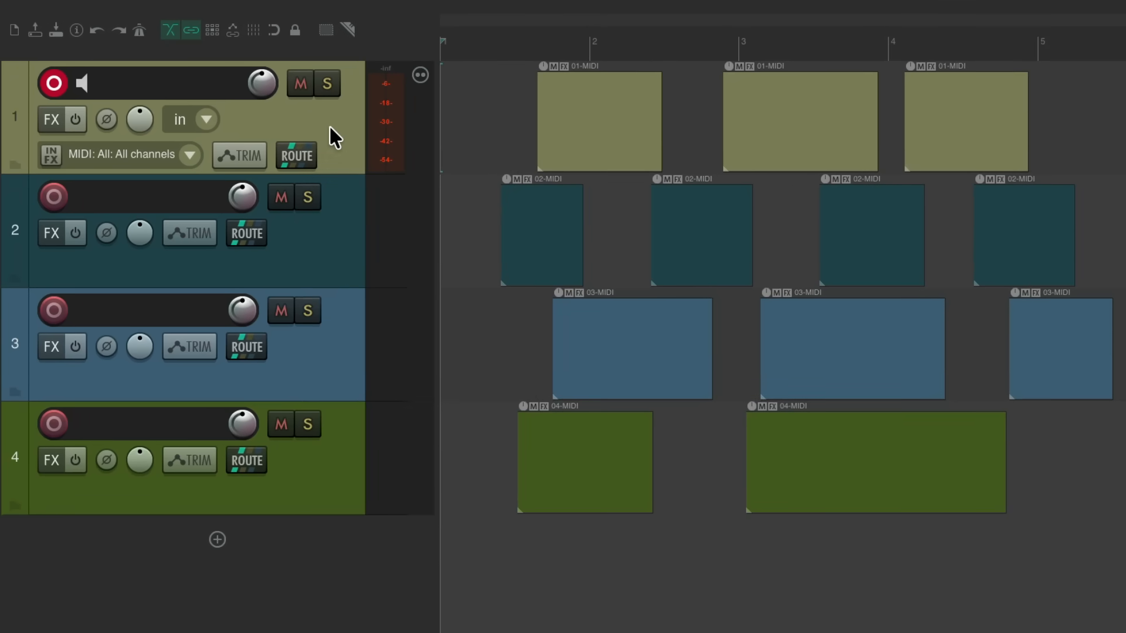
{"action": "mouse_move", "coordinate": [777, 135]}
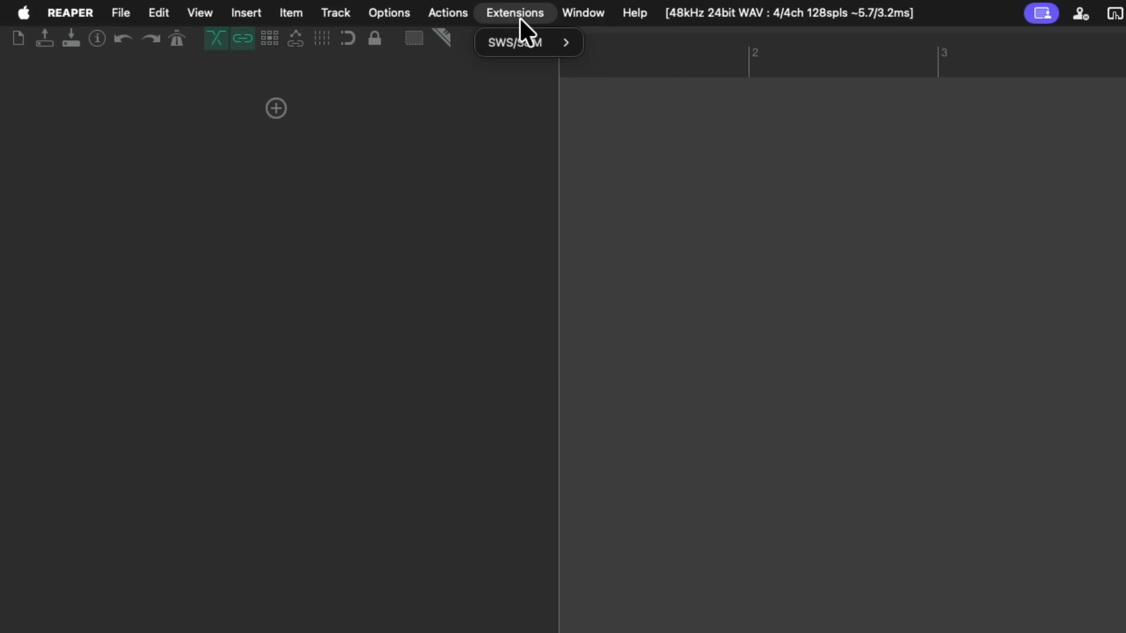
- Show the SWS/S&M Auto Color/Icon/Layout rules window from the Extensions menu
{"action": "left_click", "coordinate": [512, 42]}
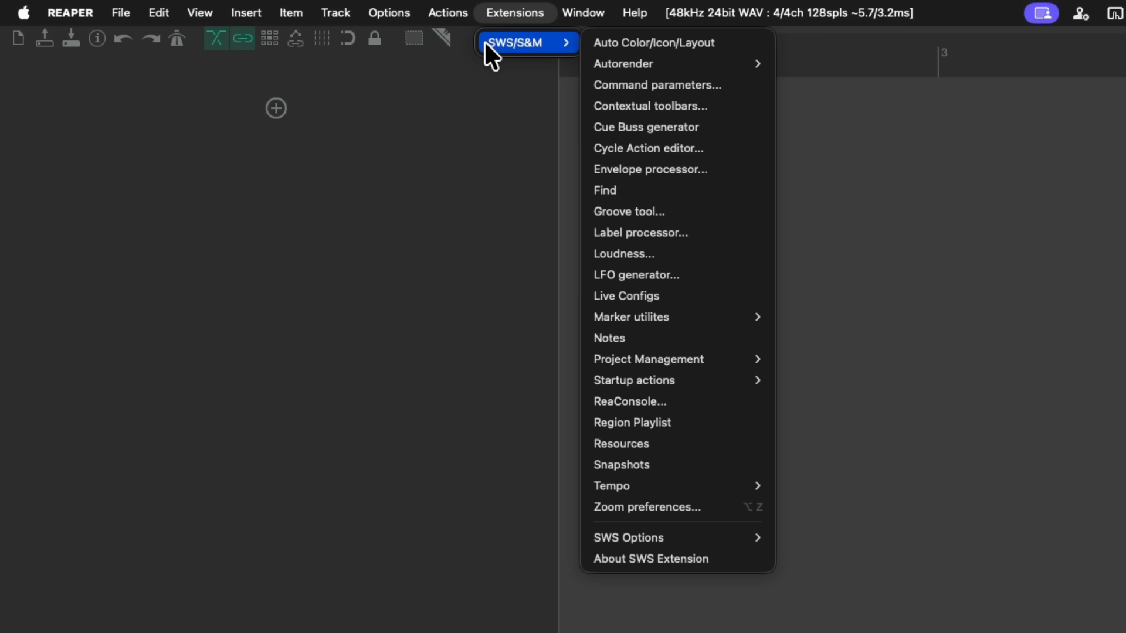
{"action": "left_click", "coordinate": [653, 42]}
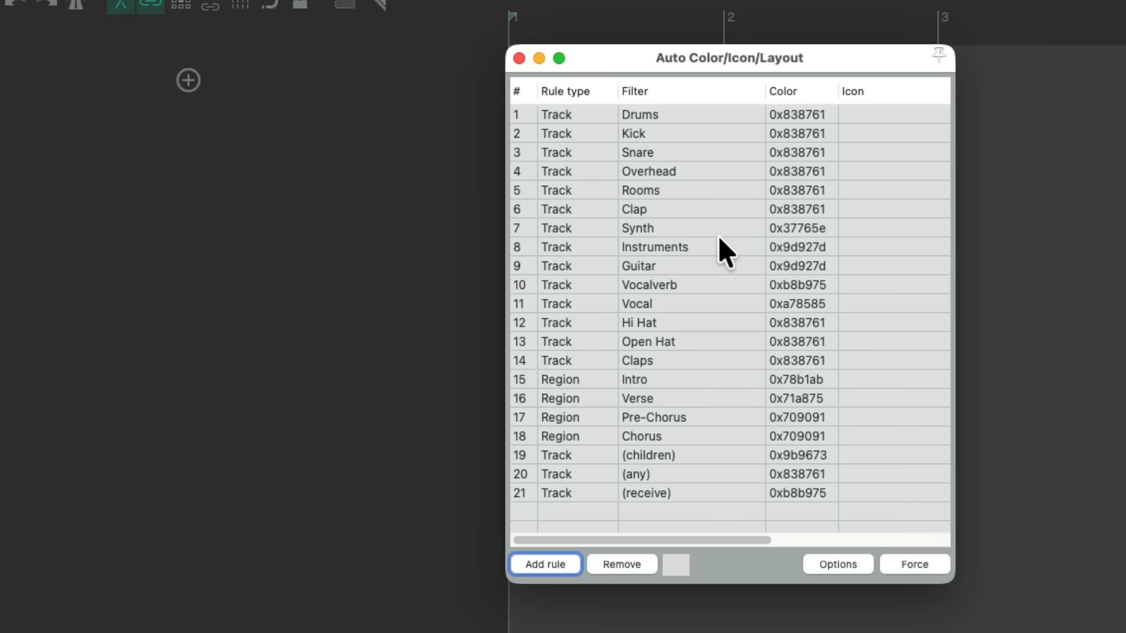
{"action": "mouse_move", "coordinate": [703, 165]}
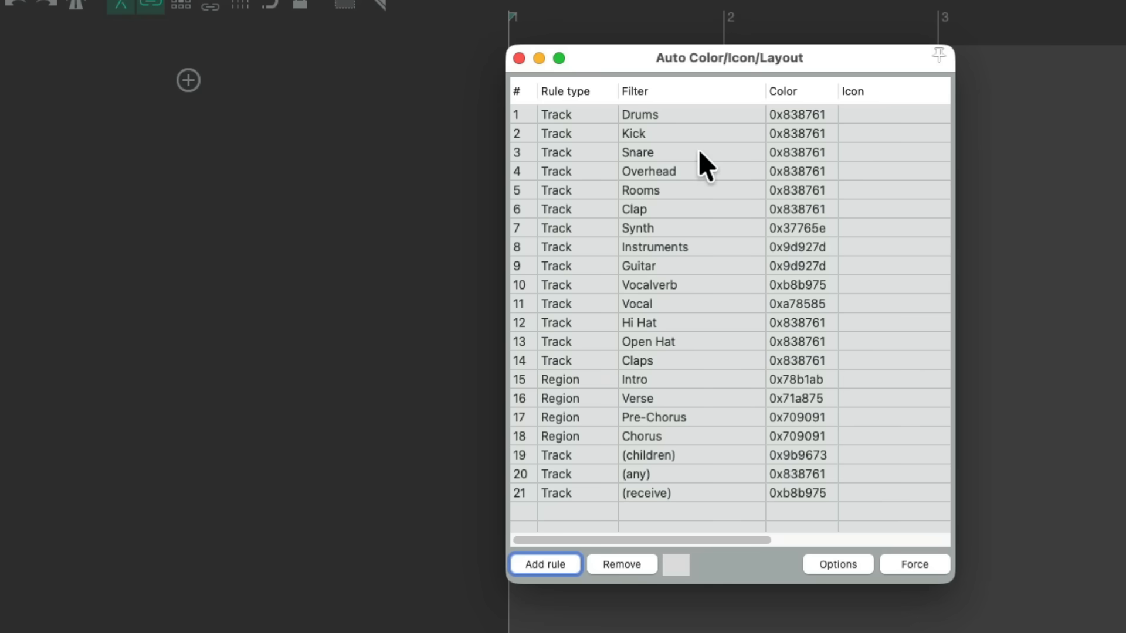
{"action": "mouse_move", "coordinate": [751, 378]}
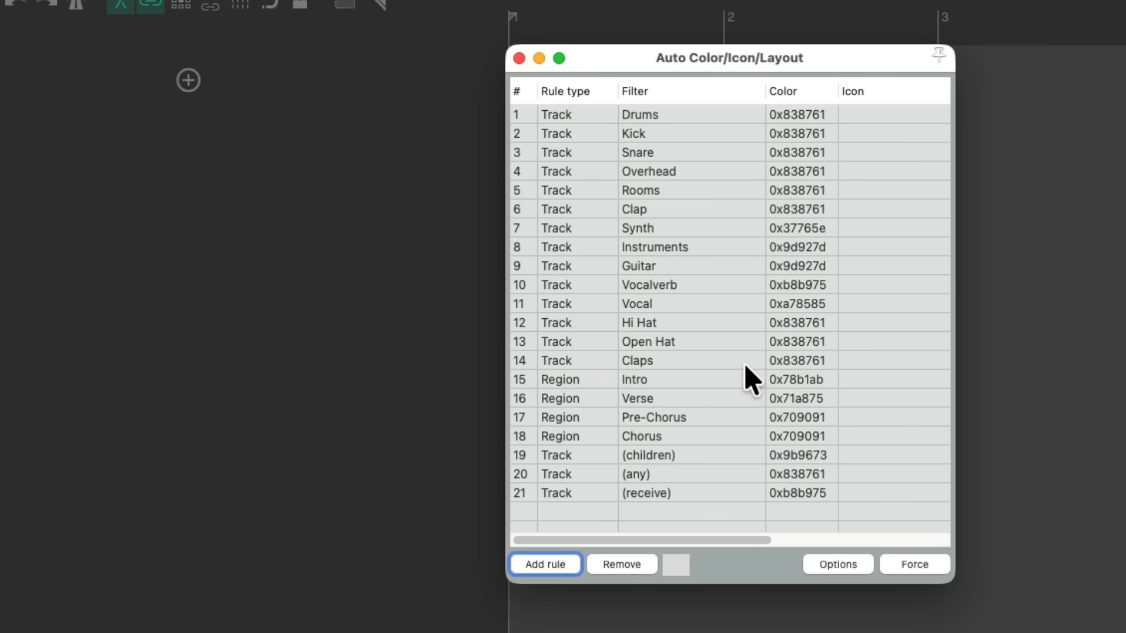
- Insert tracks, check the Drums rule's colour, and name track 1 Synth so it turns green
{"action": "left_click", "coordinate": [837, 564]}
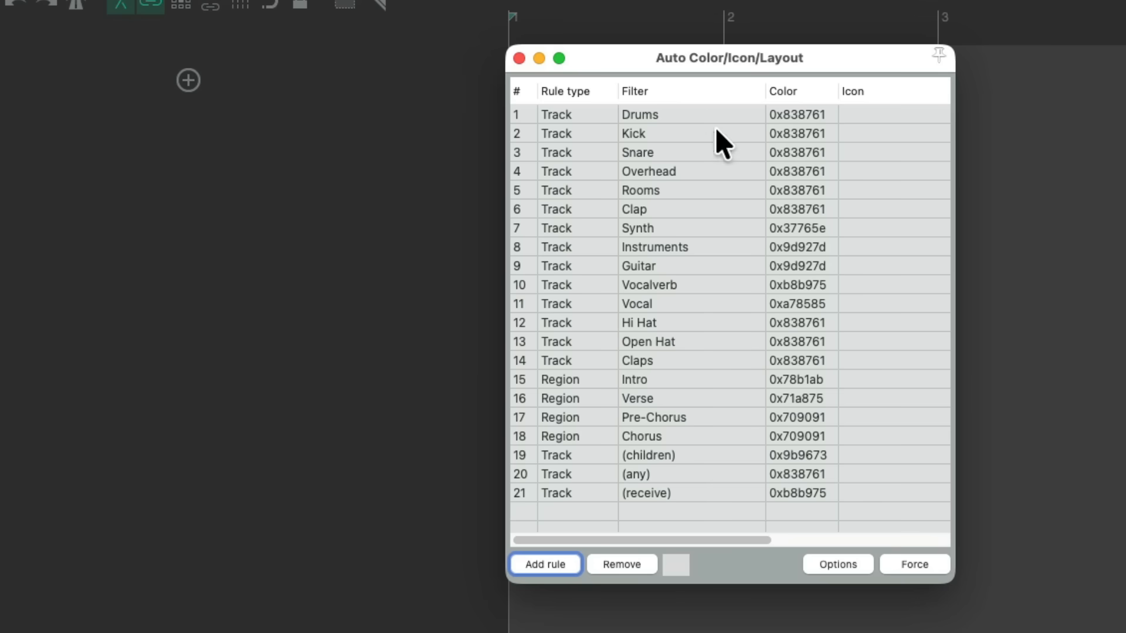
{"action": "left_click", "coordinate": [639, 114]}
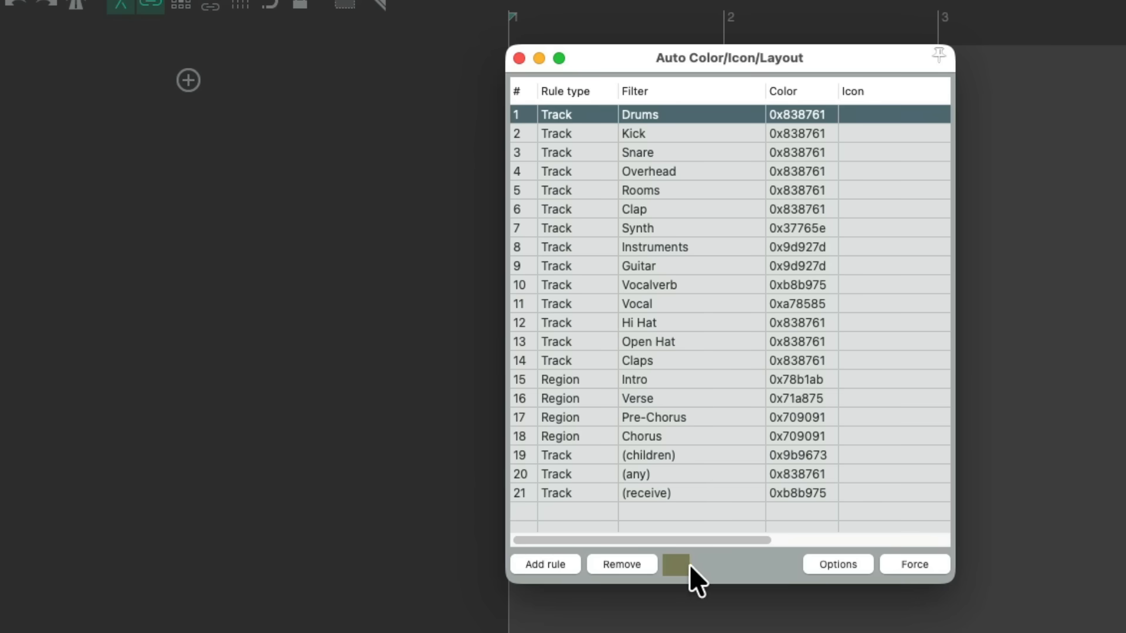
{"action": "mouse_move", "coordinate": [761, 301]}
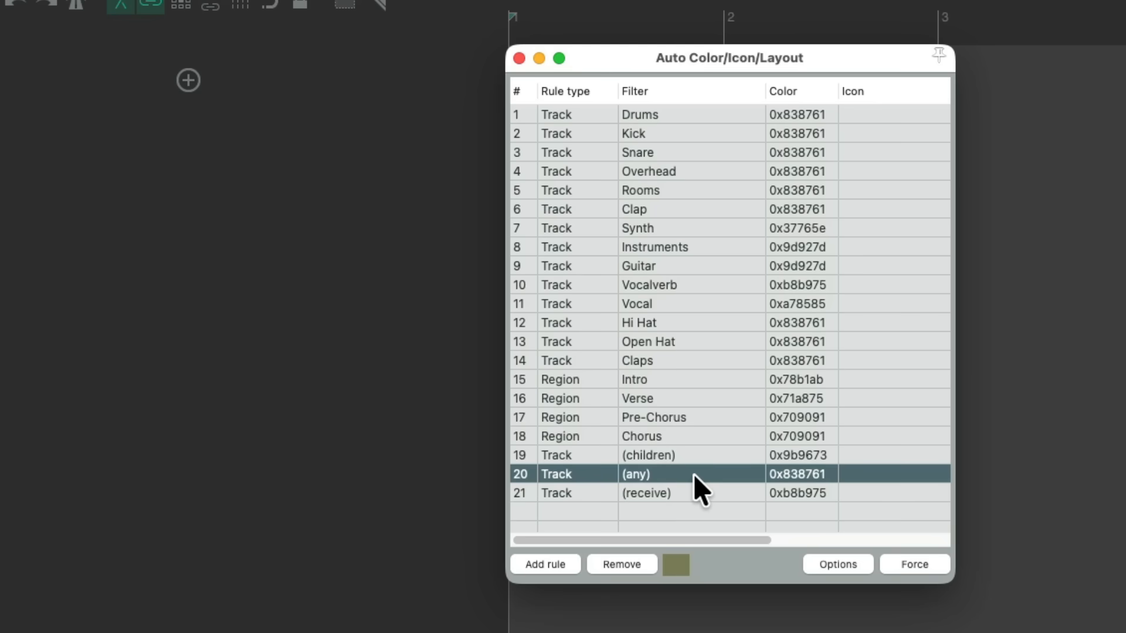
{"action": "mouse_move", "coordinate": [685, 582]}
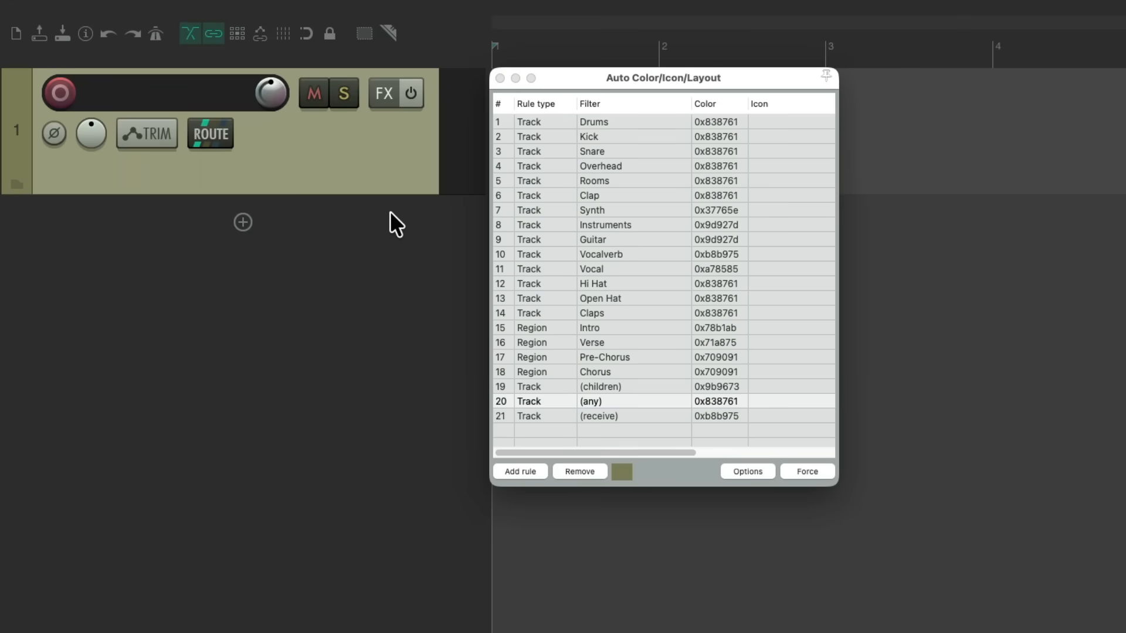
{"action": "left_click", "coordinate": [242, 222]}
{"action": "type", "text": "Synth"}
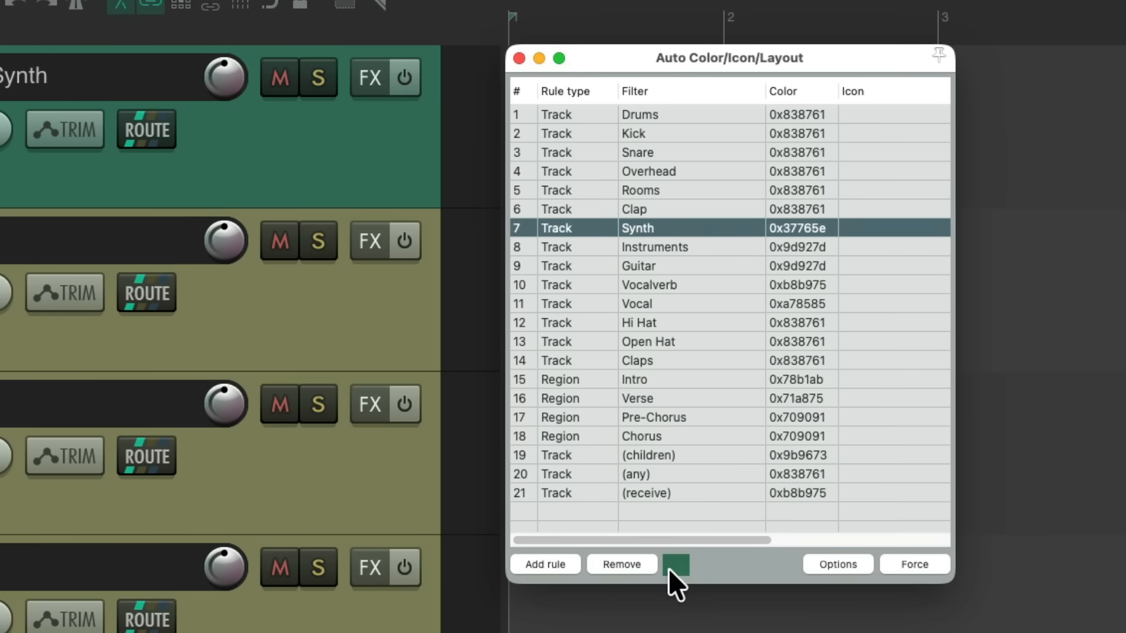
{"action": "mouse_move", "coordinate": [706, 394]}
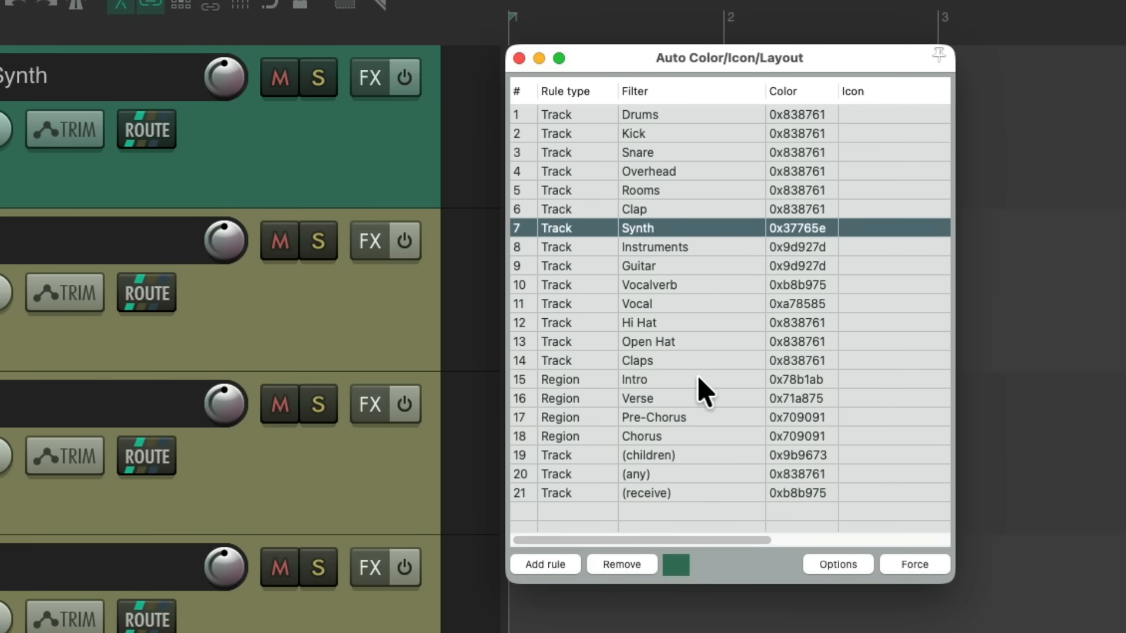
- Add a Bass auto colour rule with a steel-blue colour and name track 2 Bass
{"action": "left_click", "coordinate": [544, 564]}
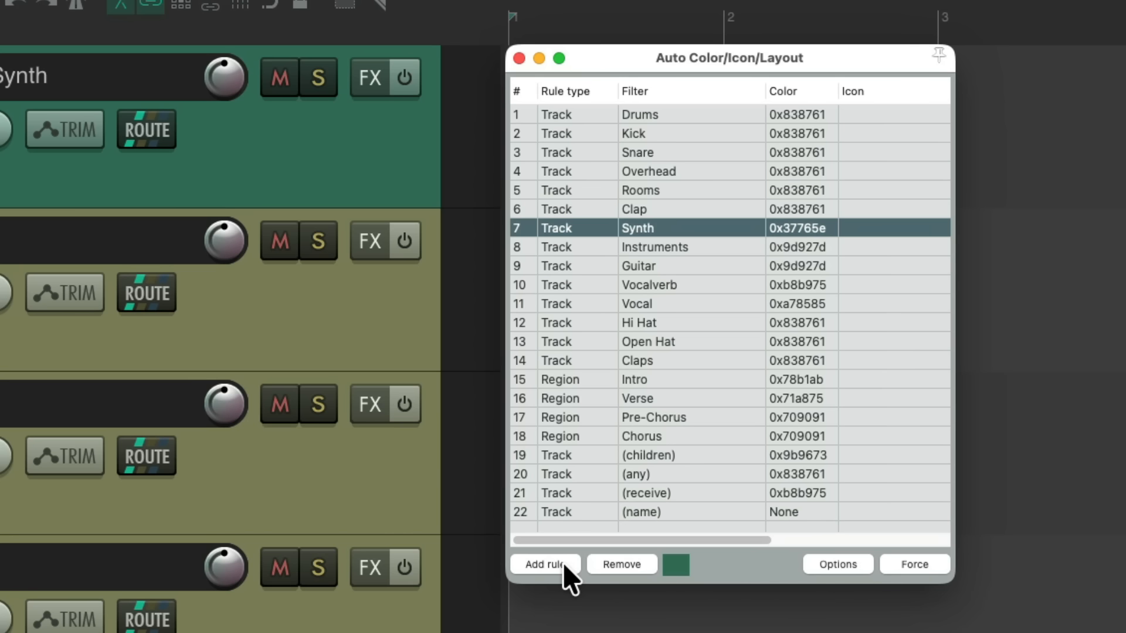
{"action": "type", "text": "Bass"}
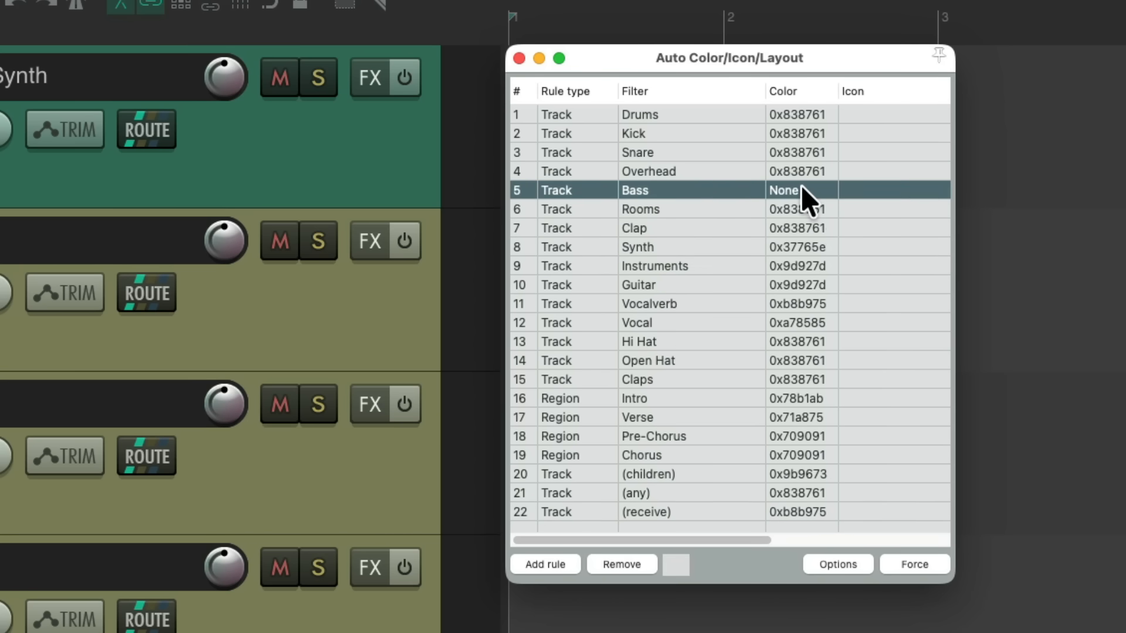
{"action": "left_click", "coordinate": [783, 190]}
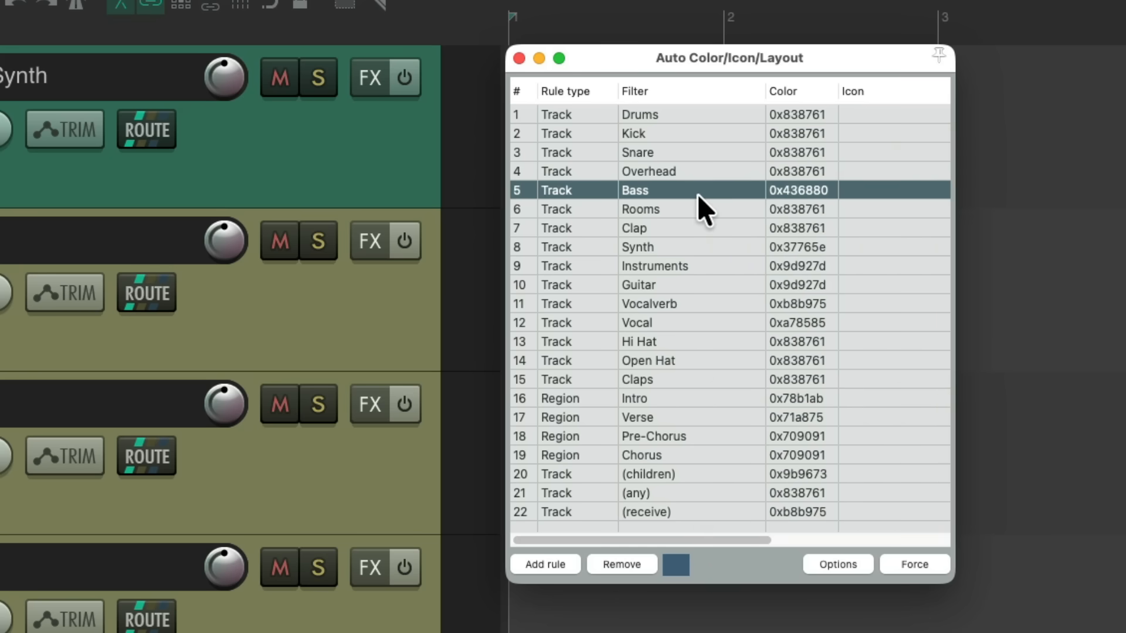
{"action": "mouse_move", "coordinate": [675, 582]}
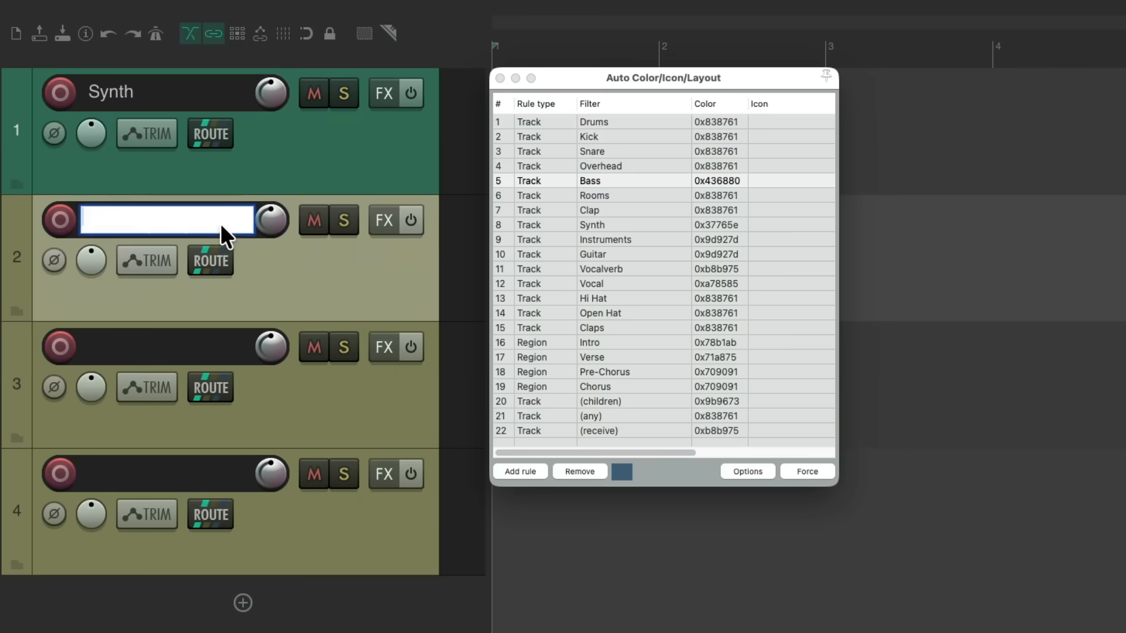
{"action": "type", "text": "Bass"}
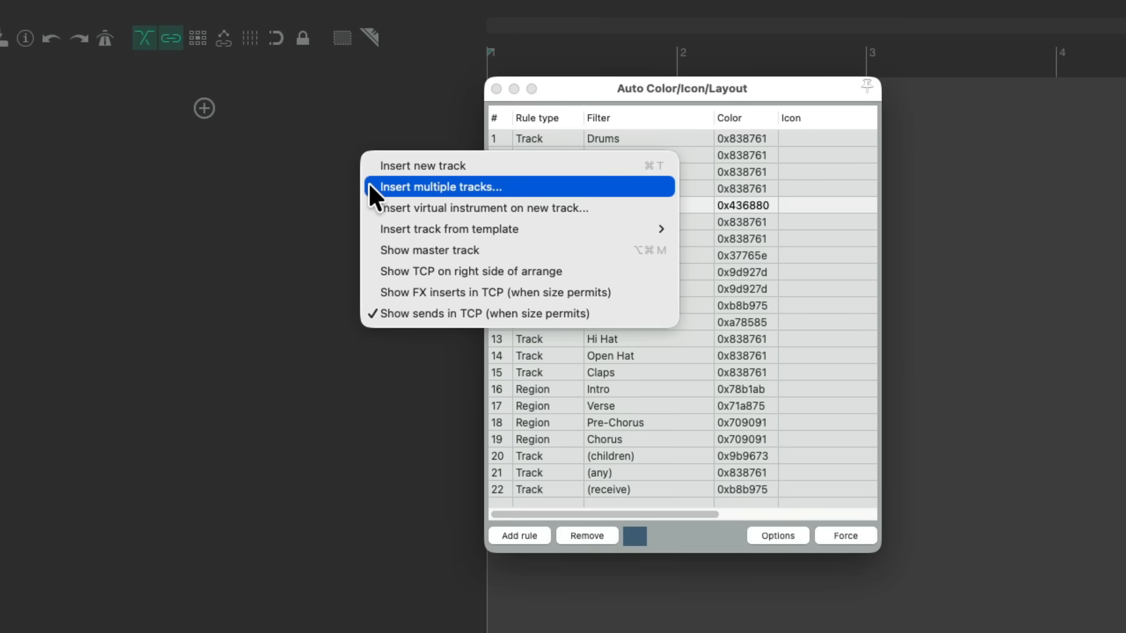
- Insert four new tracks named Guitar 1 to 4 via Insert multiple tracks
{"action": "left_click", "coordinate": [440, 187]}
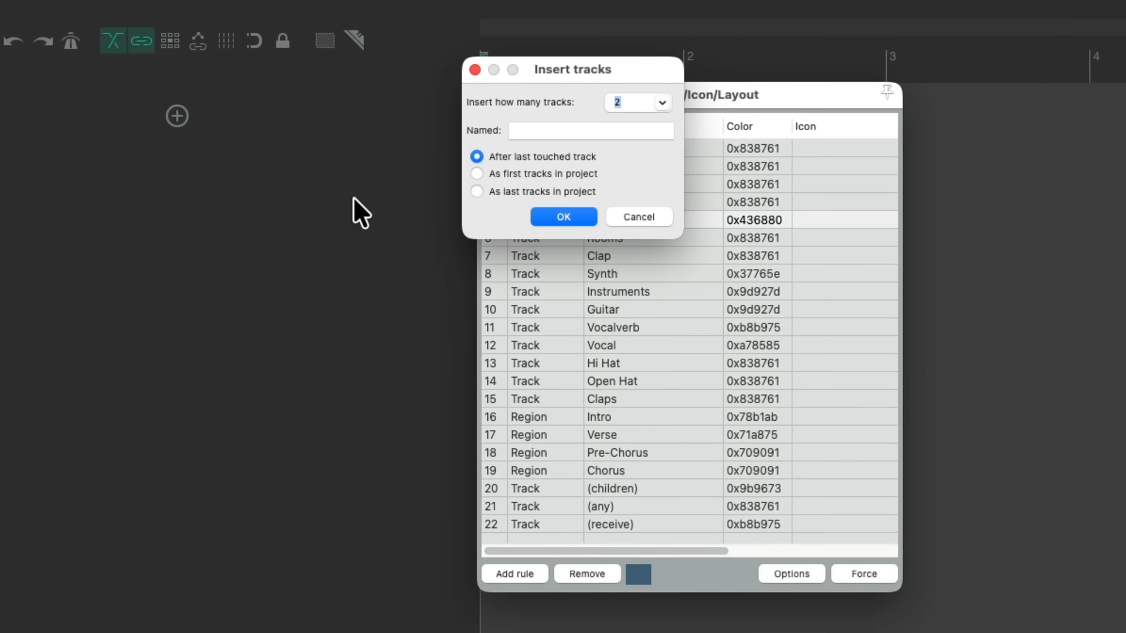
{"action": "left_click", "coordinate": [637, 103]}
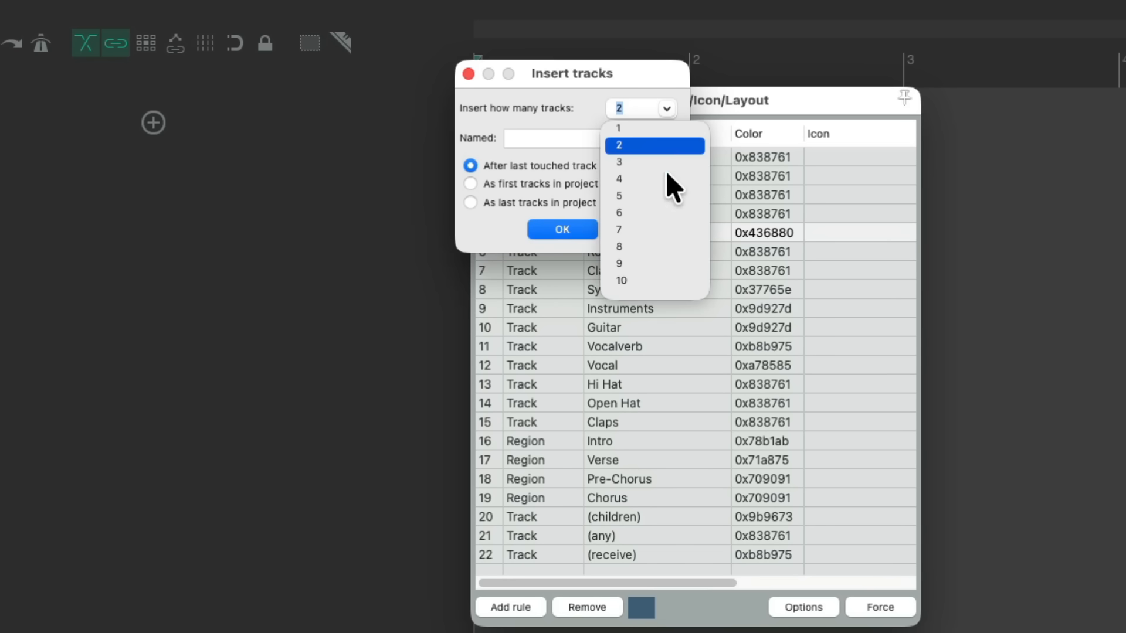
{"action": "left_click", "coordinate": [618, 179]}
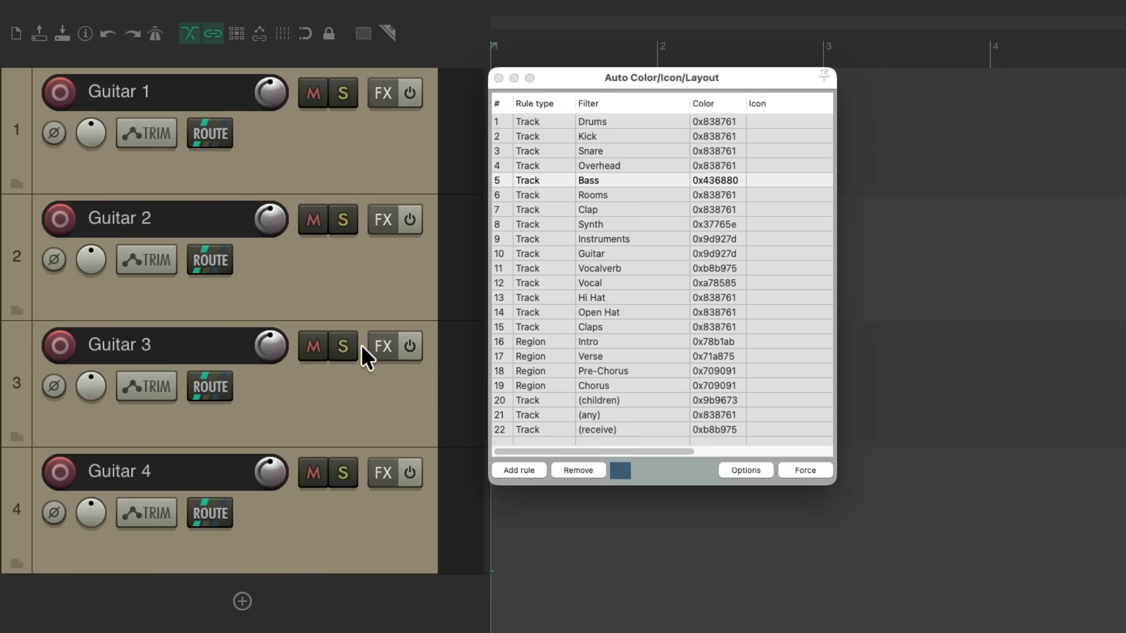
{"action": "mouse_move", "coordinate": [182, 207]}
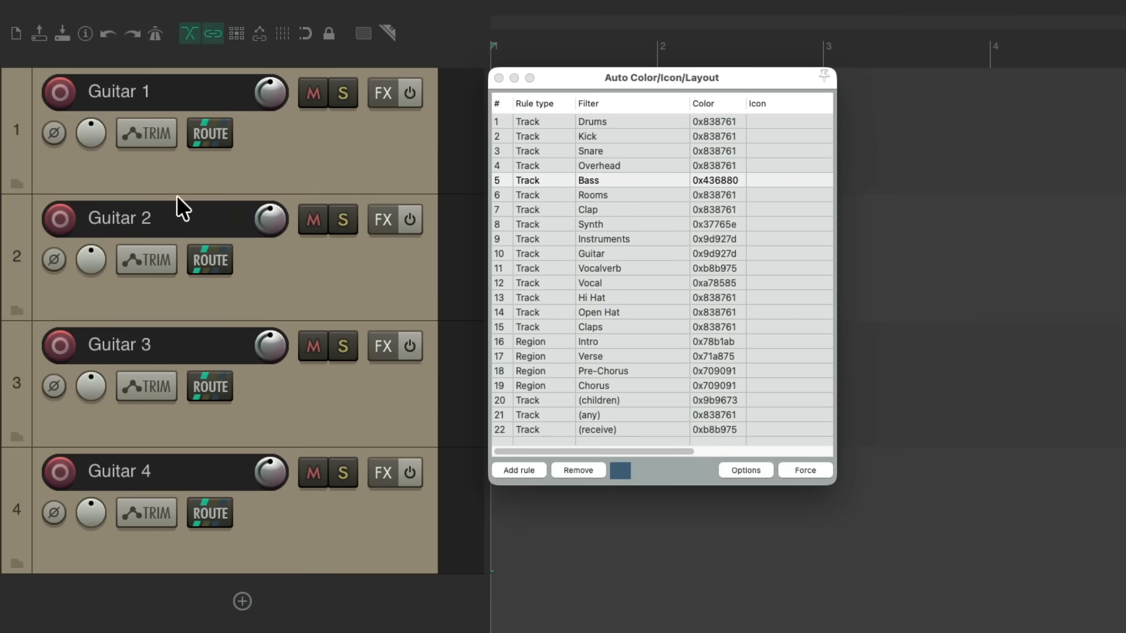
{"action": "mouse_move", "coordinate": [337, 524]}
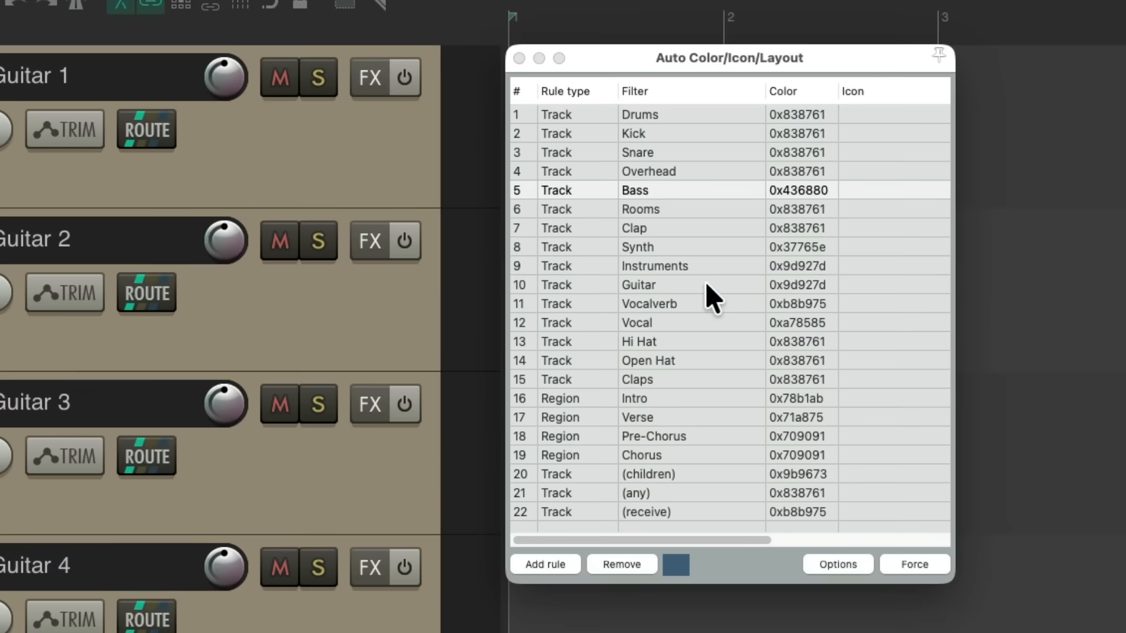
- Select the Guitar and Bass auto-color rules to view their colours
{"action": "left_click", "coordinate": [637, 285]}
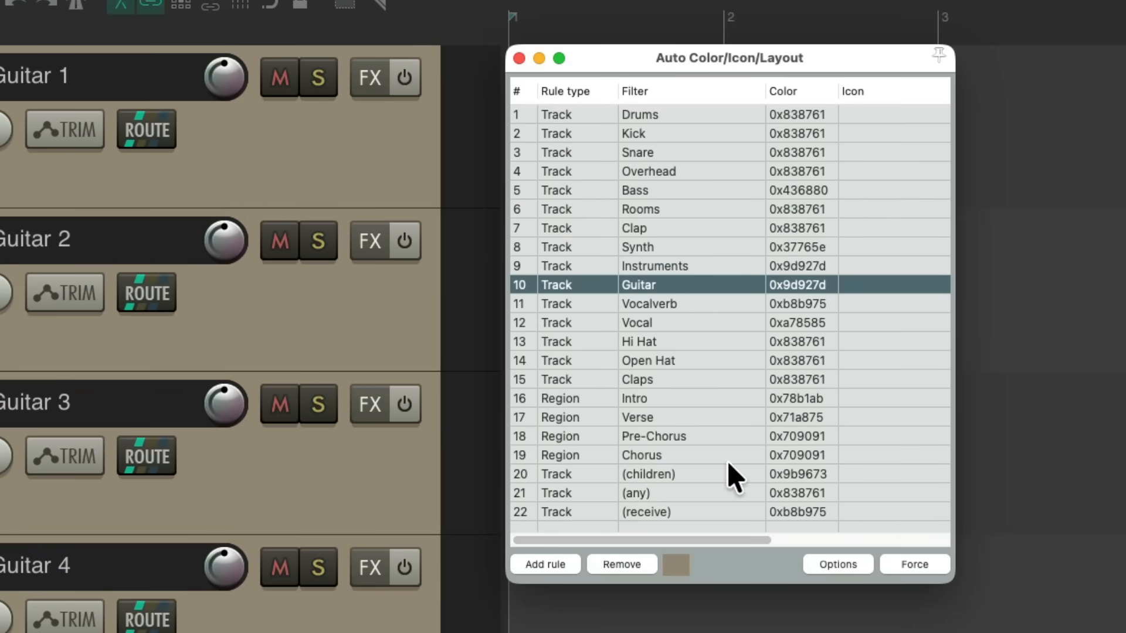
{"action": "mouse_move", "coordinate": [722, 133]}
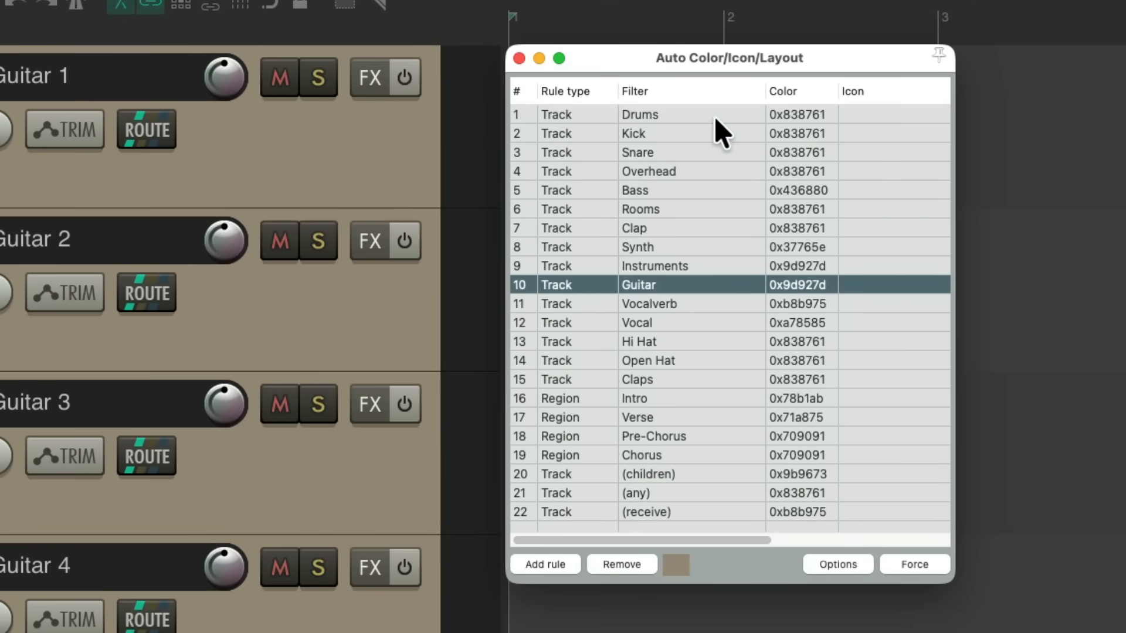
{"action": "left_click", "coordinate": [690, 189]}
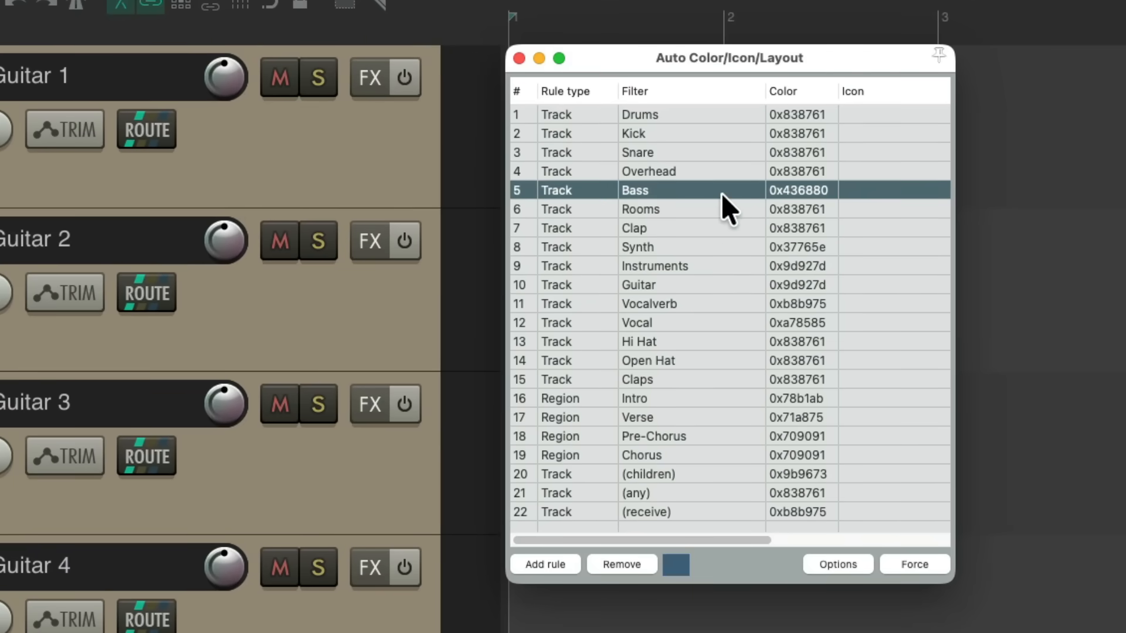
{"action": "mouse_move", "coordinate": [720, 256]}
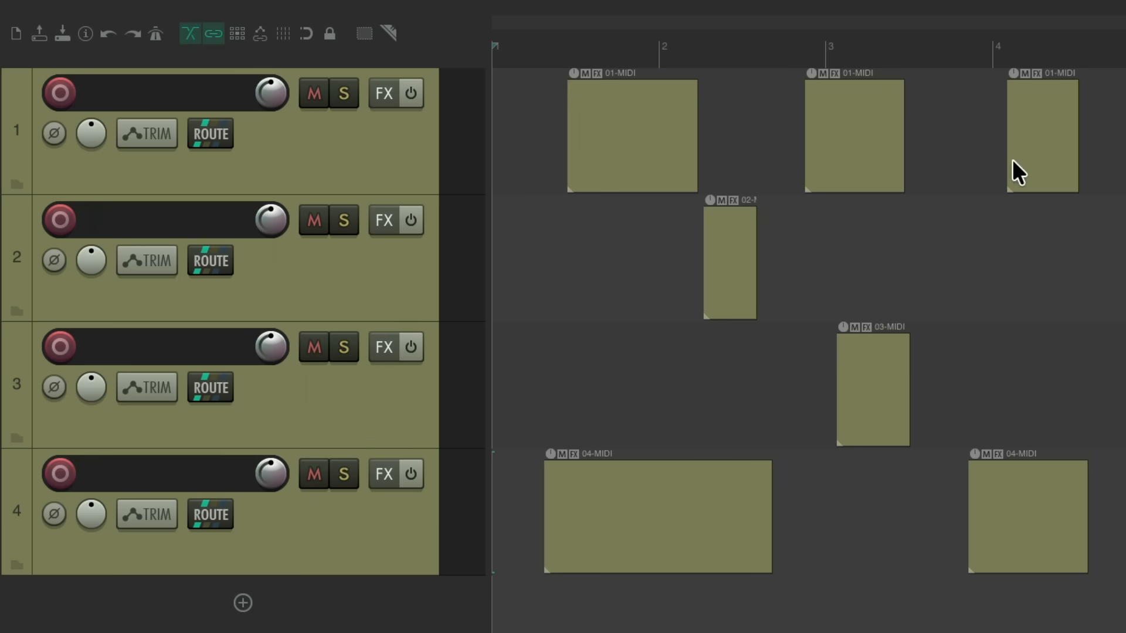
{"action": "mouse_move", "coordinate": [401, 178]}
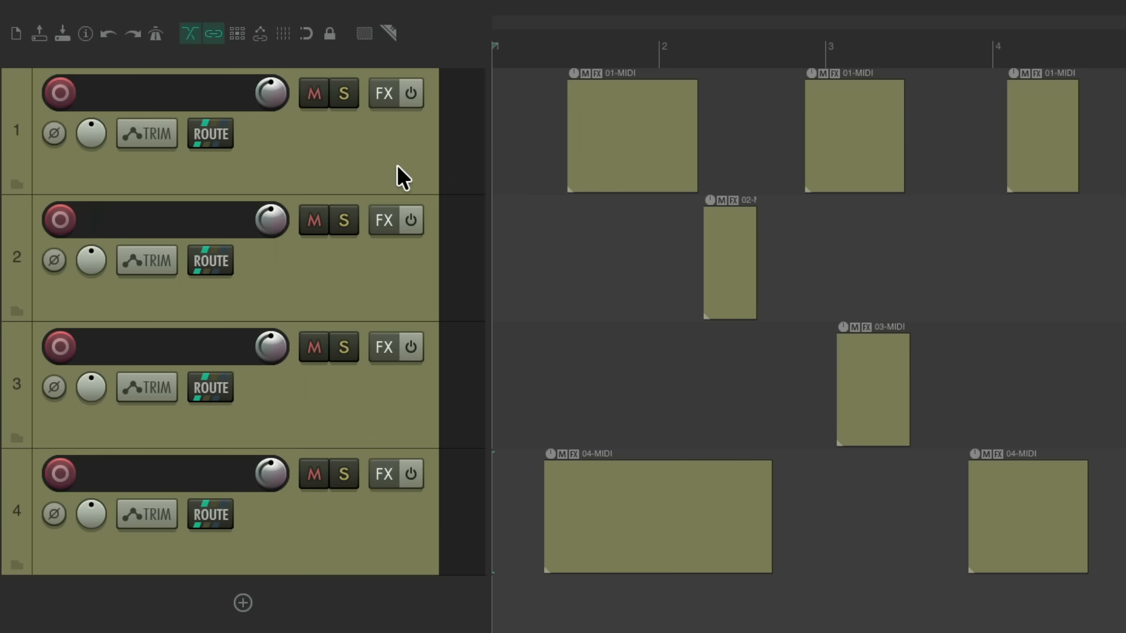